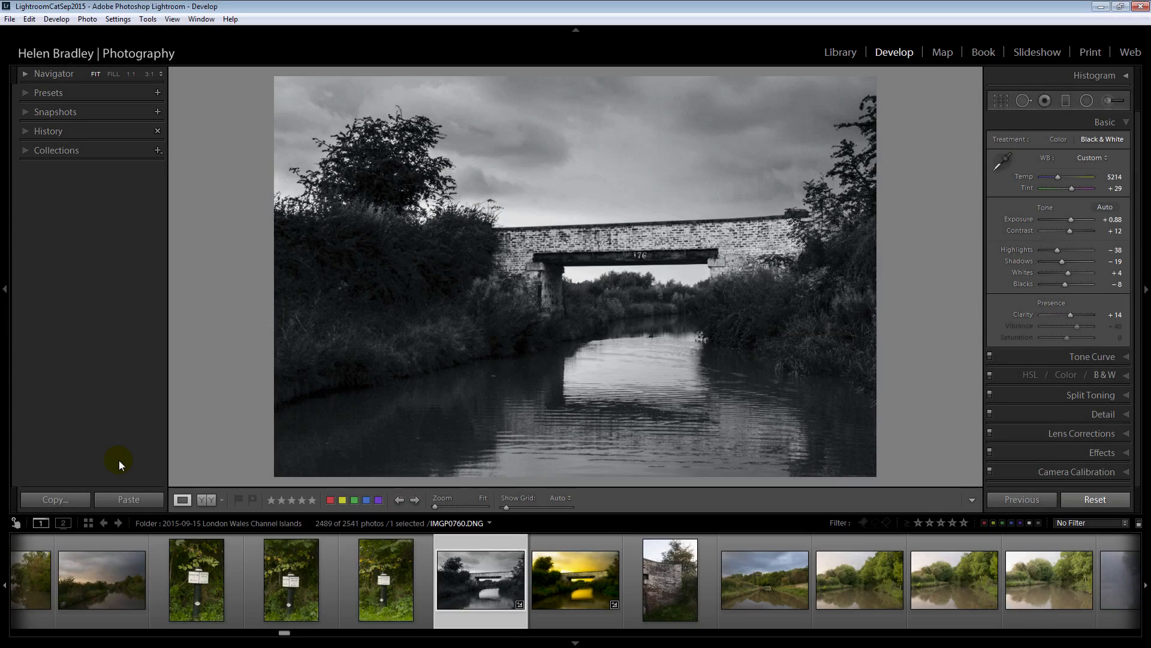
mouse_move(158, 468)
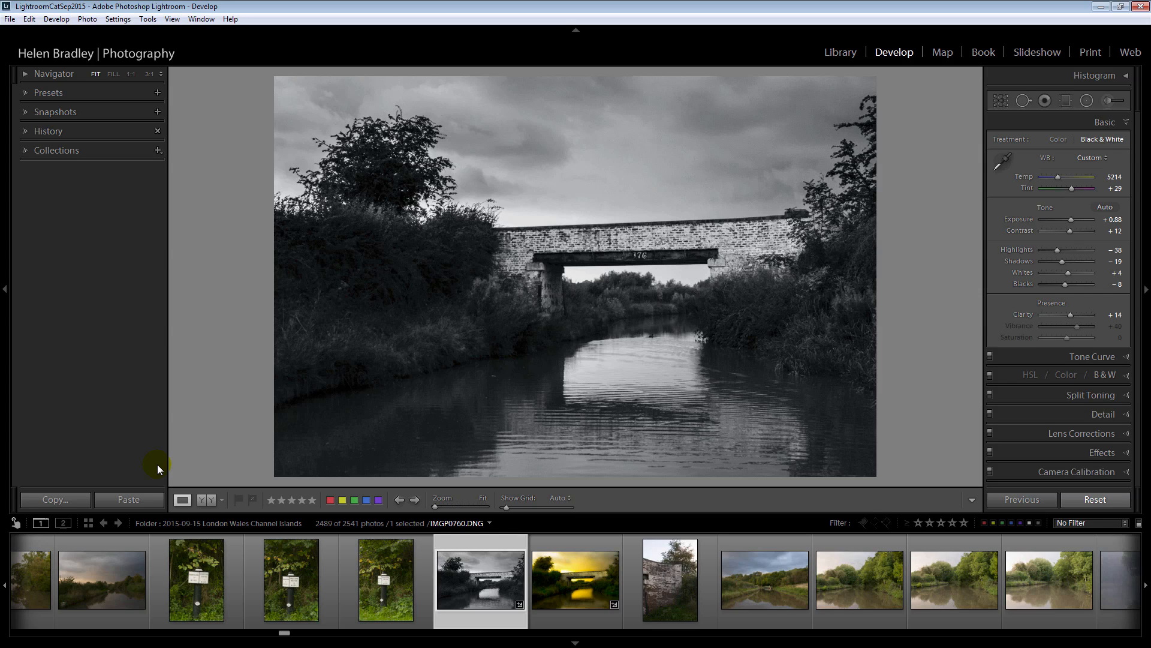
mouse_move(518, 298)
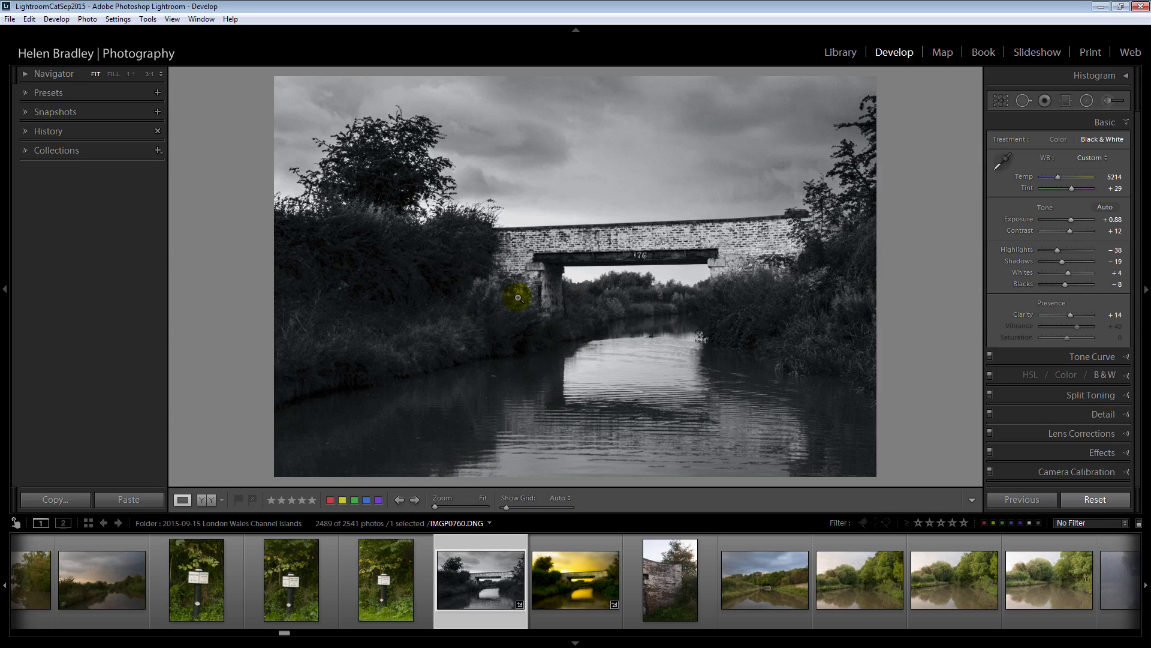
mouse_move(623, 367)
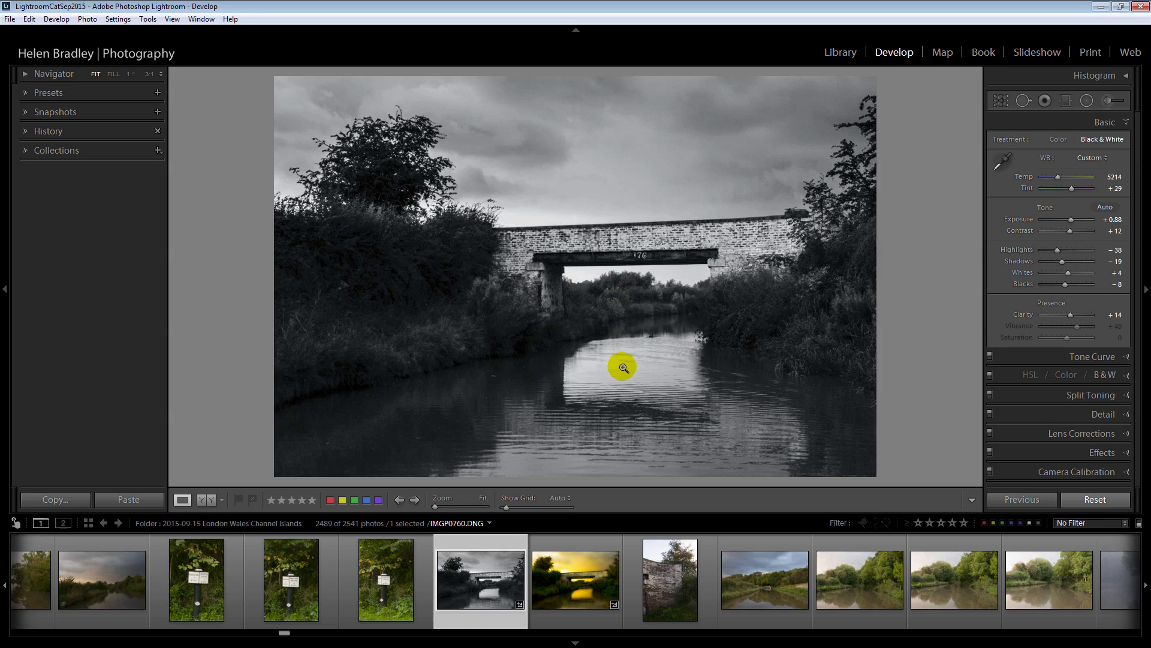
mouse_move(619, 377)
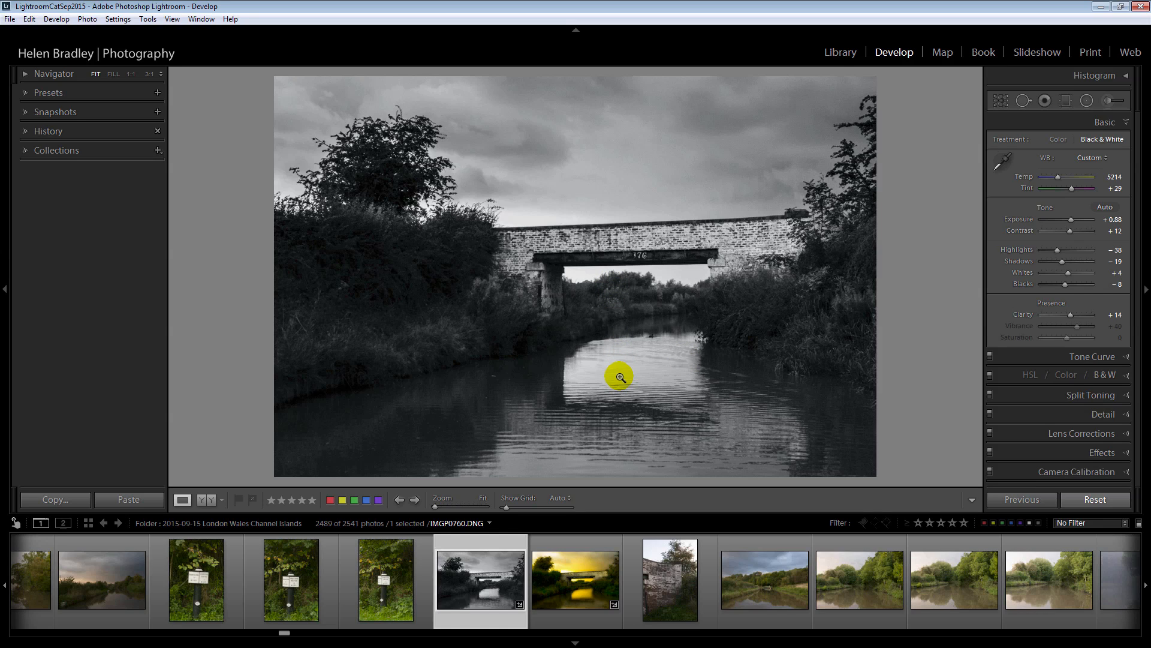
mouse_move(514, 321)
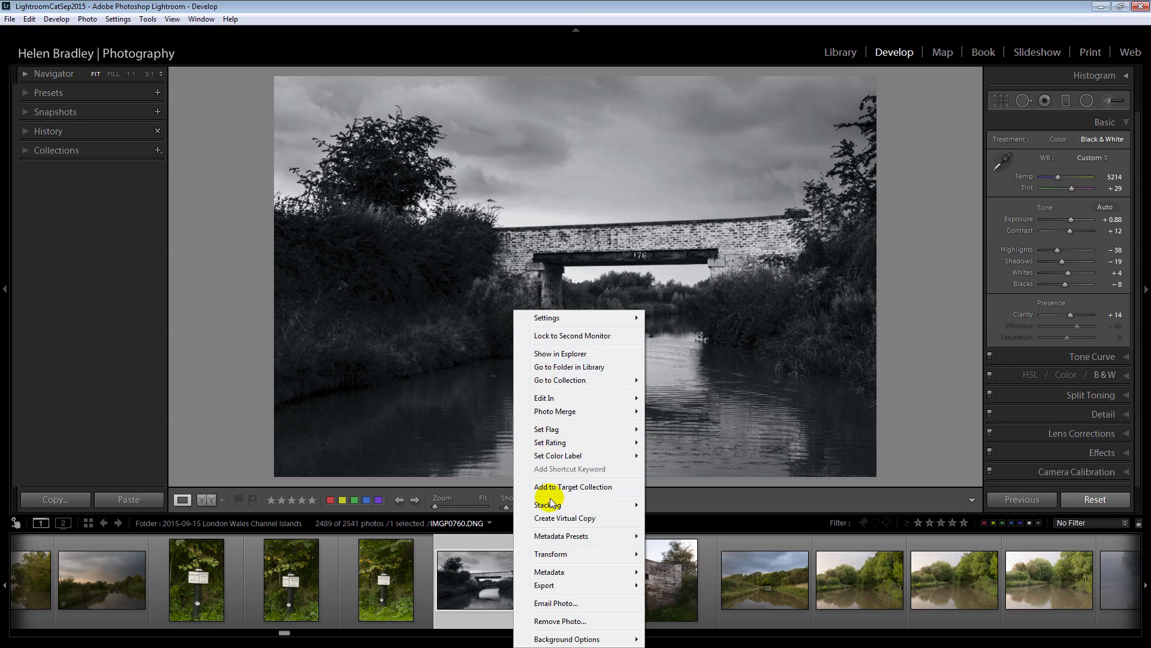
- Create a virtual copy of the bridge photo and select the new Copy 1 thumbnail
left_click(562, 518)
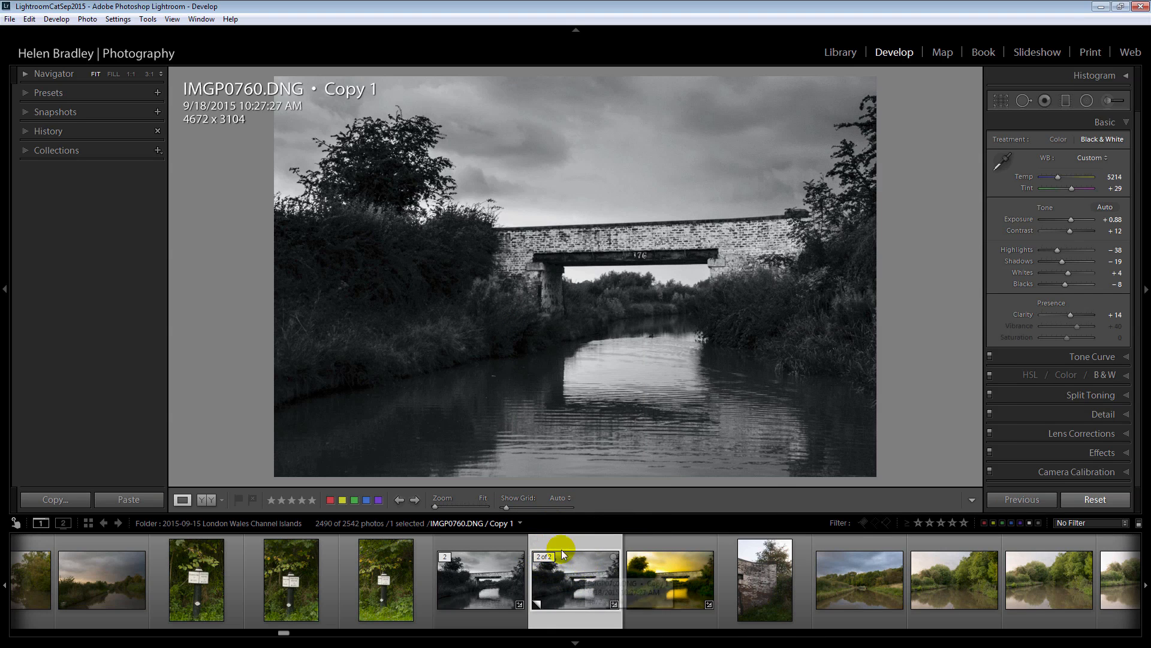
left_click(48, 130)
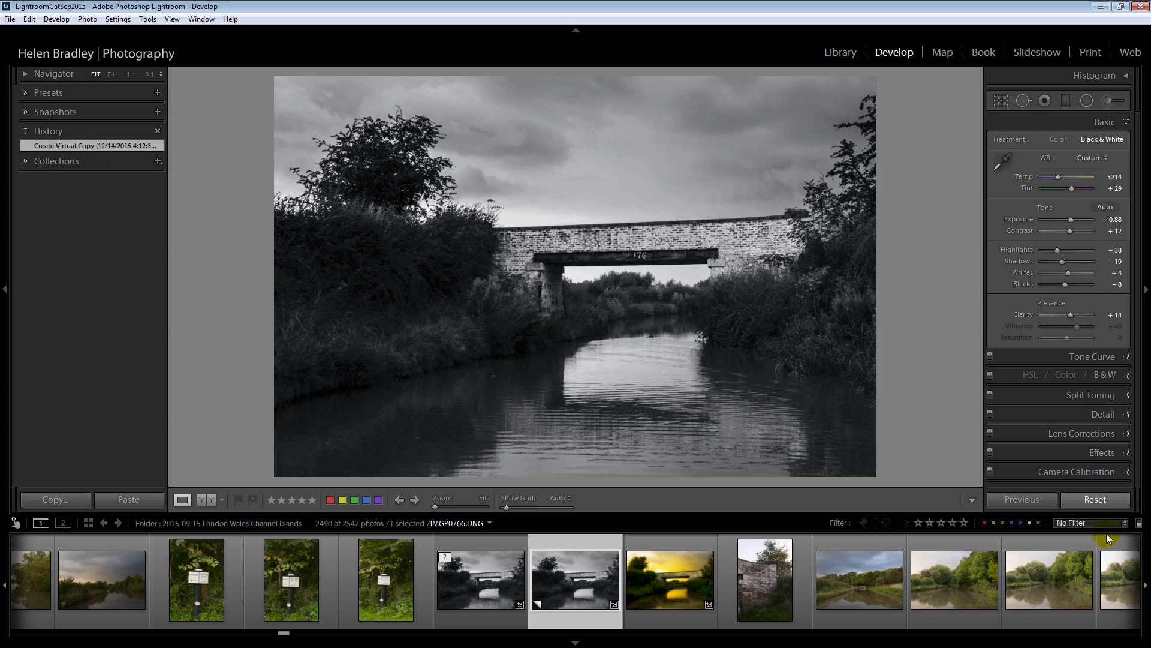
- Reset the virtual copy's settings so it returns to the original colour image
left_click(1096, 499)
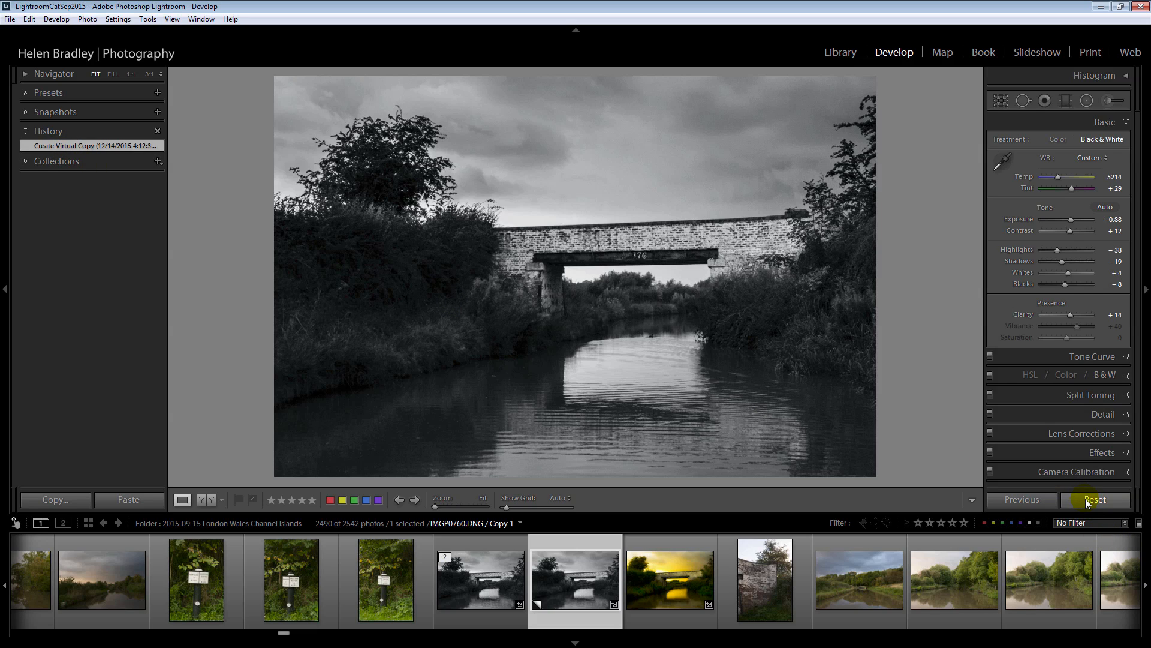
mouse_move(998, 333)
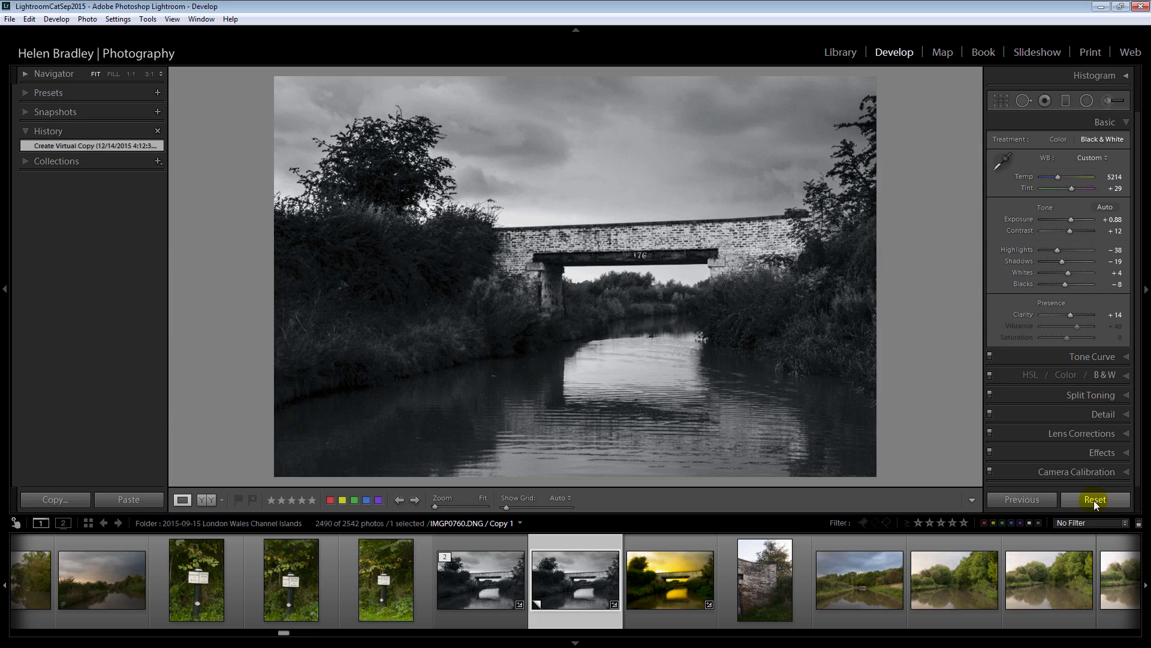
left_click(1095, 499)
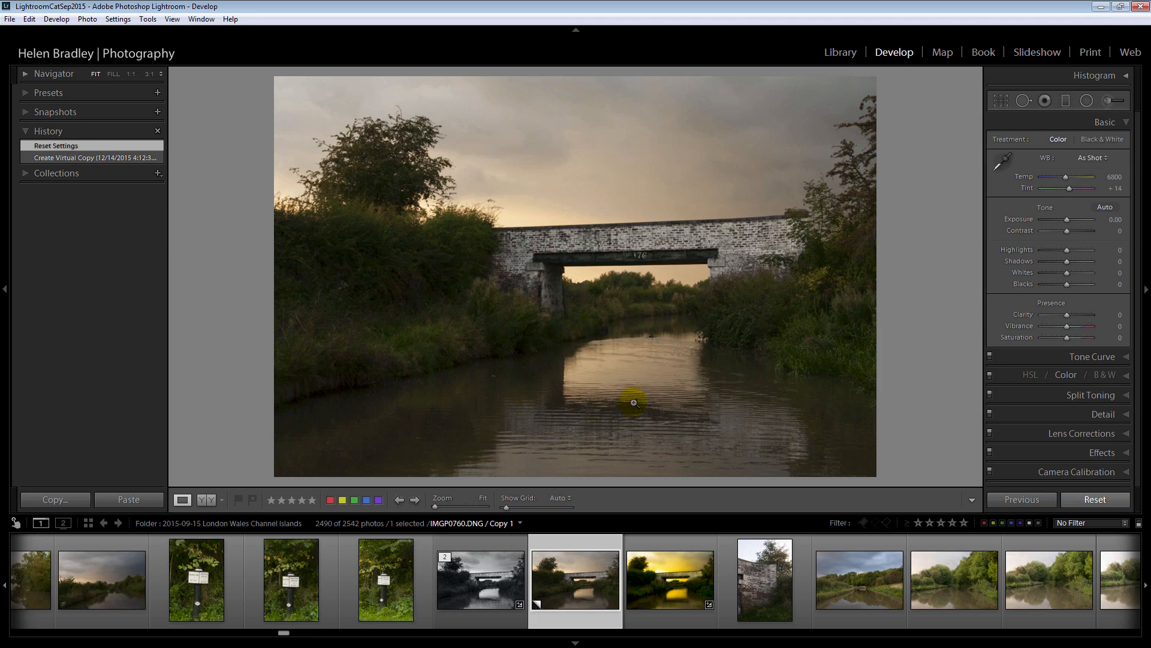
mouse_move(655, 467)
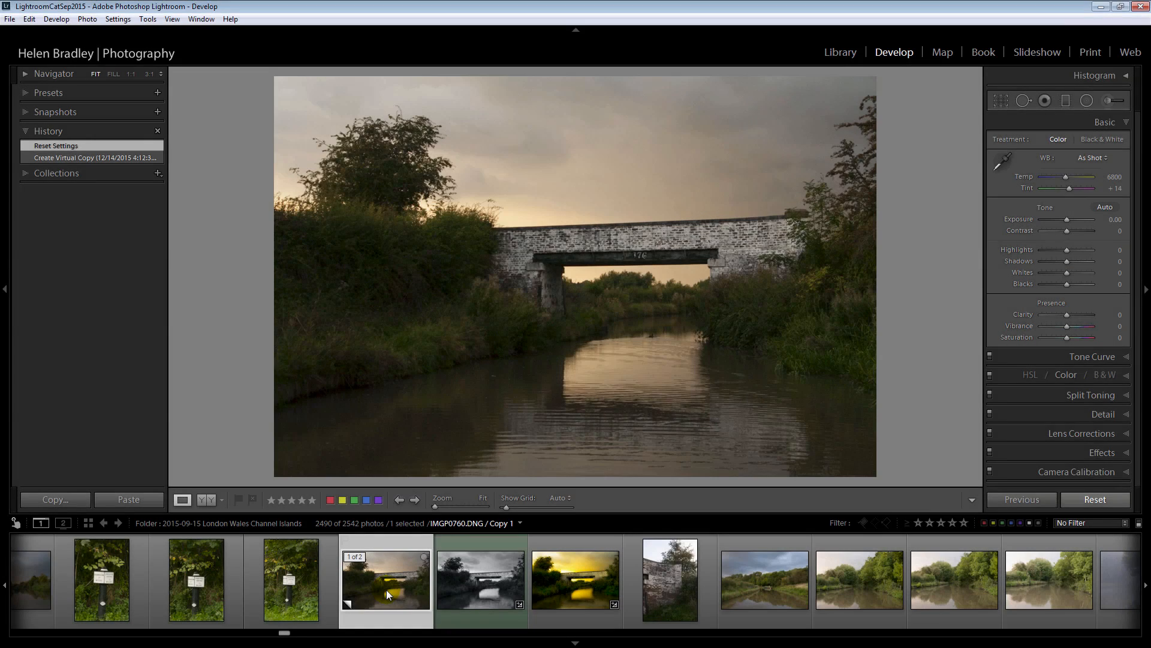
mouse_move(389, 595)
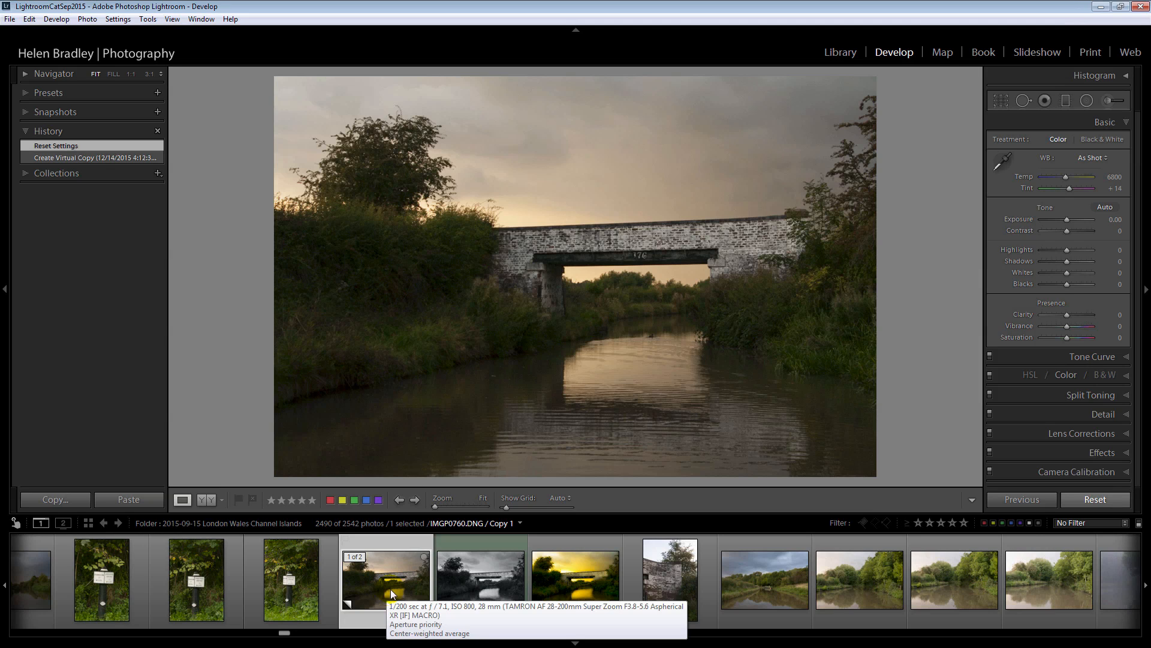
- Select the original IMGP0760.DNG master in the filmstrip stack
left_click(481, 580)
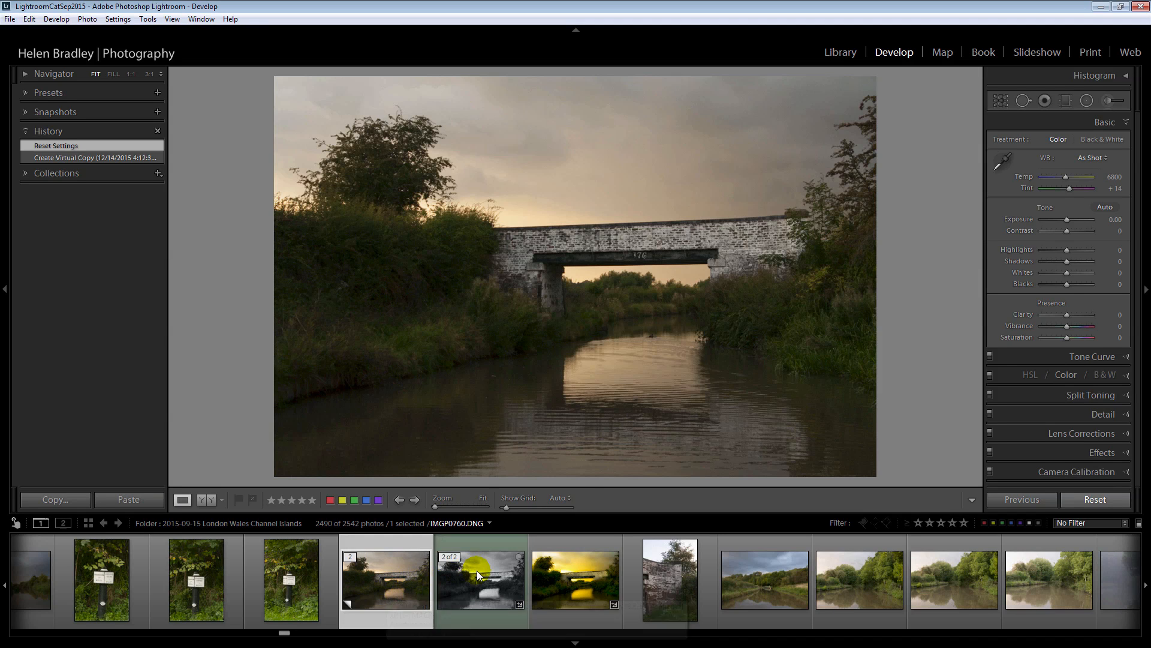
left_click(480, 583)
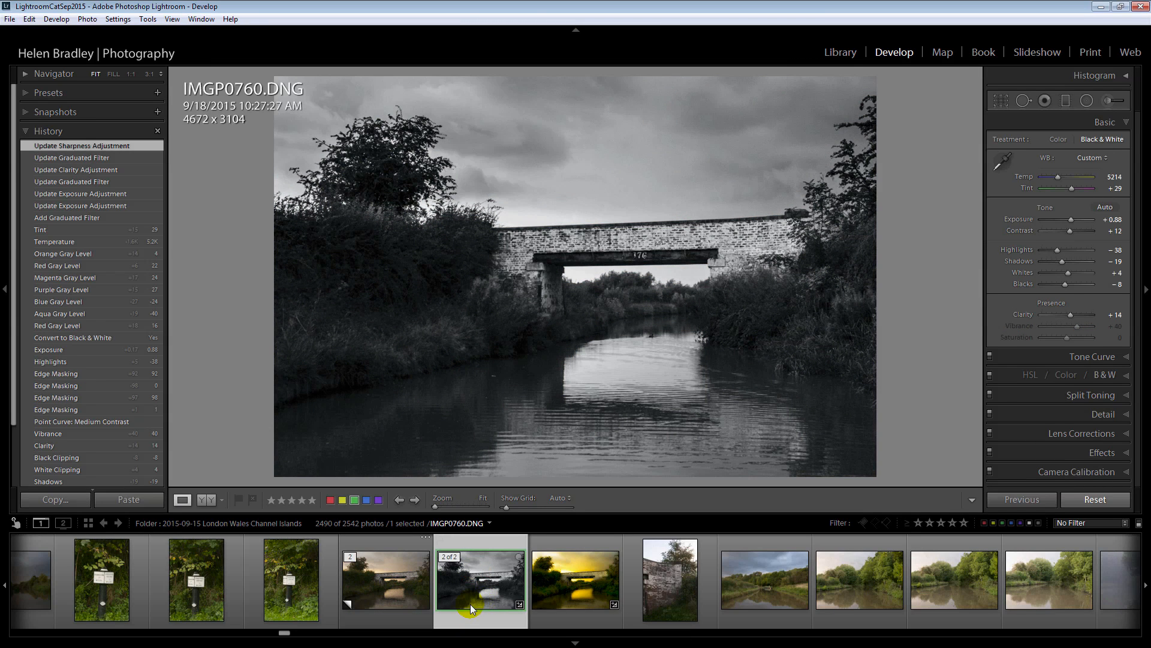
mouse_move(472, 606)
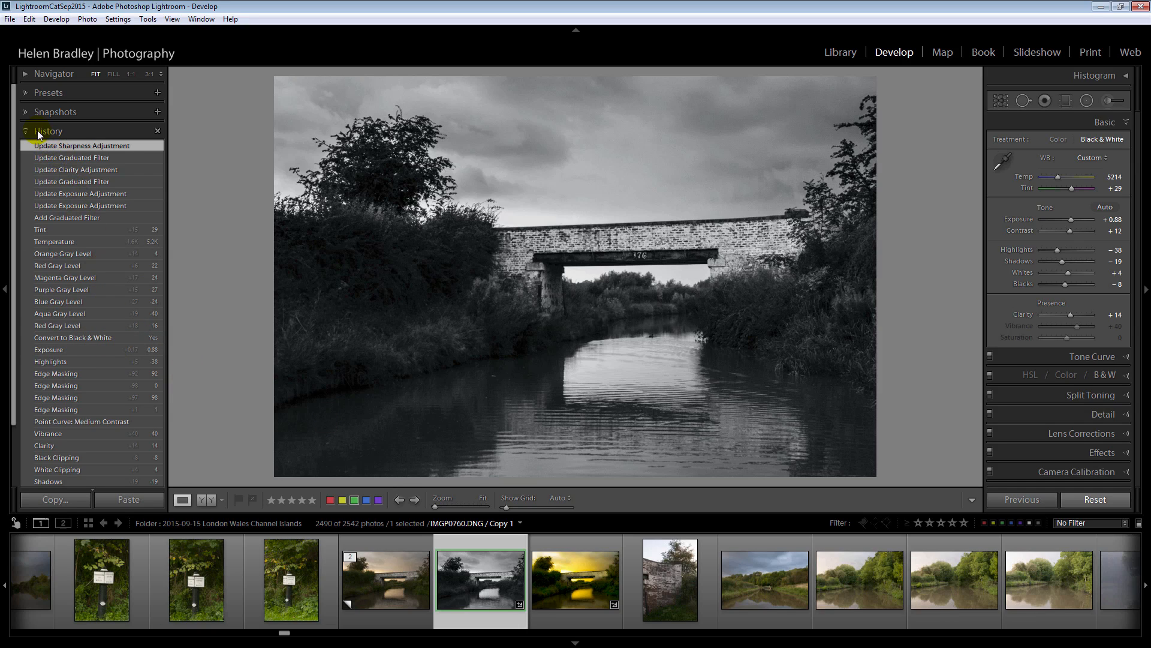
mouse_move(70, 410)
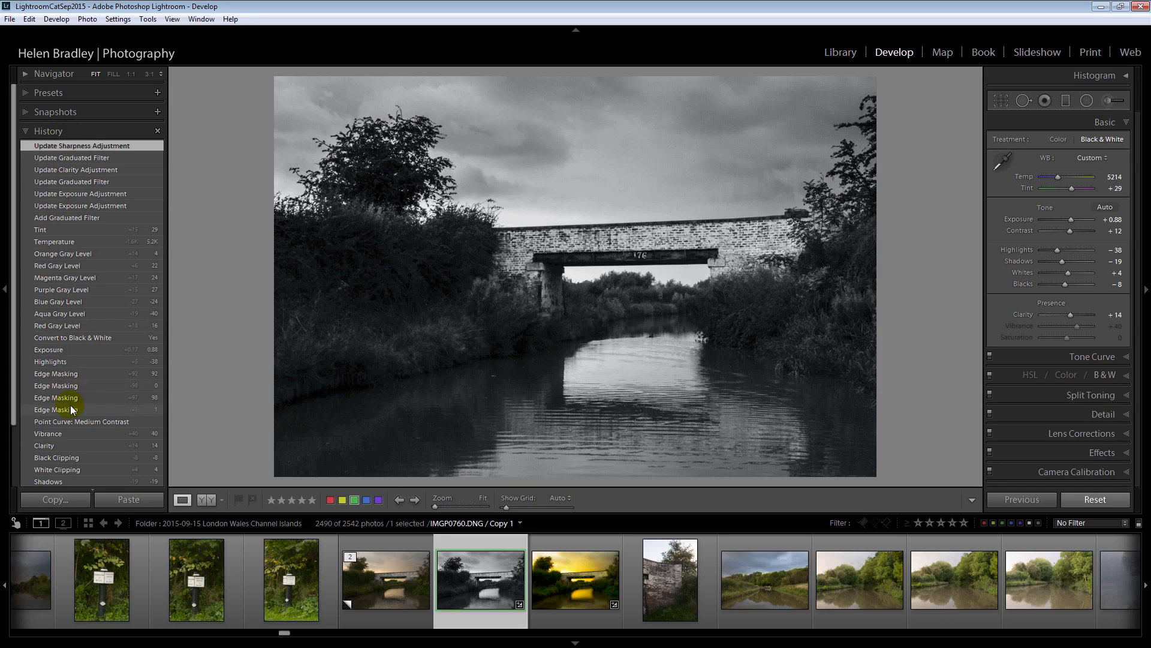
mouse_move(105, 465)
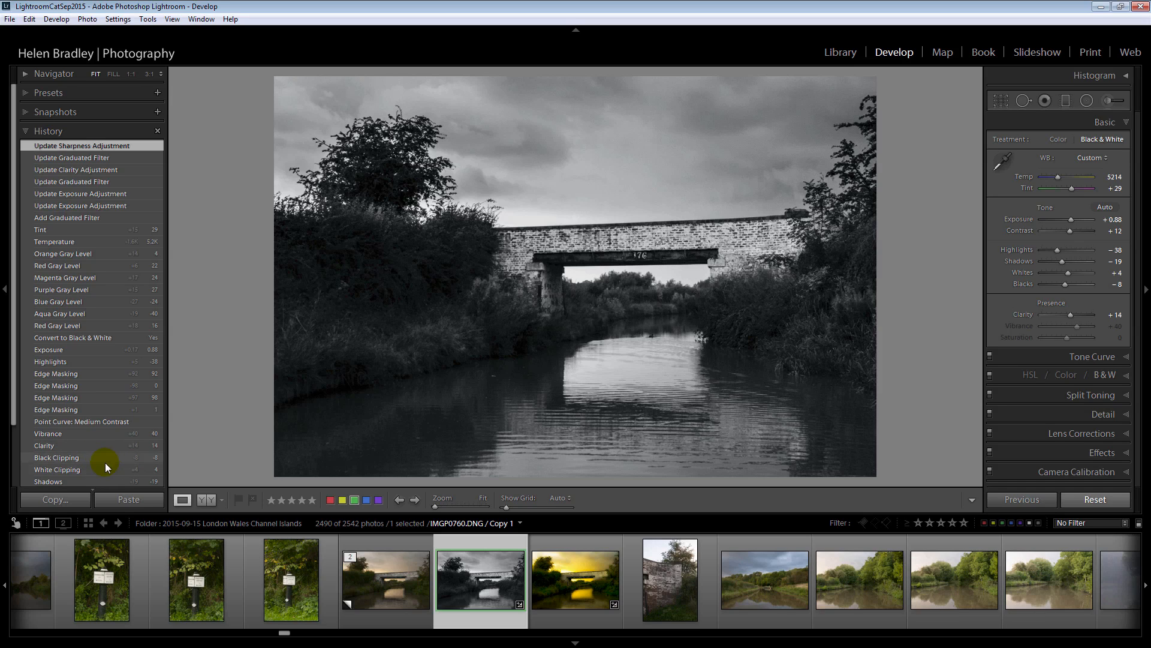
mouse_move(82, 341)
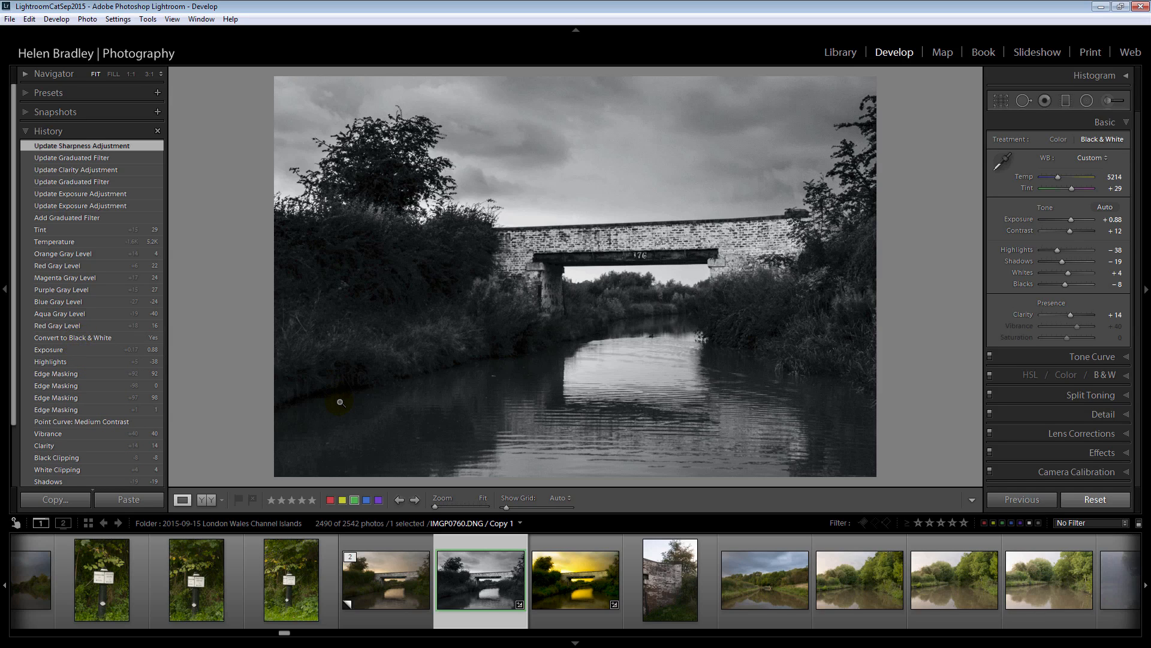
mouse_move(576, 295)
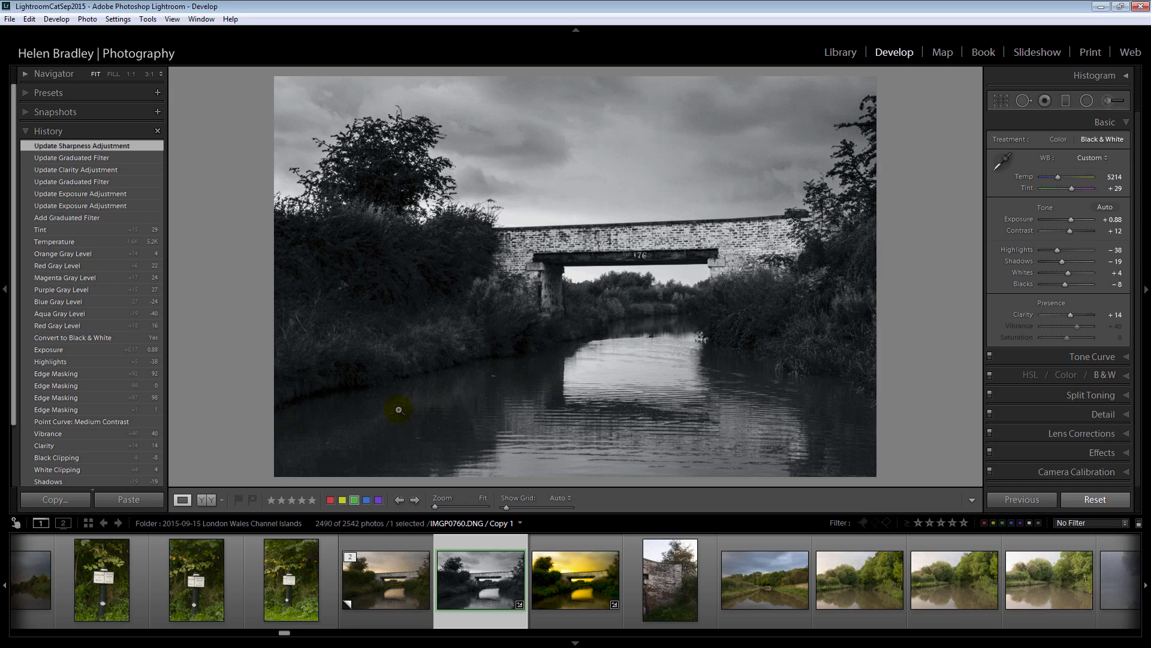
mouse_move(331, 401)
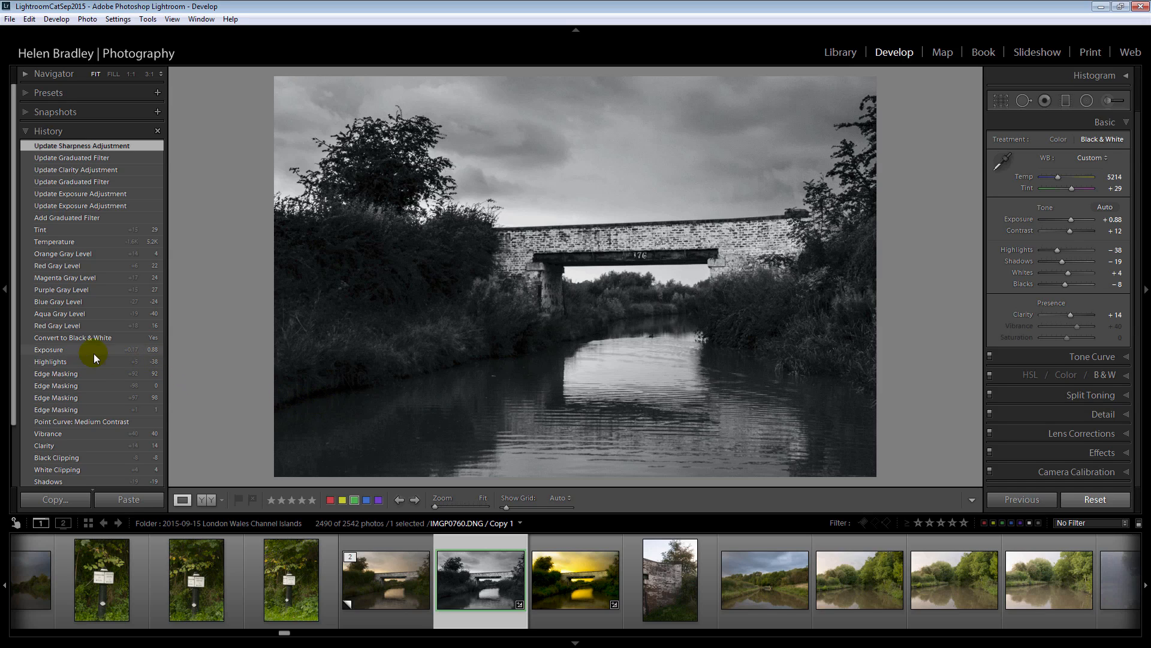
- Roll the photo back to the Exposure history step below Convert to Black & White
left_click(48, 349)
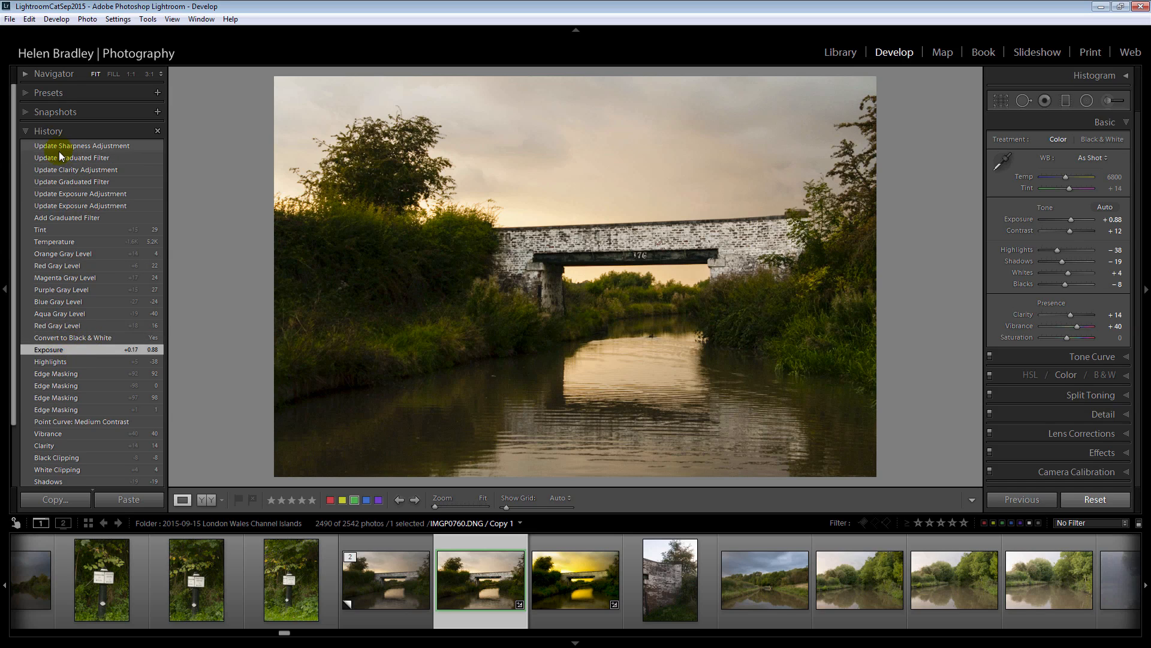
left_click(48, 349)
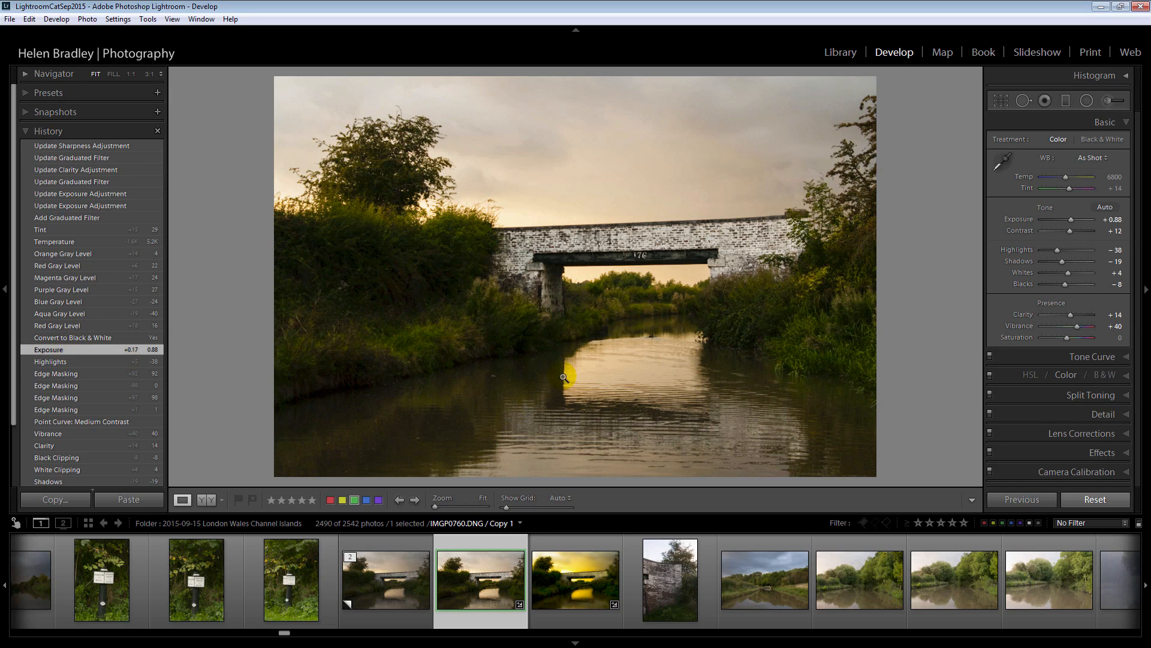
mouse_move(584, 373)
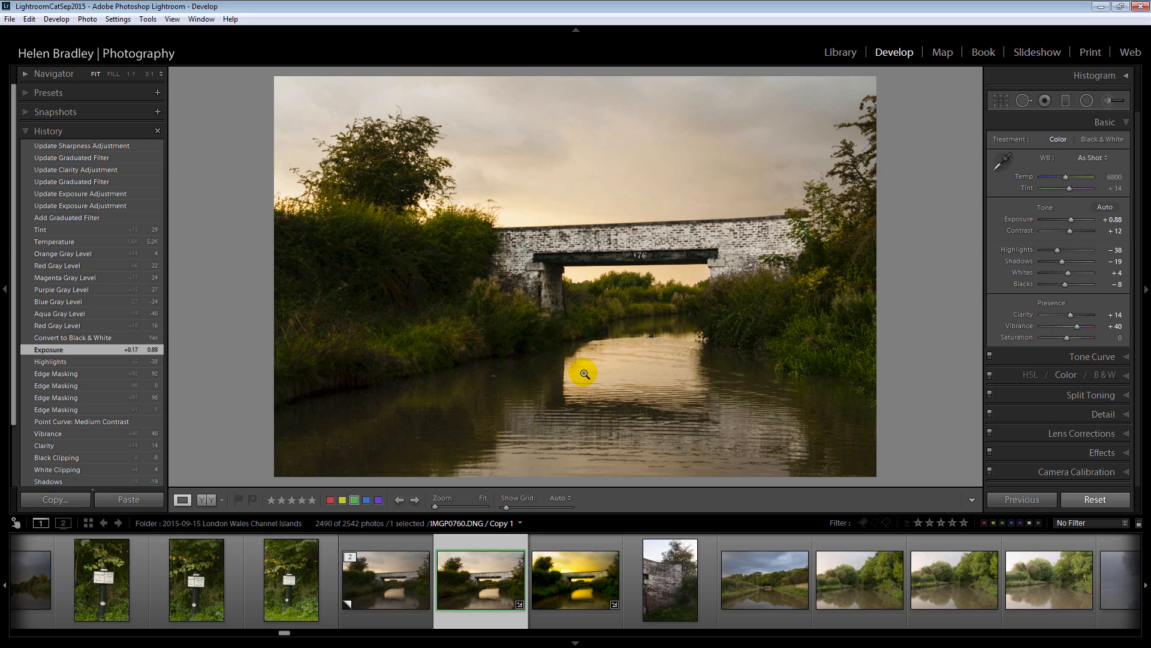
mouse_move(5, 172)
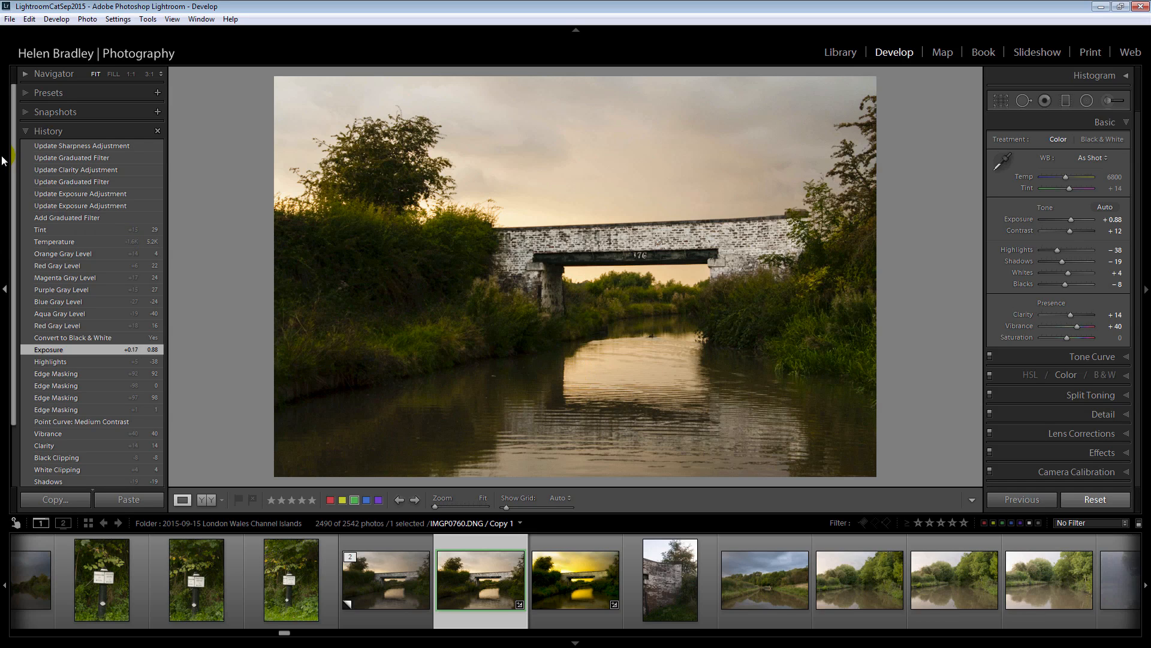
mouse_move(36, 246)
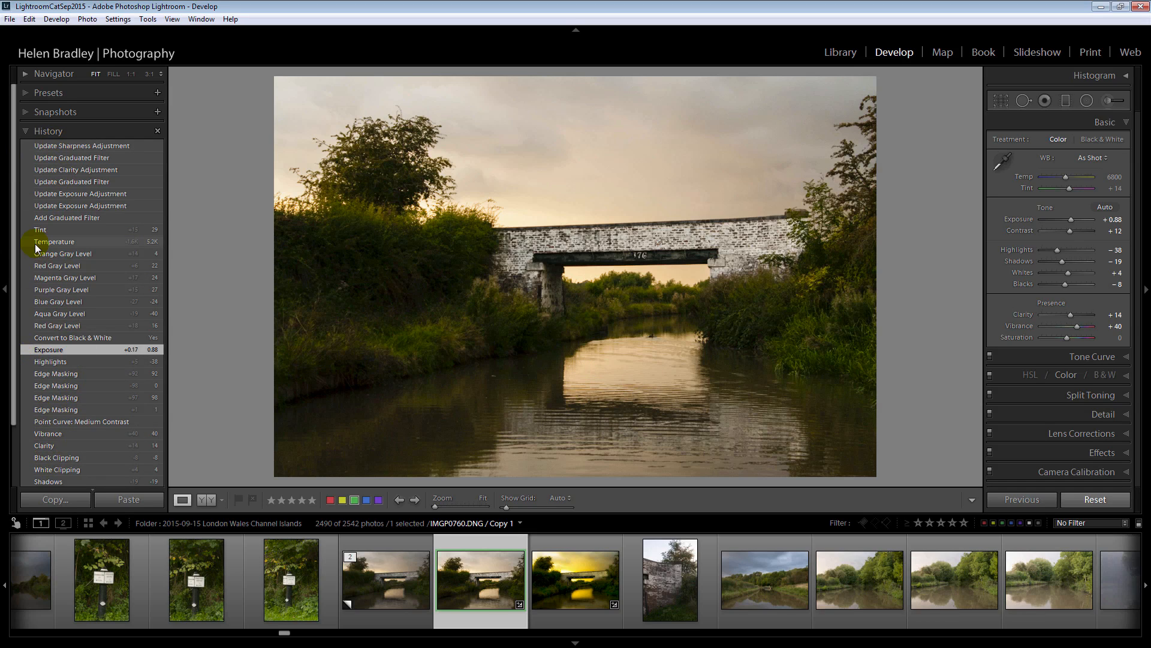
mouse_move(62, 146)
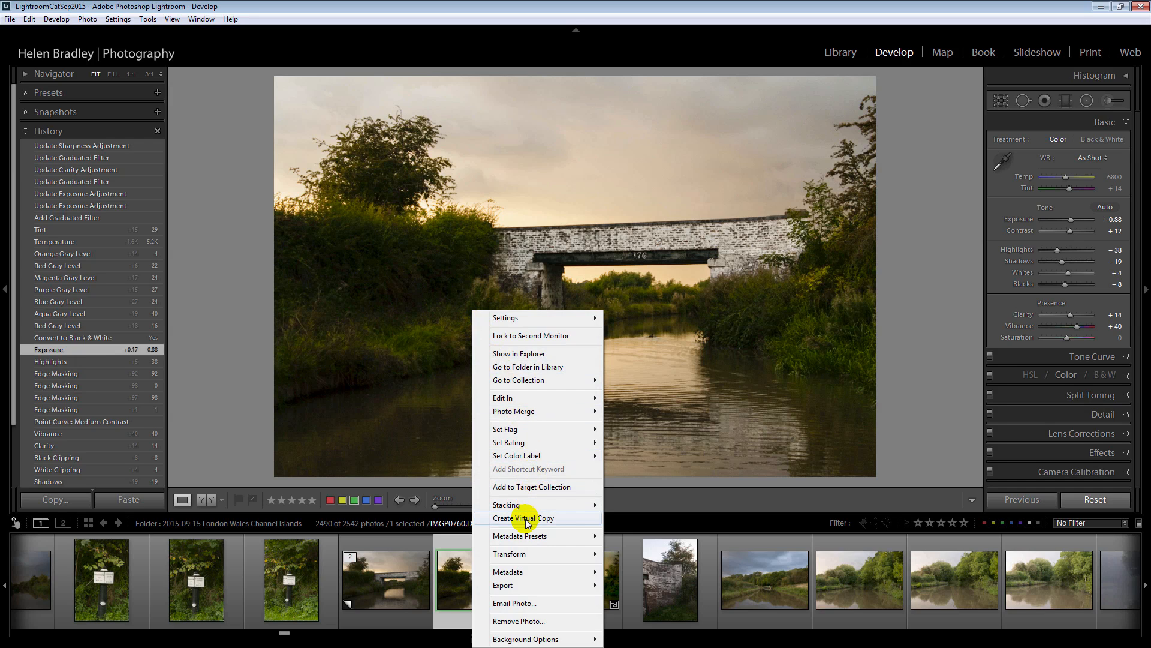
- Create a virtual copy of the colour version of the bridge photo
left_click(528, 518)
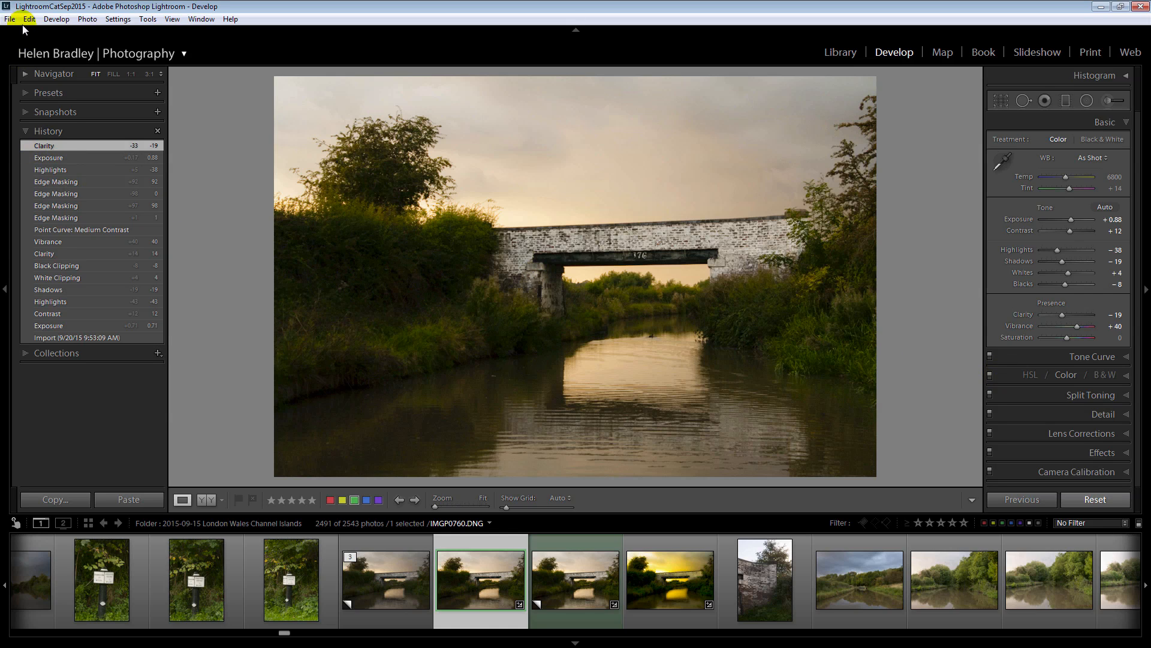
left_click(32, 23)
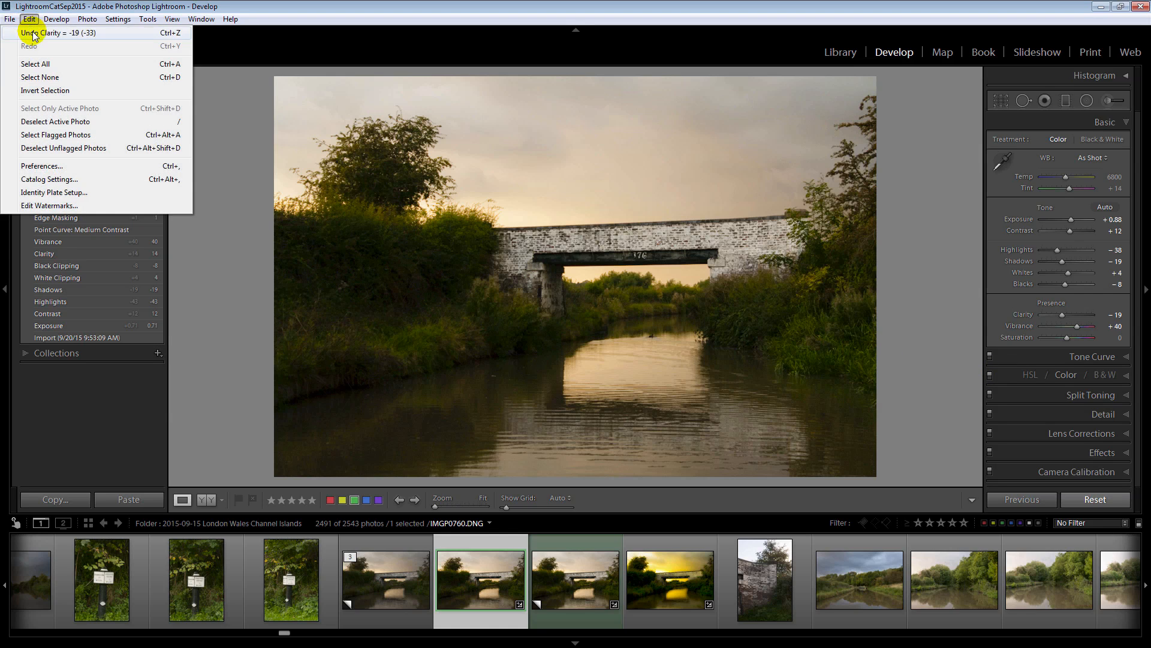
left_click(31, 31)
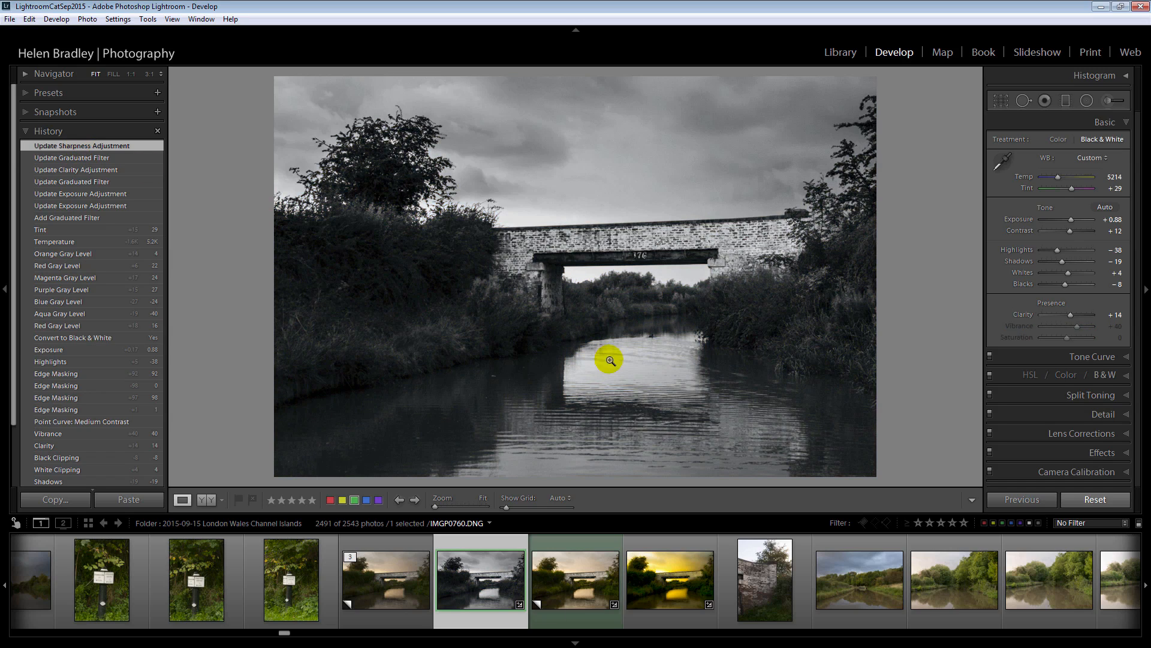
mouse_move(466, 594)
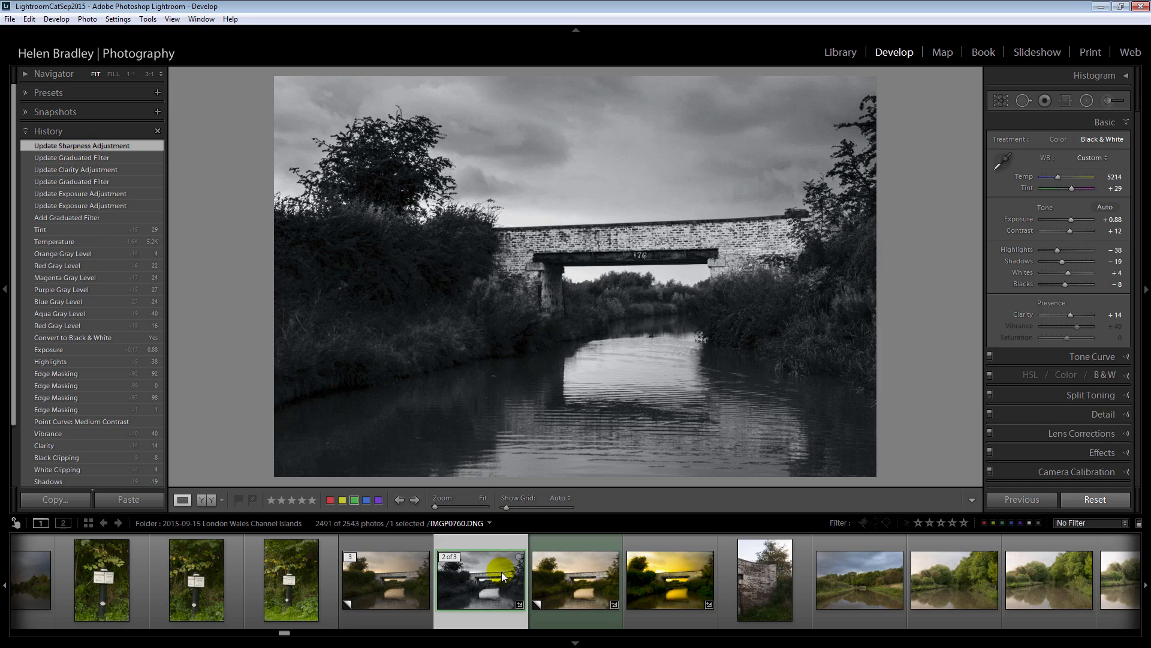
mouse_move(458, 590)
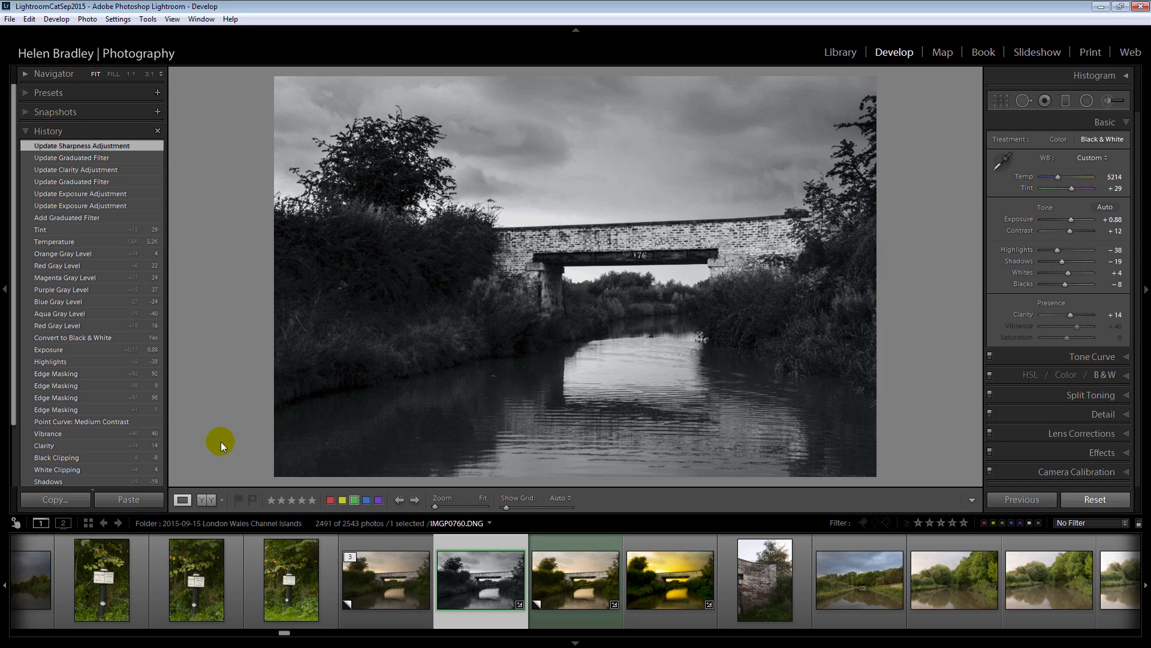
left_click(953, 73)
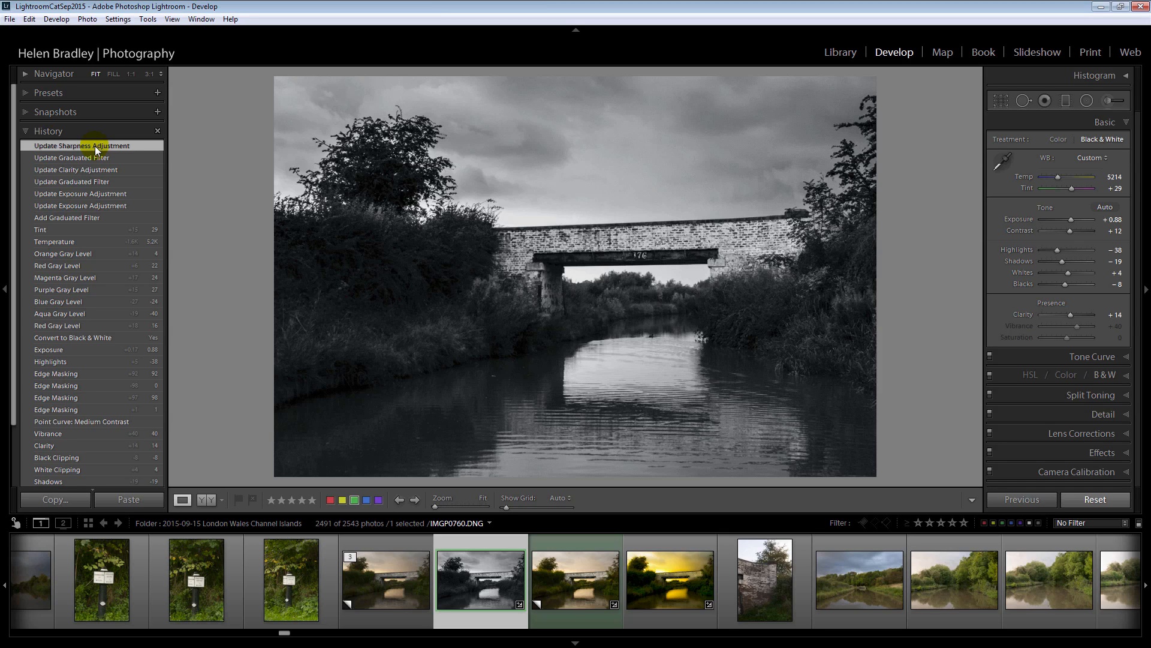
mouse_move(97, 156)
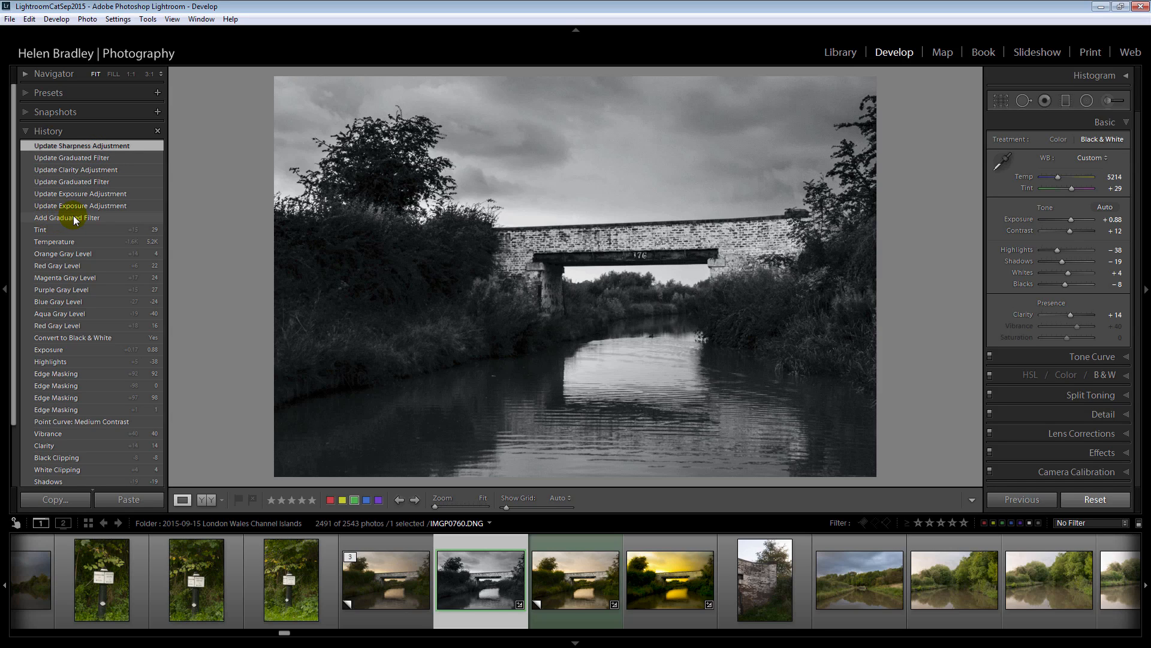
mouse_move(57, 234)
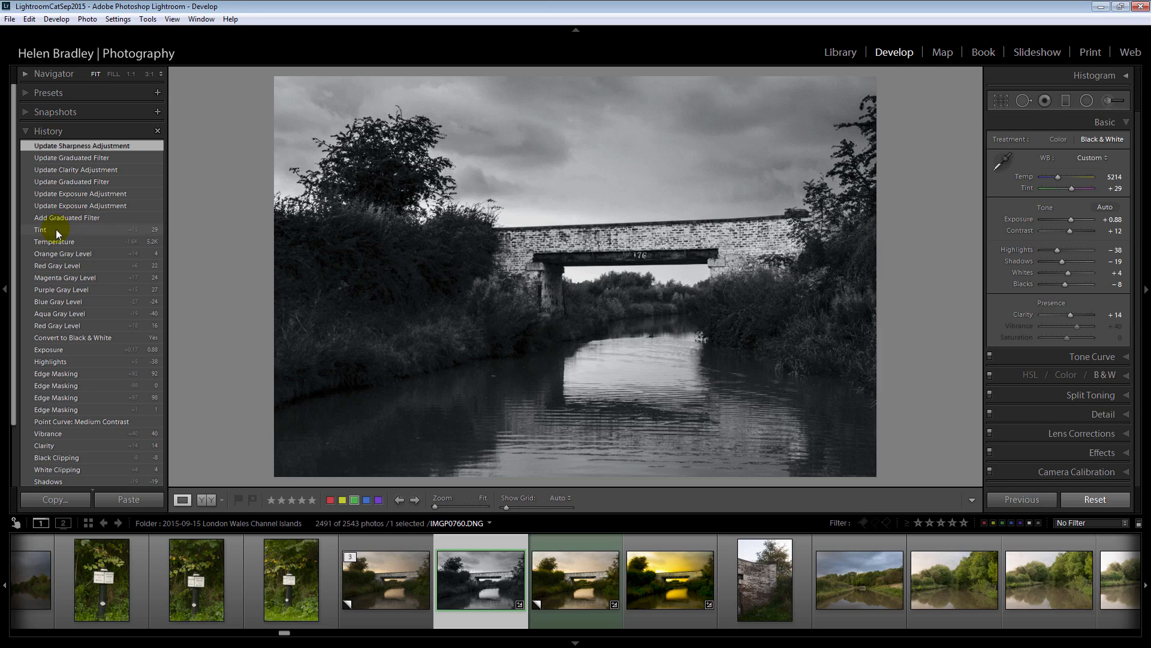
mouse_move(70, 145)
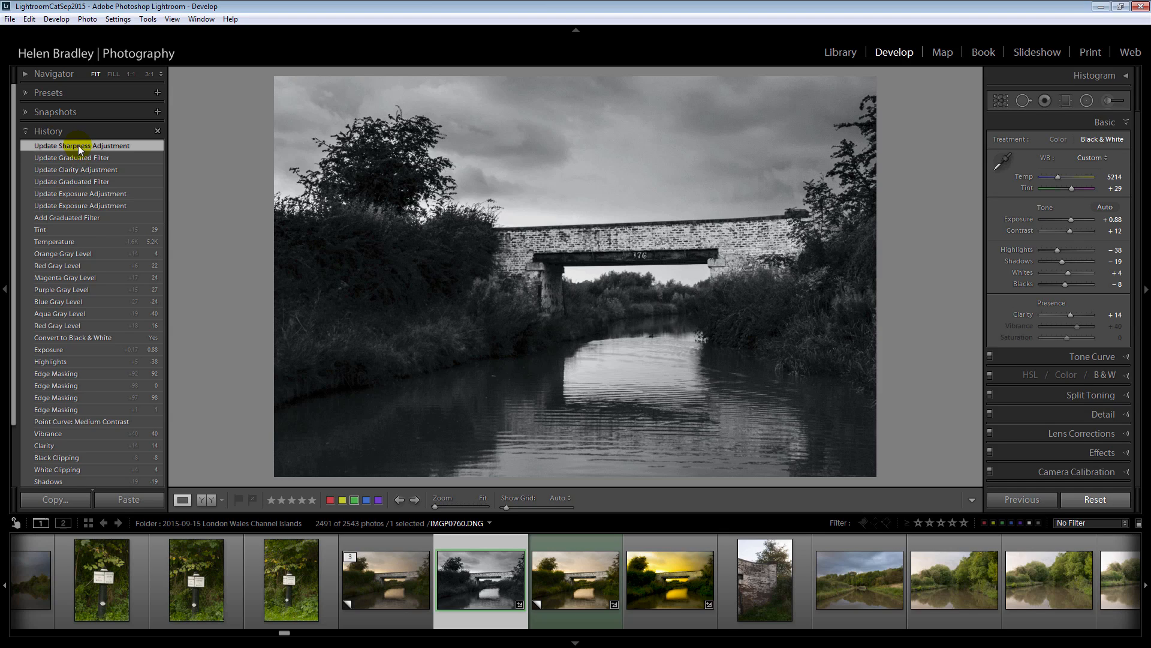
mouse_move(62, 233)
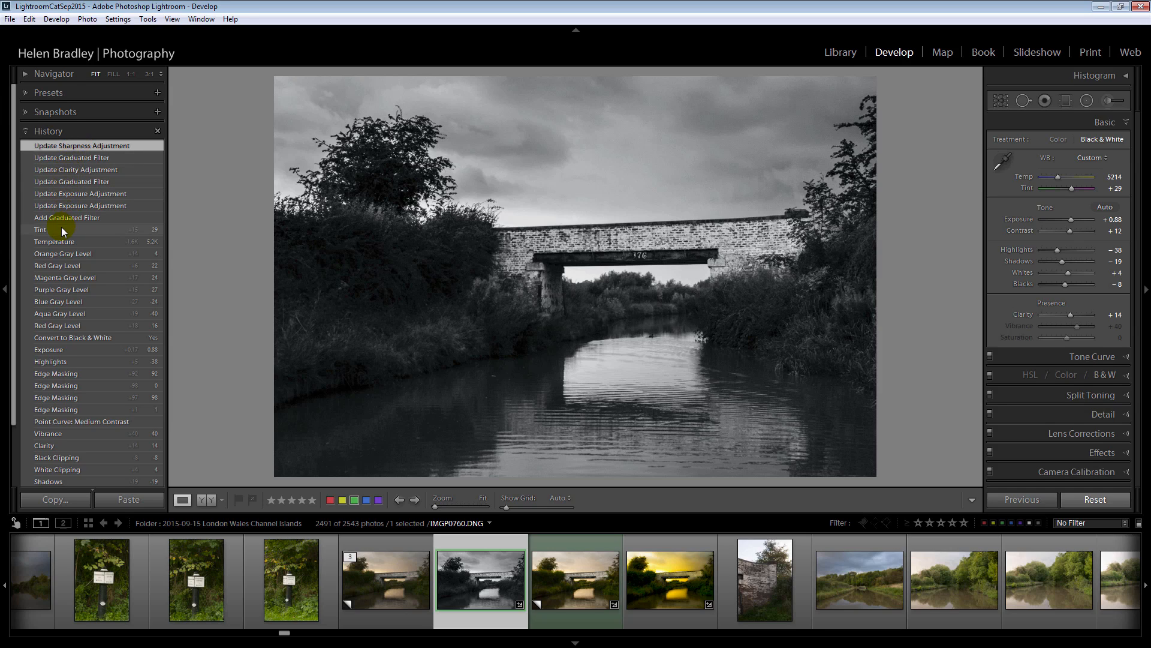
left_click(62, 229)
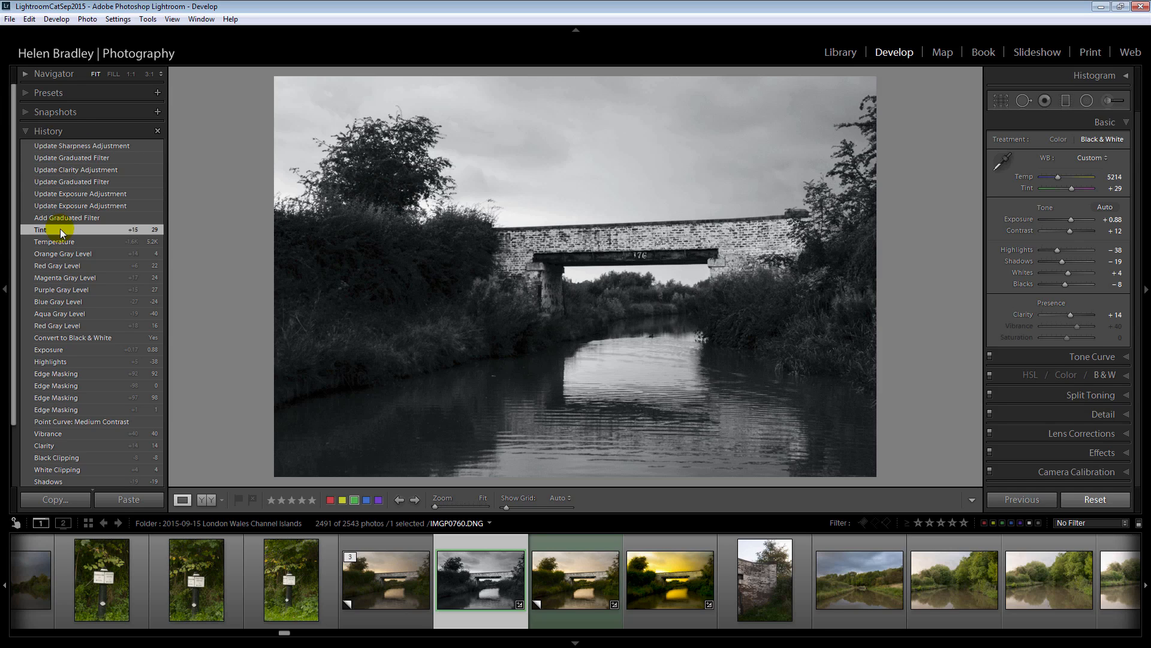
mouse_move(84, 231)
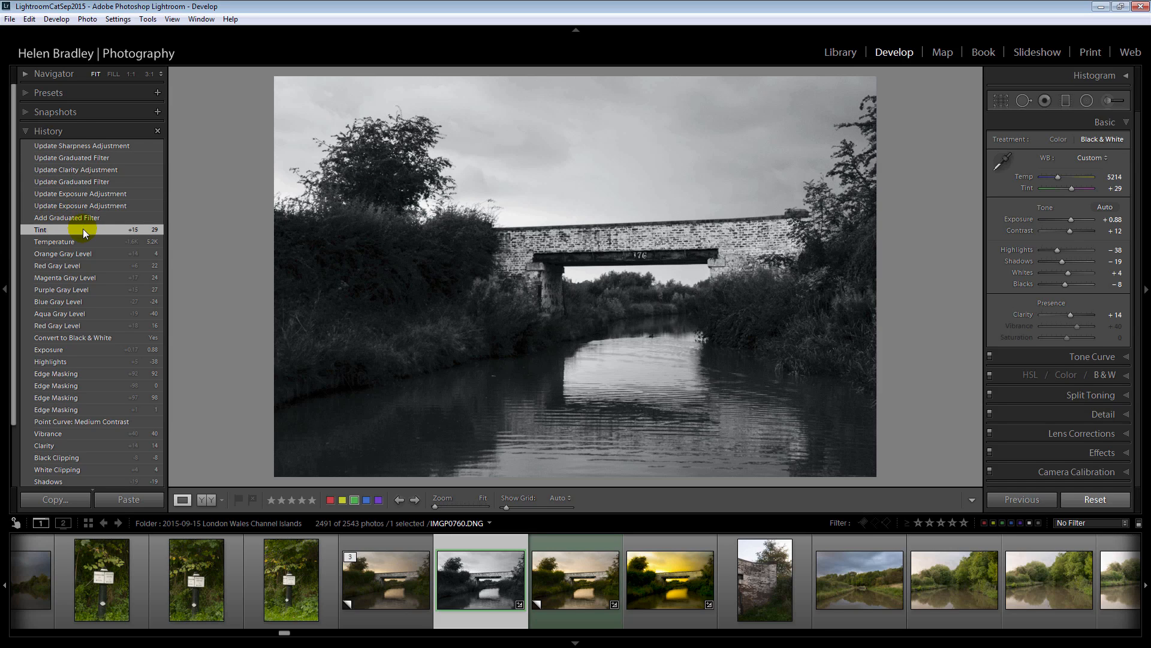
right_click(82, 229)
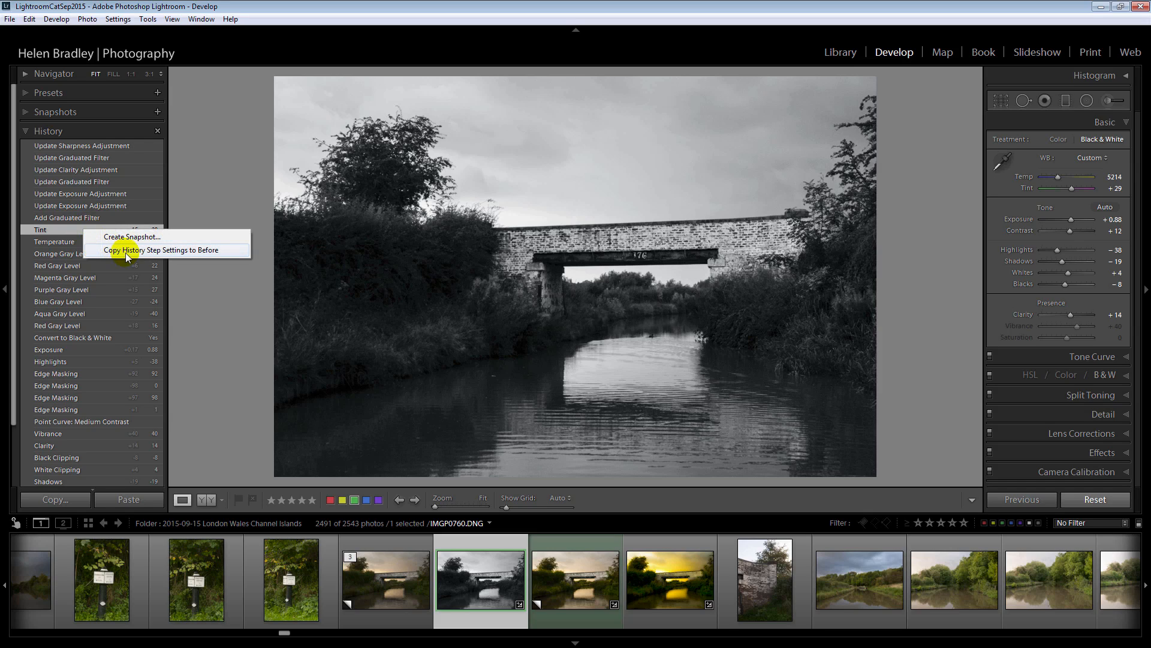
mouse_move(154, 247)
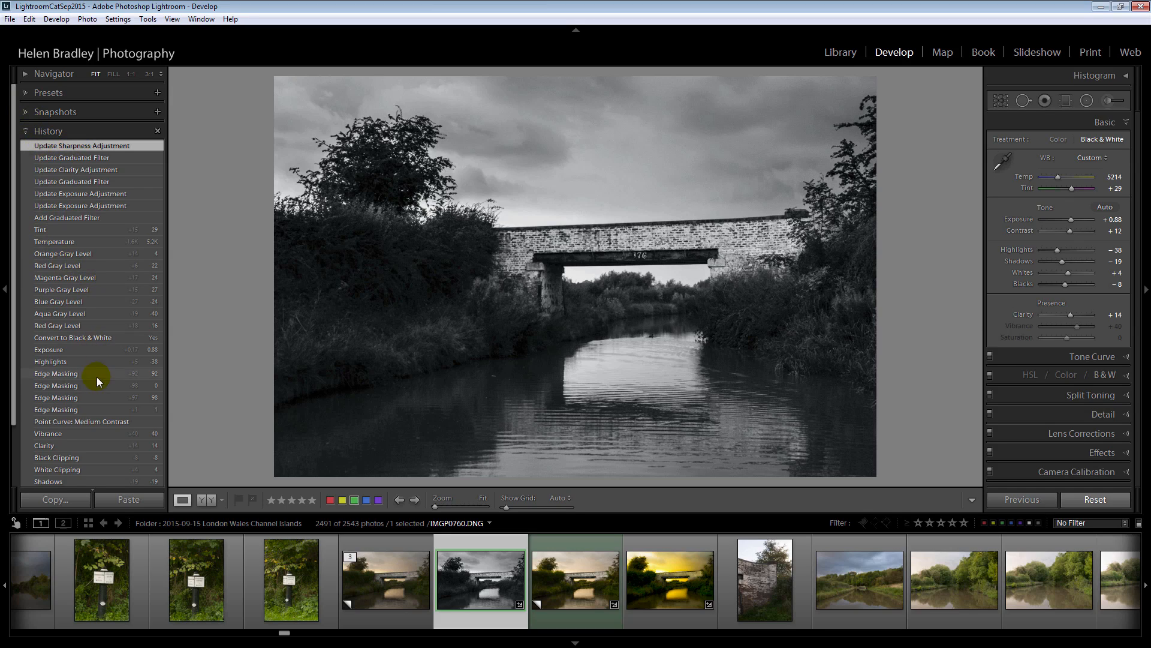
mouse_move(86, 374)
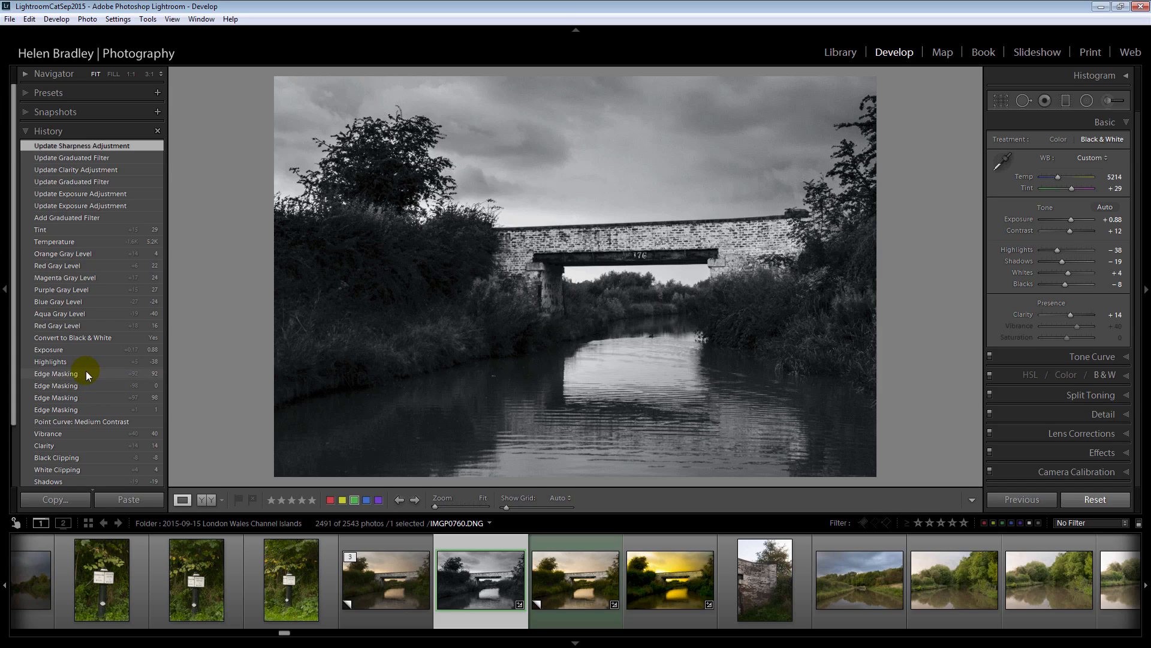
right_click(87, 374)
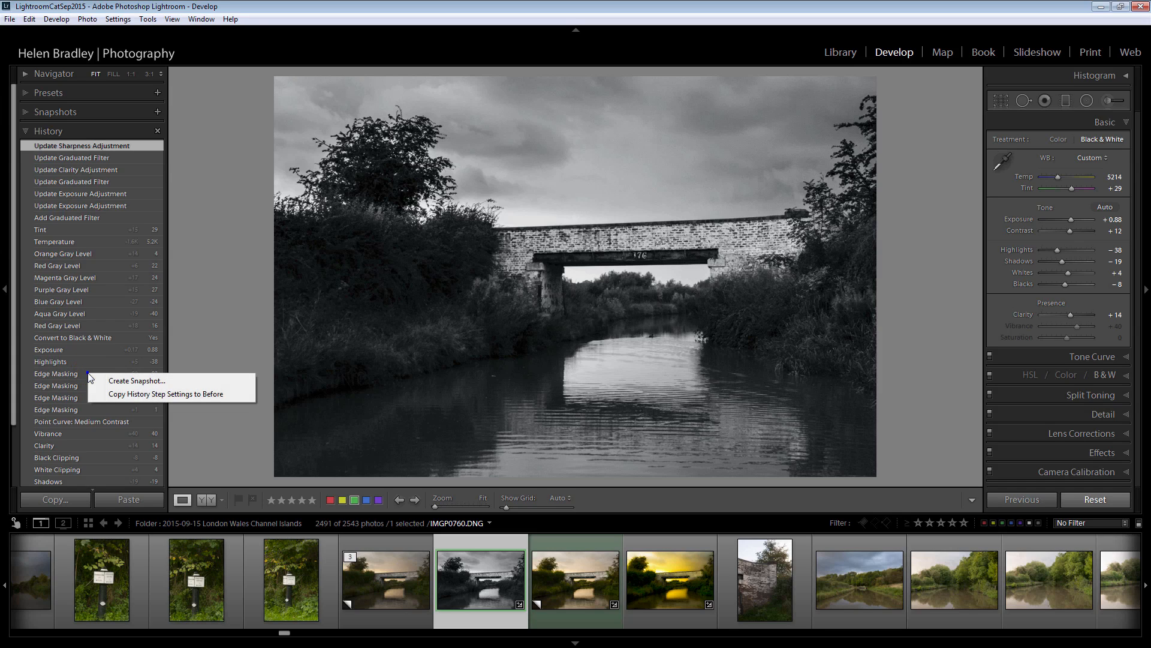
mouse_move(216, 399)
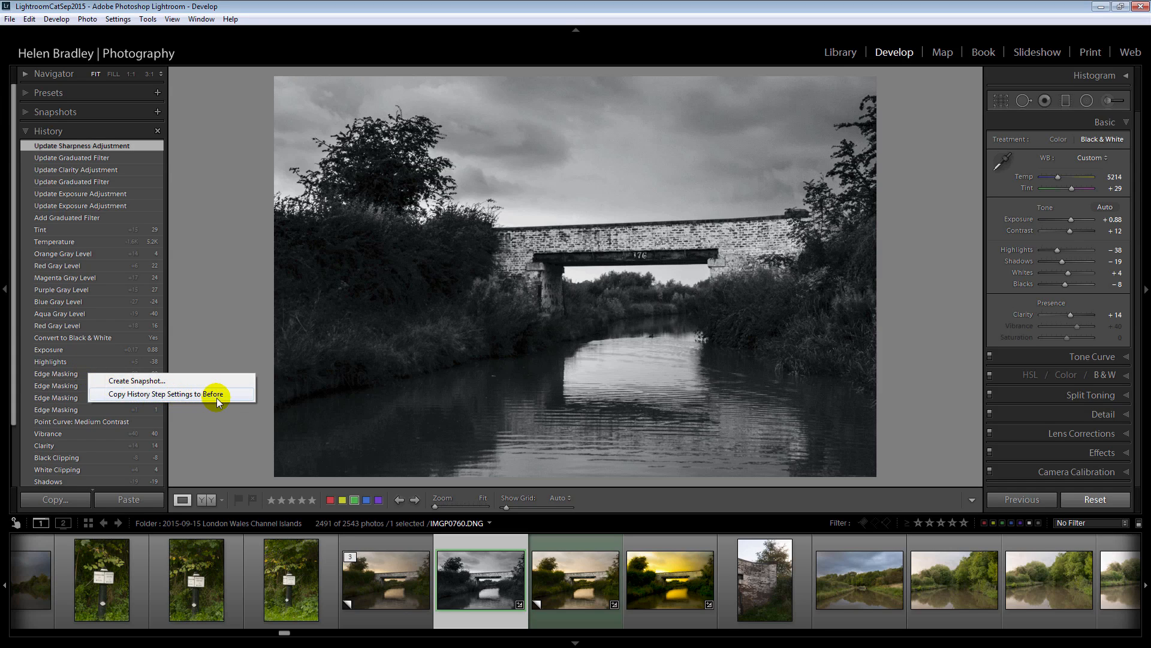
mouse_move(54, 158)
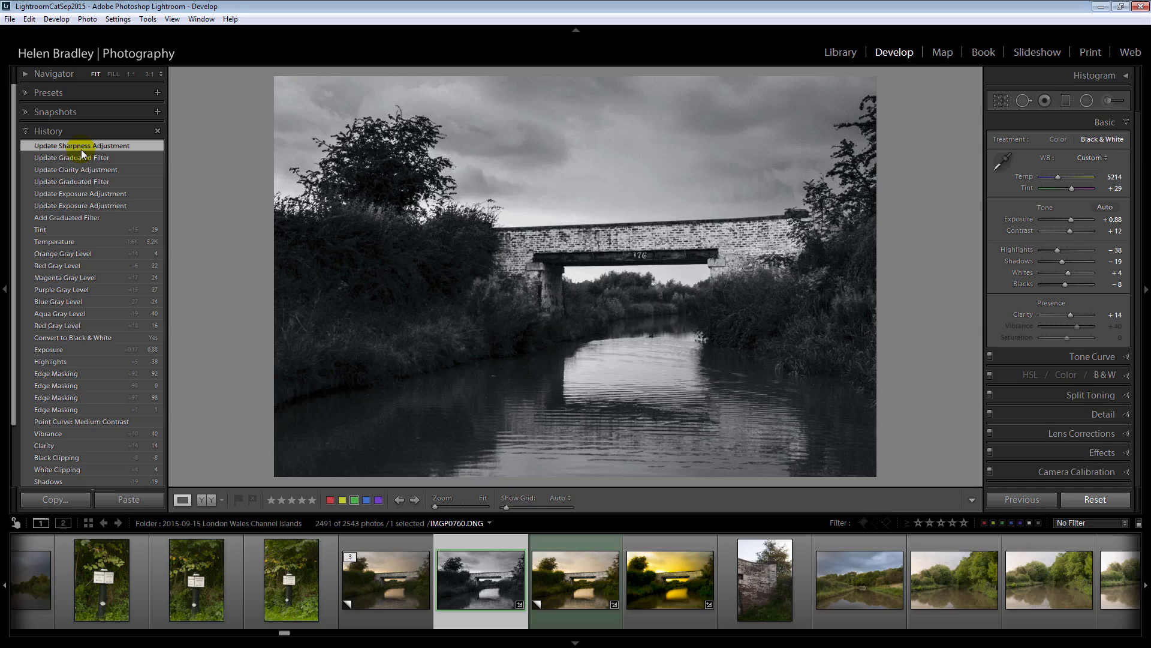
left_click(671, 580)
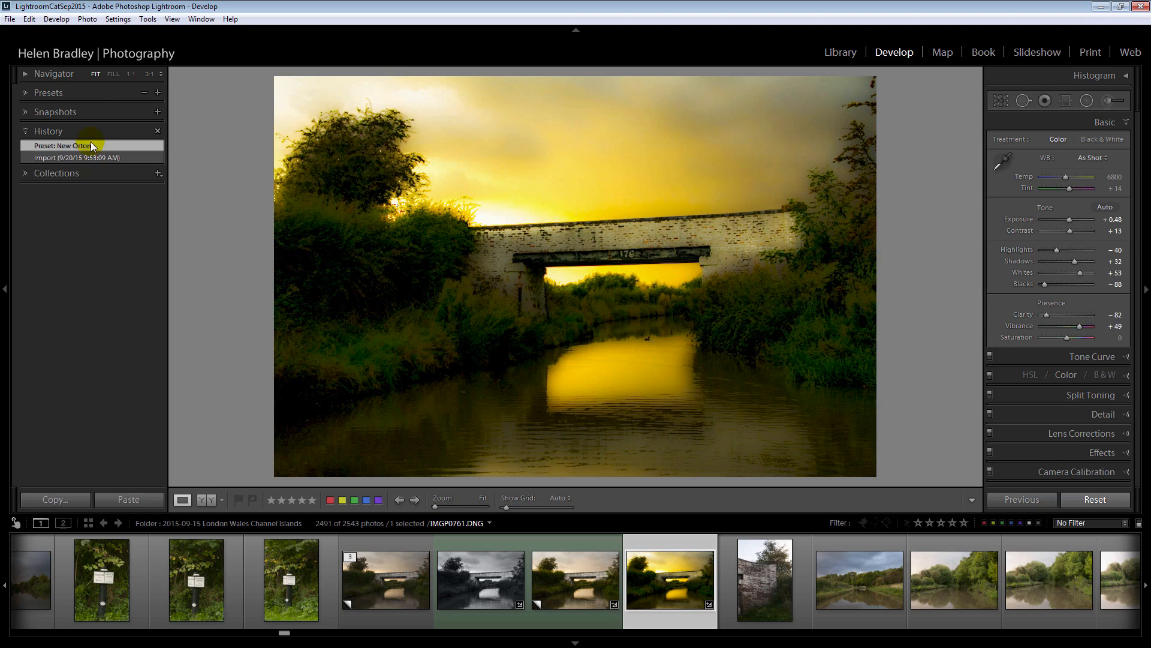
mouse_move(84, 98)
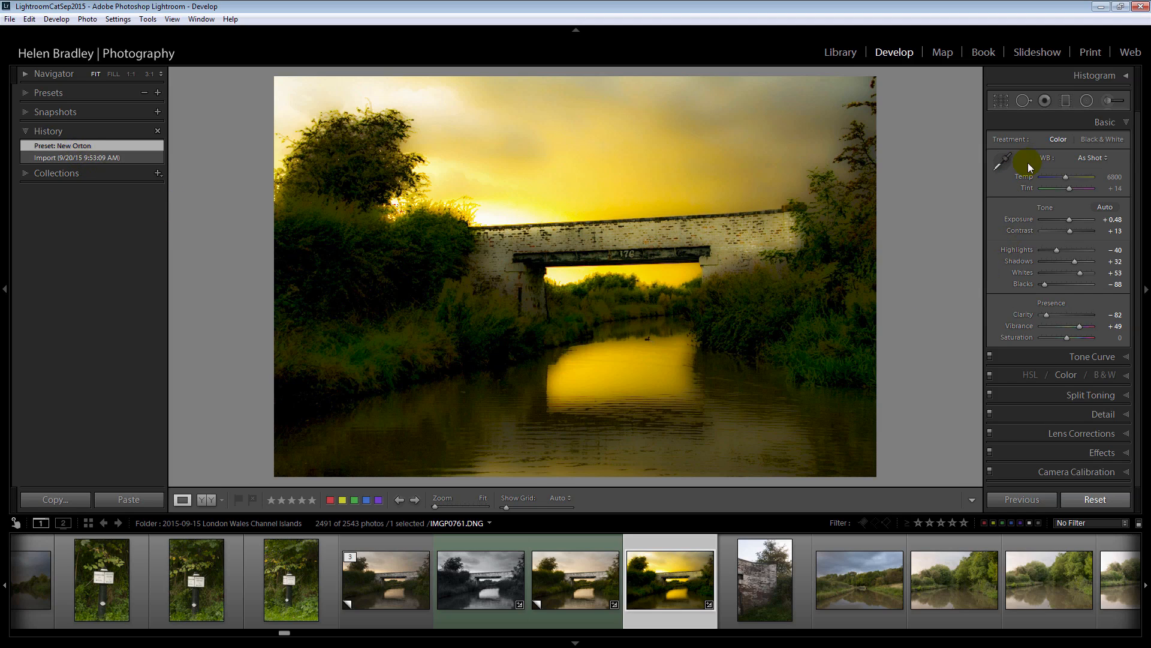
mouse_move(1068, 445)
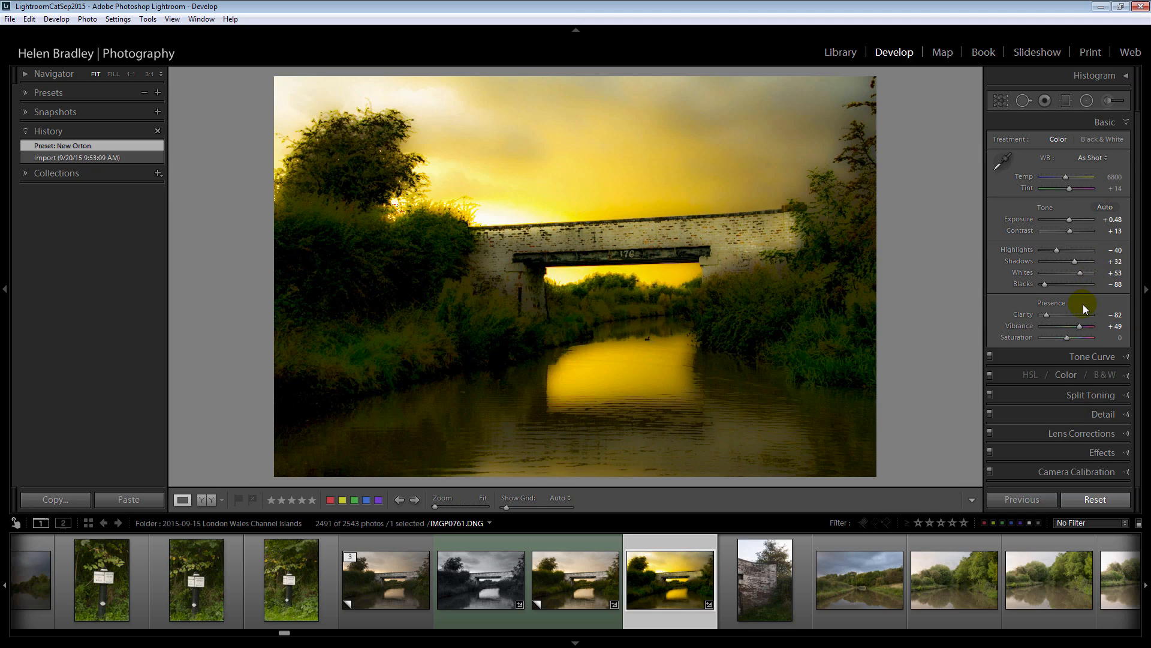
mouse_move(1068, 395)
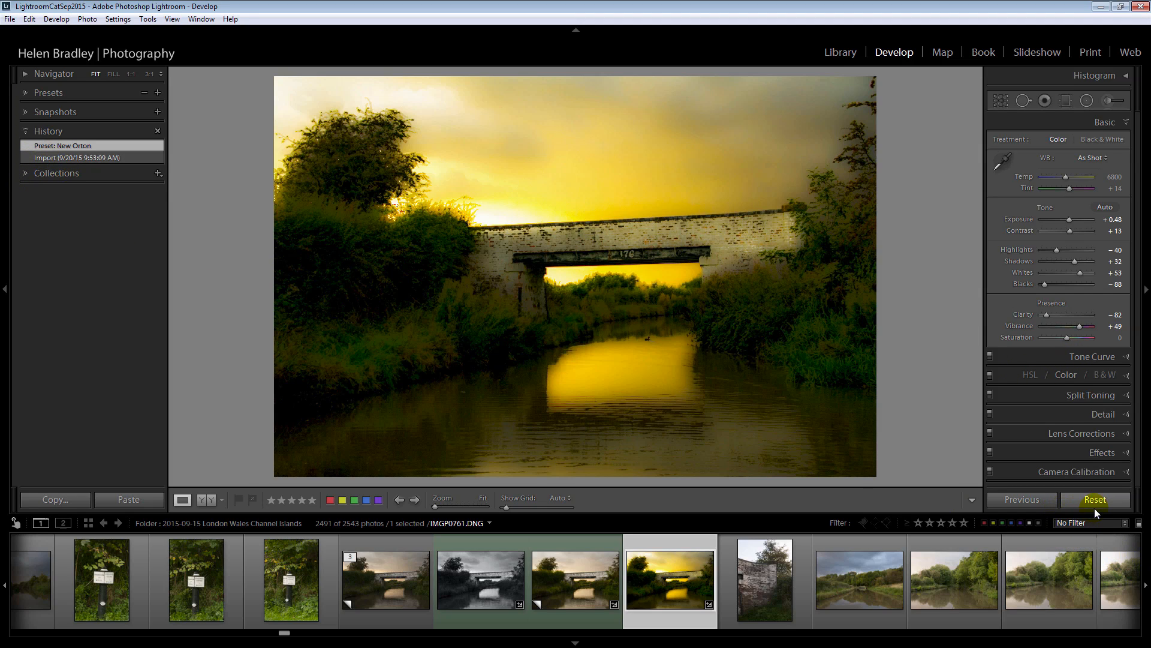
mouse_move(127, 252)
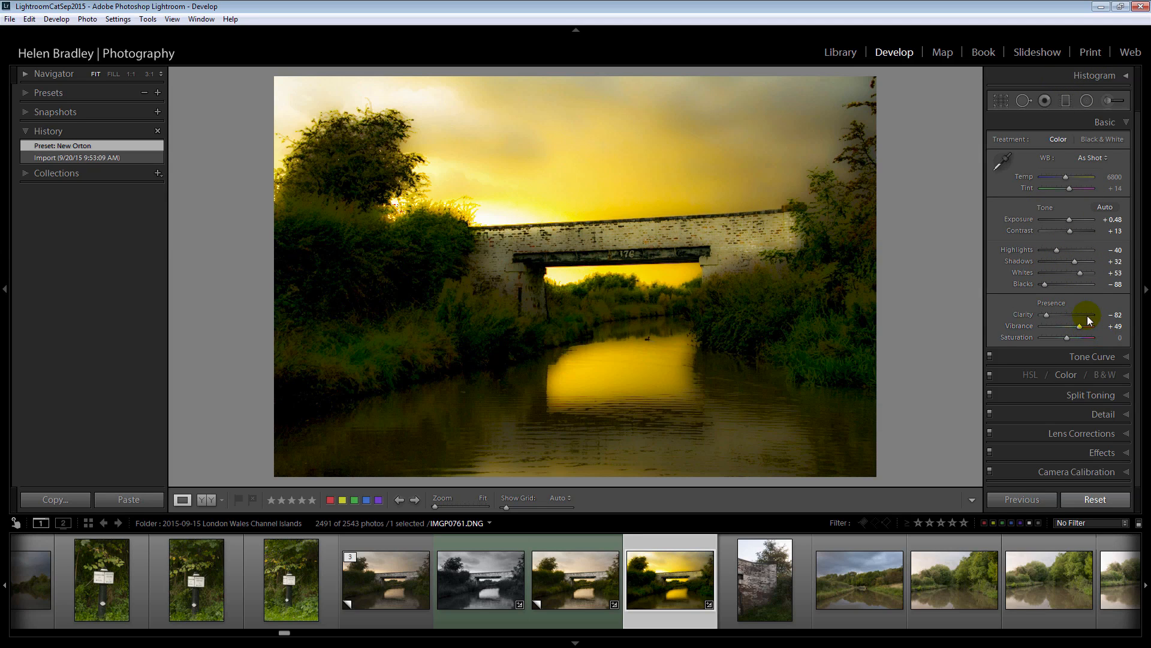
mouse_move(1107, 222)
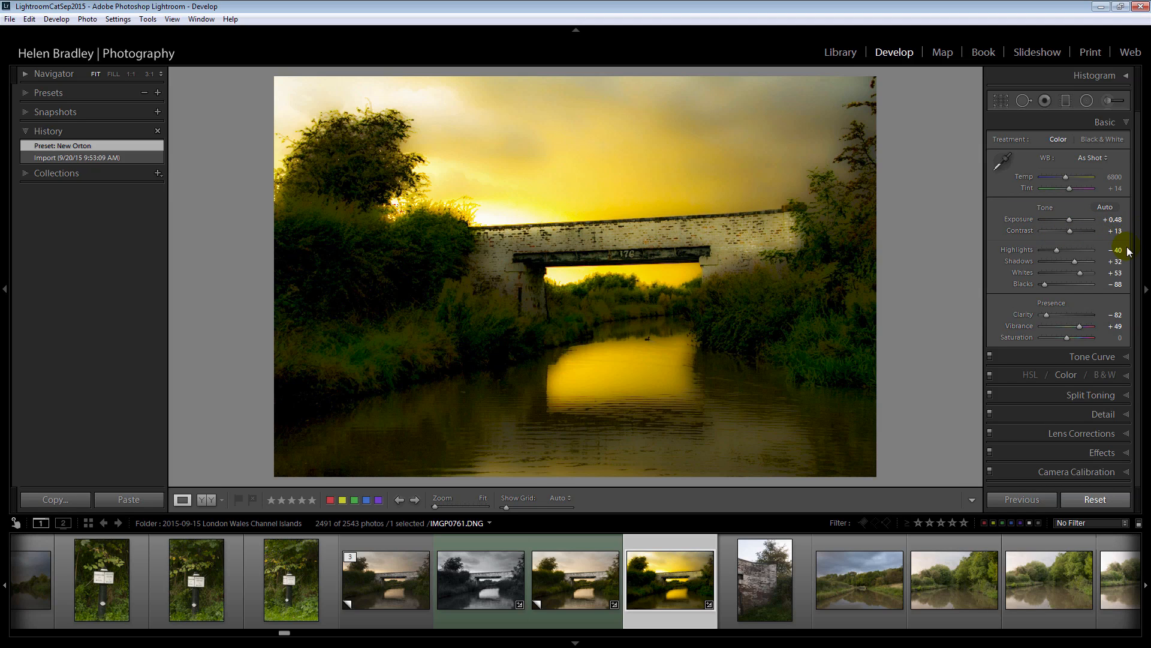
mouse_move(1104, 261)
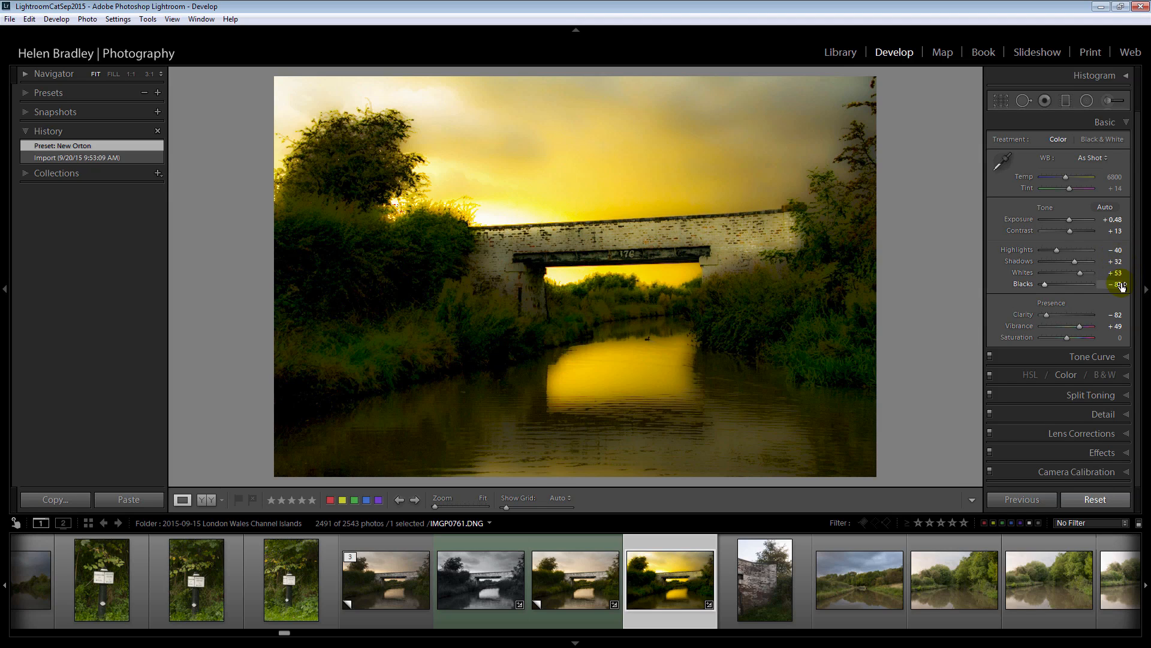
mouse_move(1052, 317)
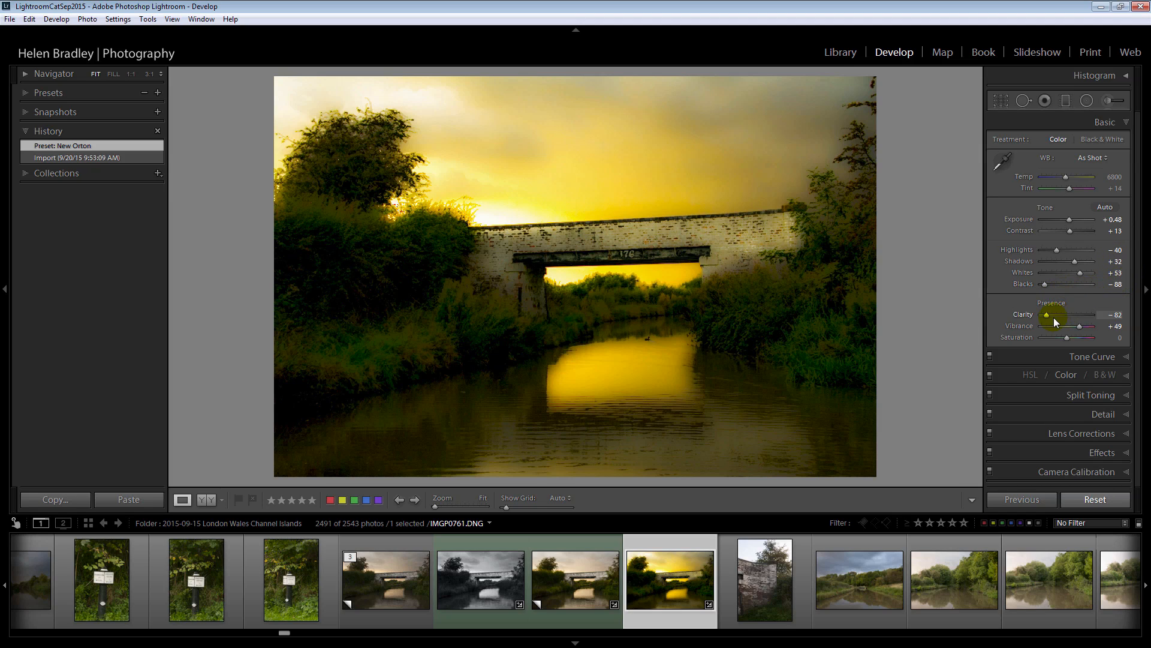
mouse_move(1115, 361)
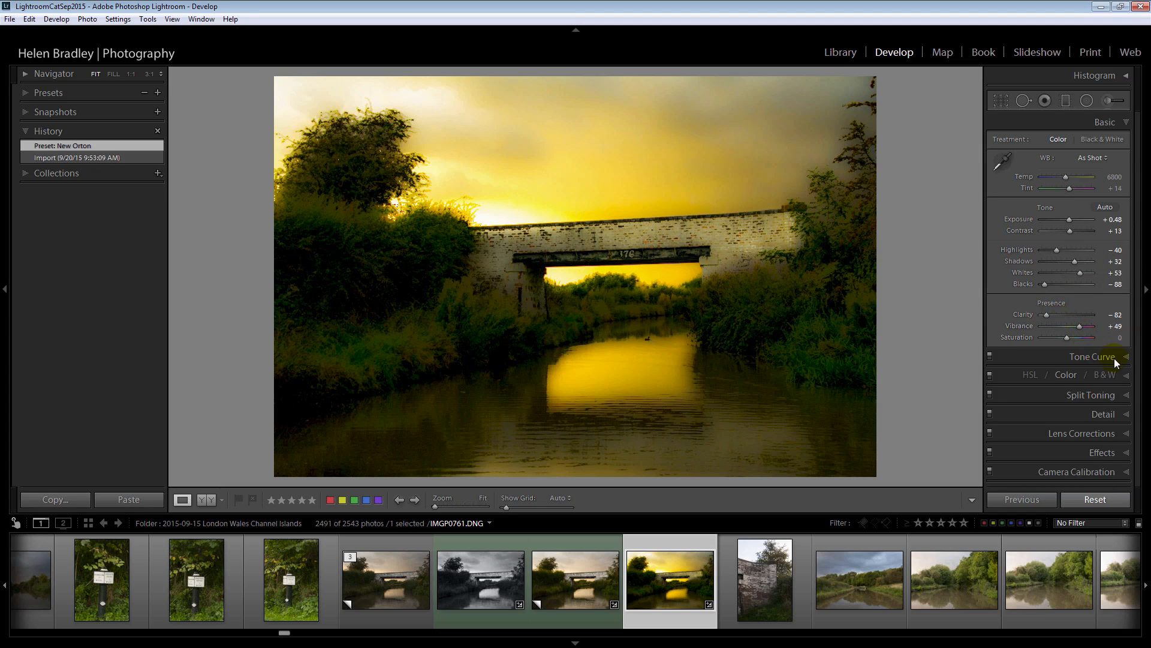
- Collapse the Develop adjustment sections into a compact list
left_click(1091, 356)
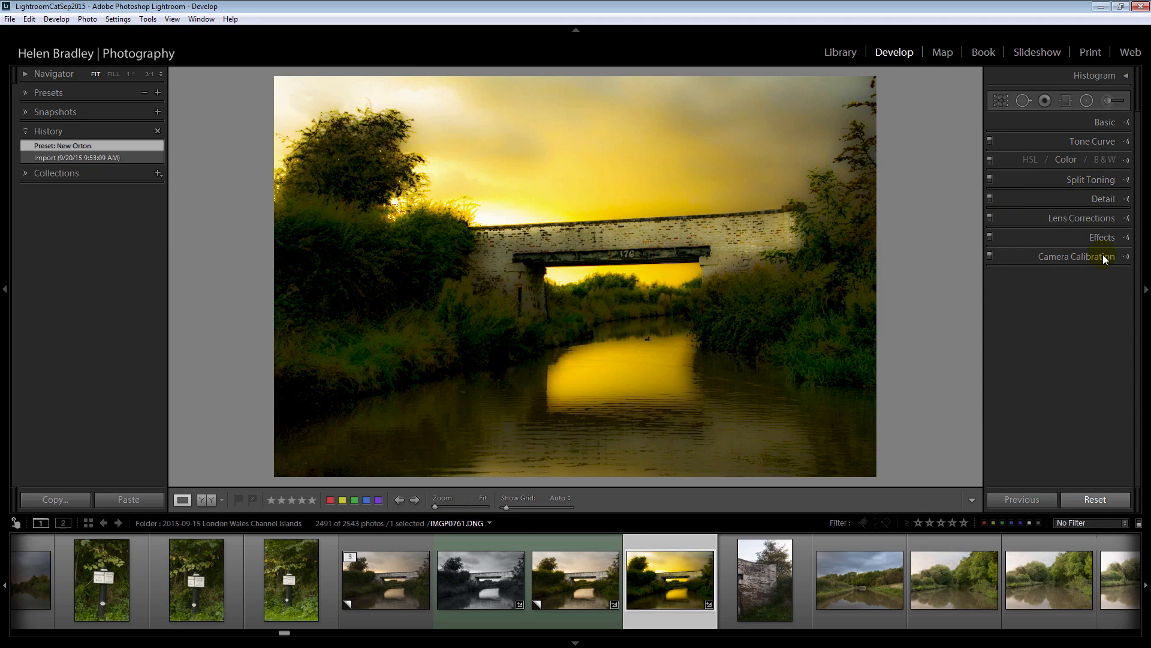
- Expand the Effects section showing vignetting and grain, then pick a tool from the toolstrip
left_click(1102, 236)
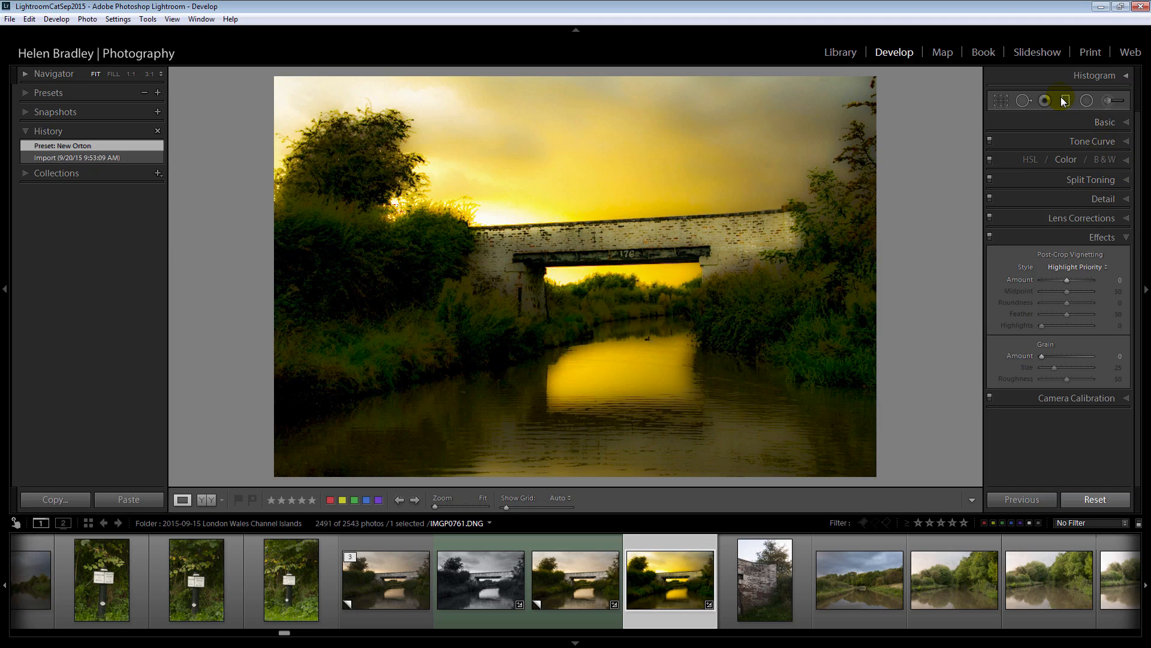
left_click(1087, 101)
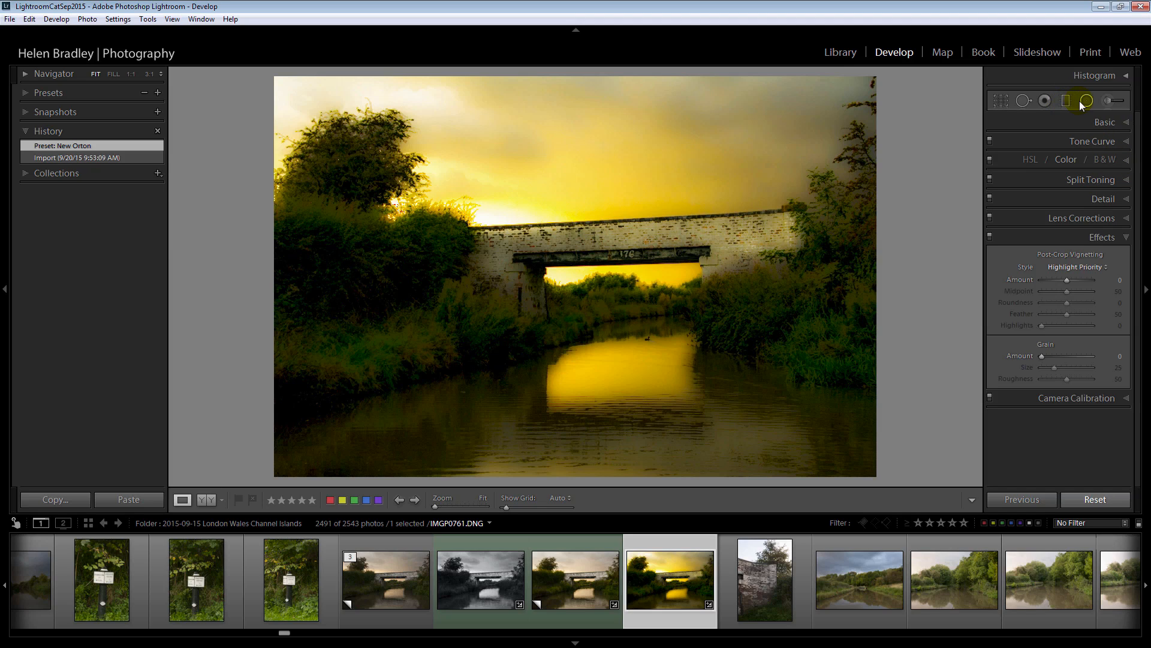
left_click(1065, 101)
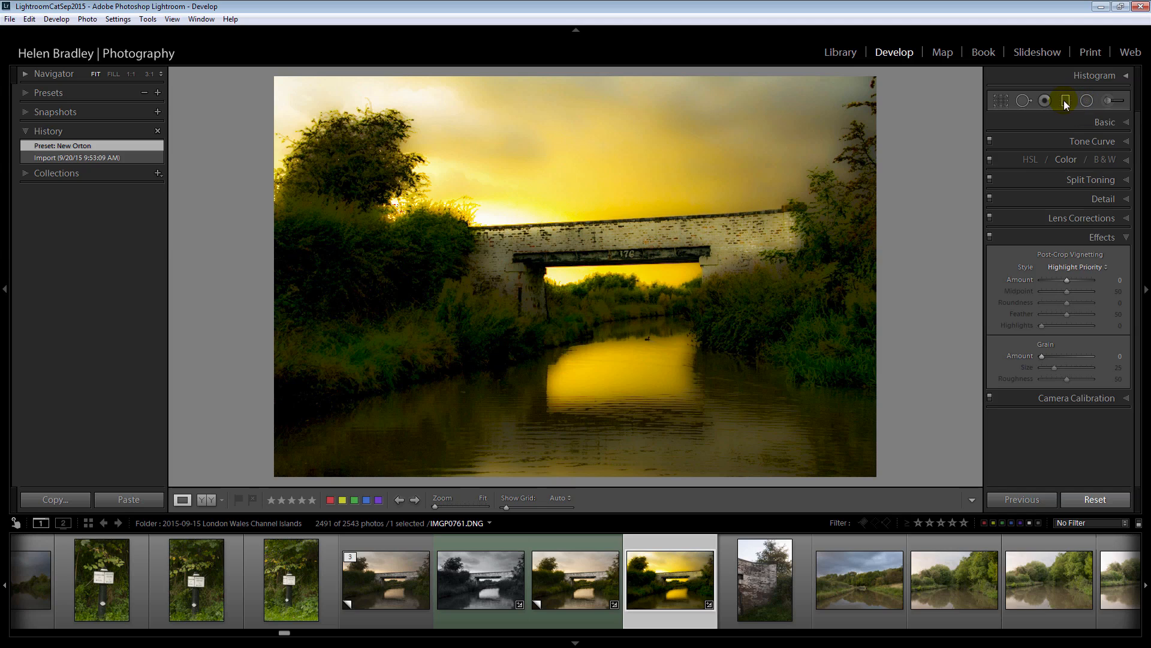
mouse_move(1065, 101)
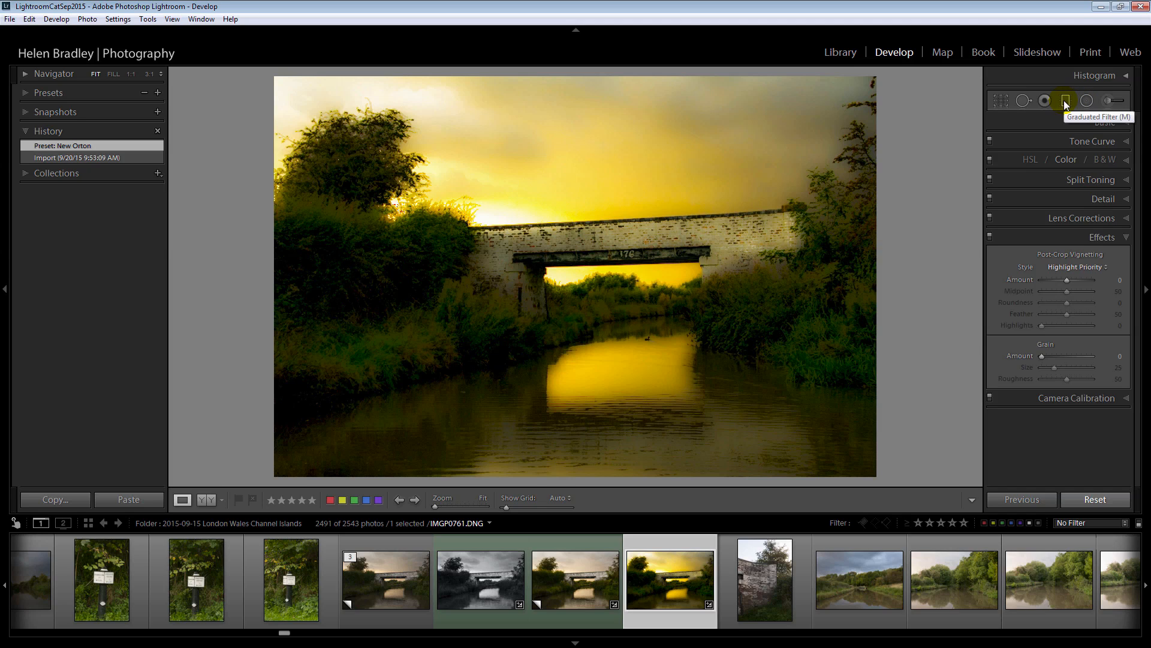
- Activate the Graduated Filter tool on the golden bridge photo
left_click(1065, 100)
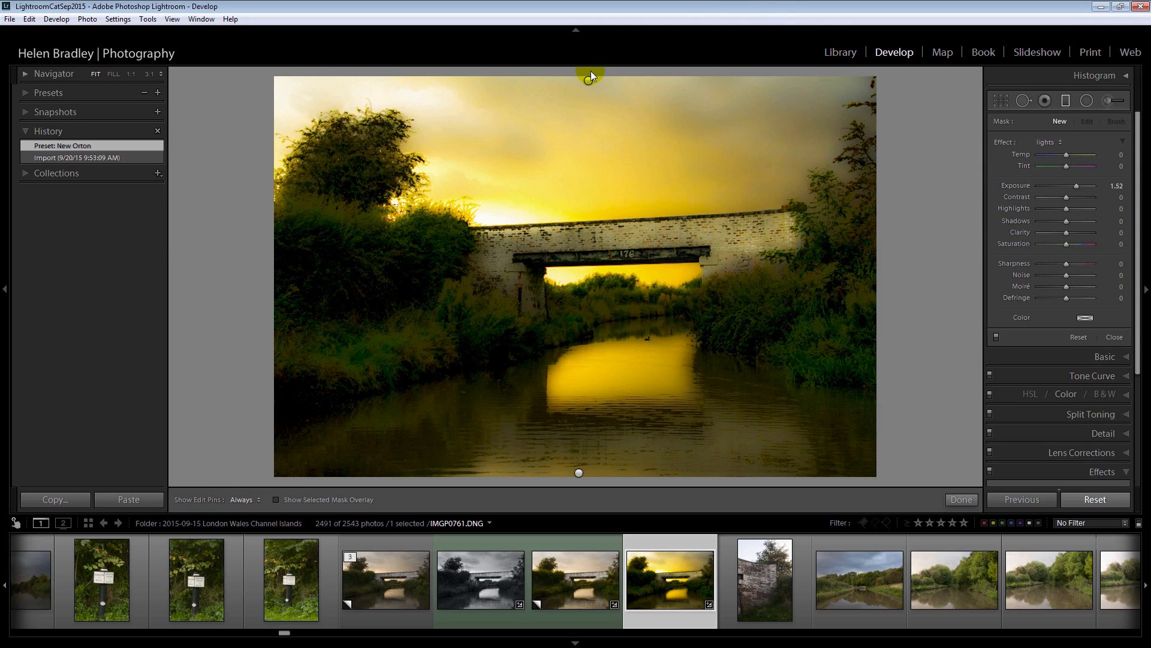
mouse_move(577, 475)
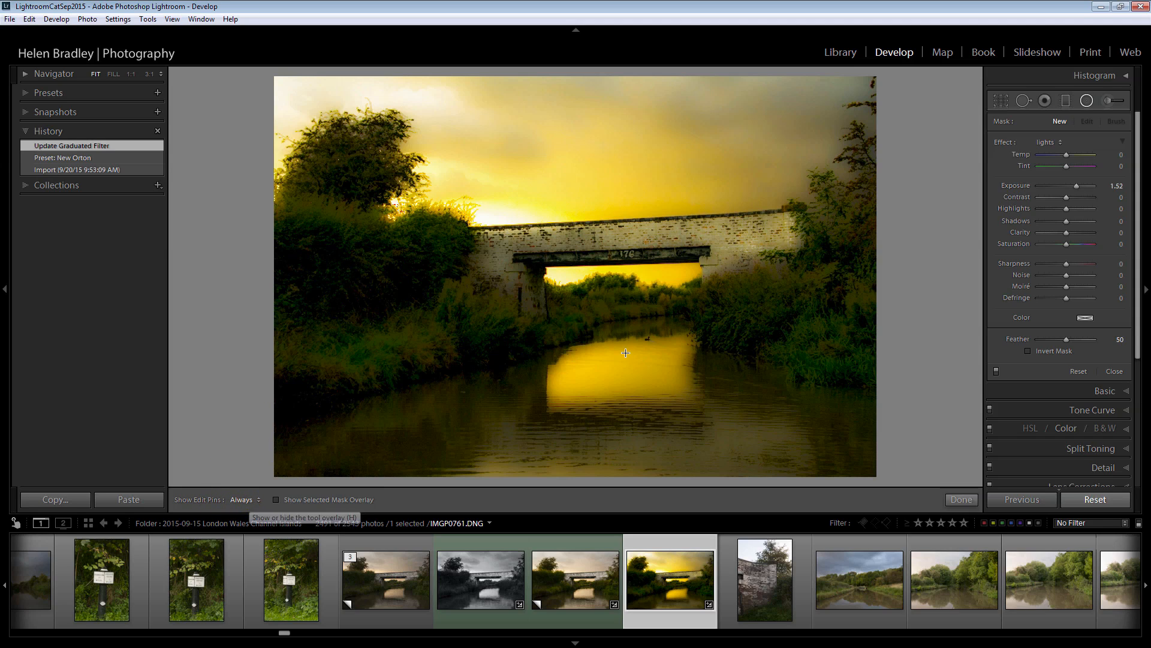
mouse_move(649, 341)
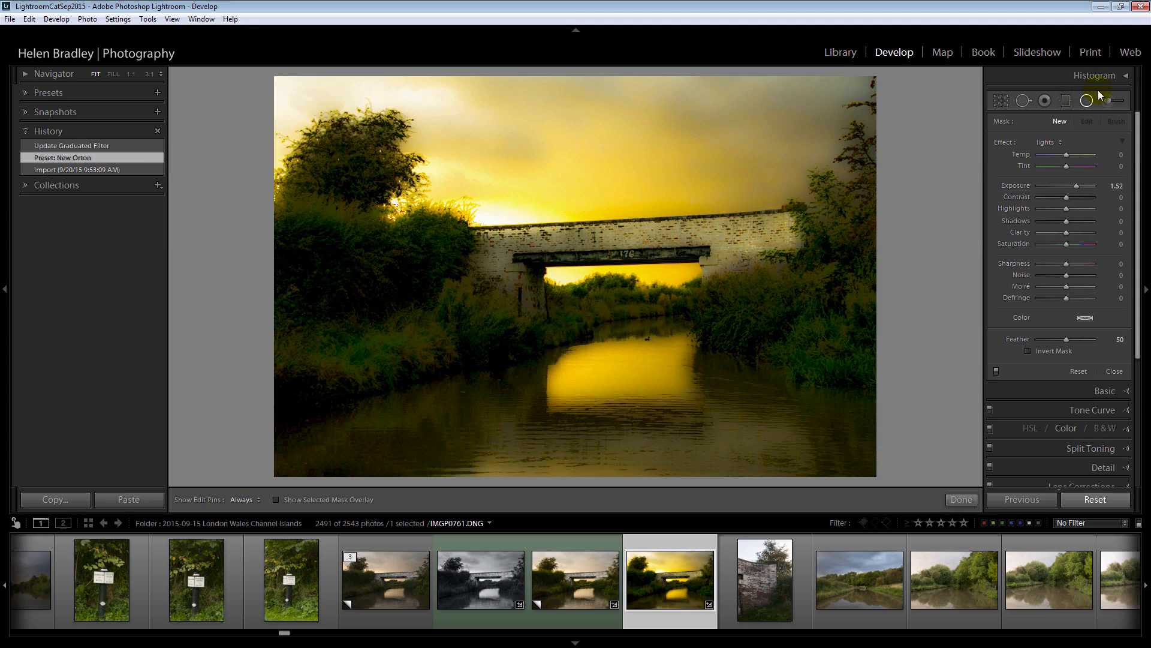
mouse_move(1120, 101)
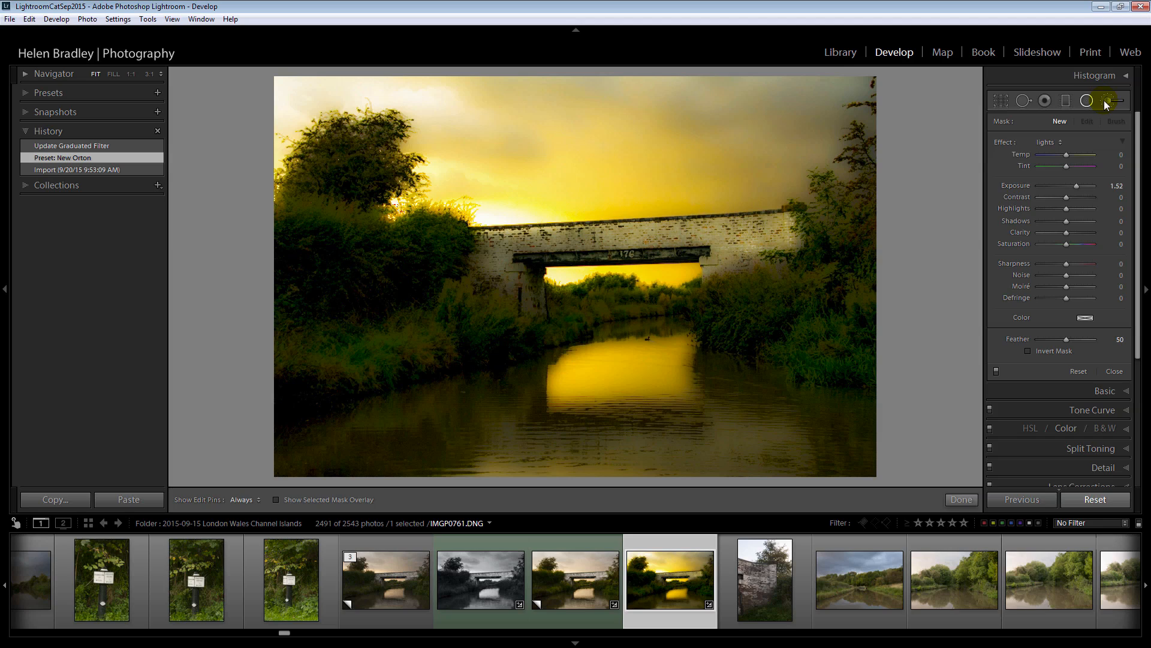
mouse_move(1141, 203)
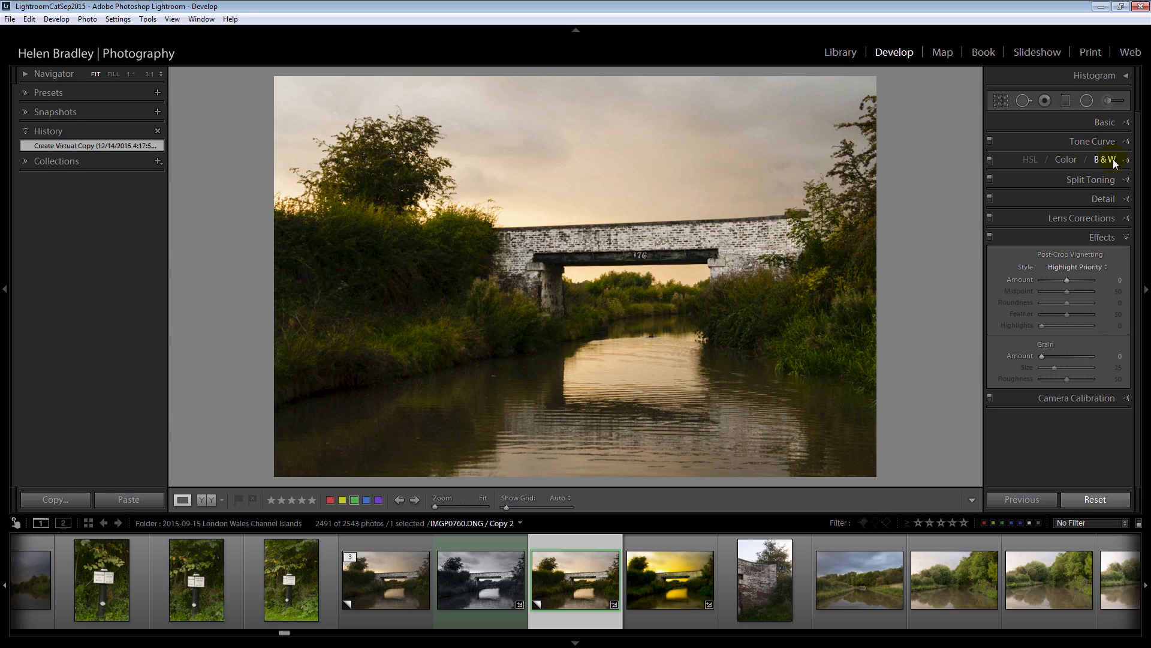
- With Alt clipping previews, set Exposure to 1.31, Whites to 43 and deepen the Blacks
left_click(1094, 122)
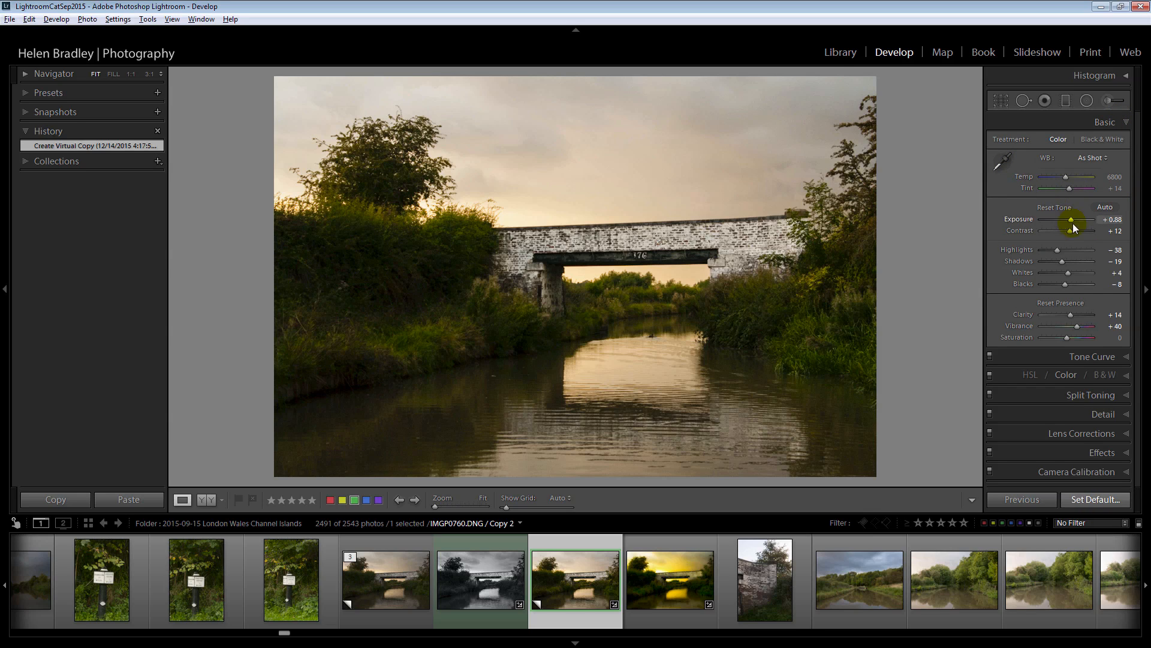
mouse_move(1072, 317)
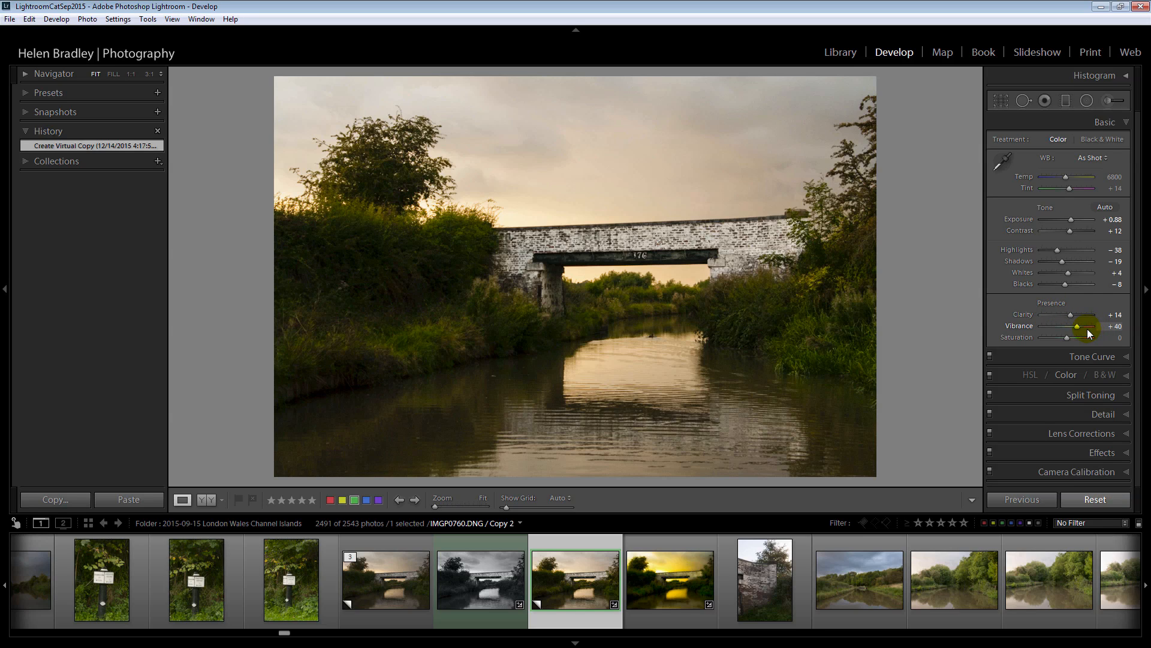
mouse_move(1057, 254)
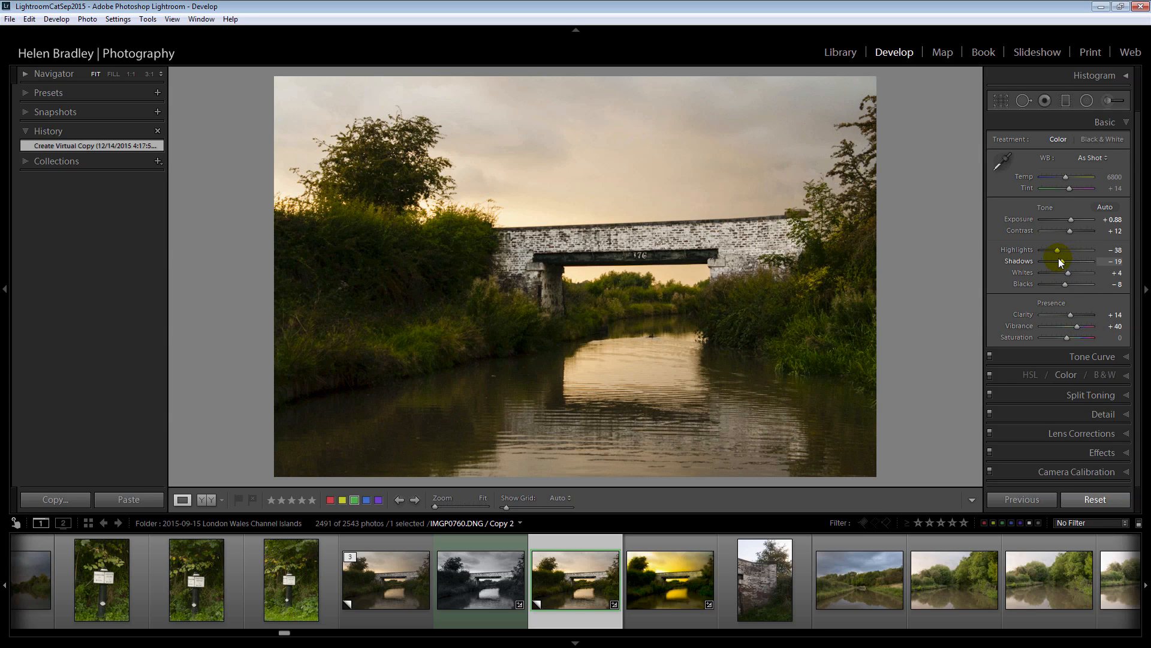
mouse_move(1072, 221)
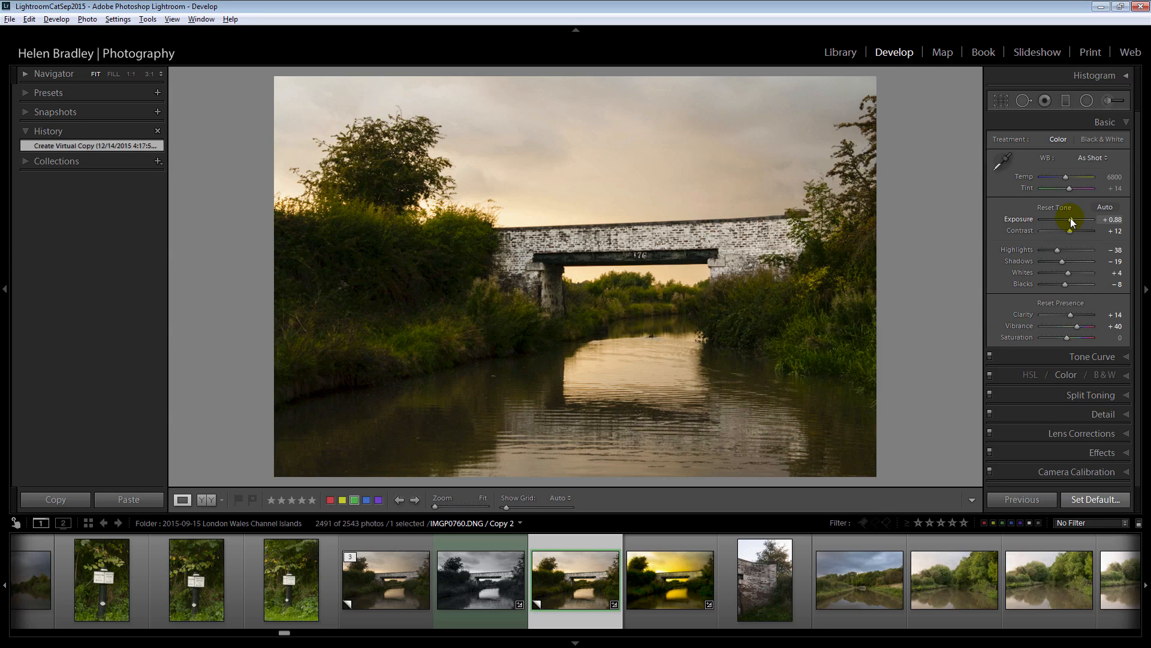
left_click_drag(1070, 218, 1086, 218)
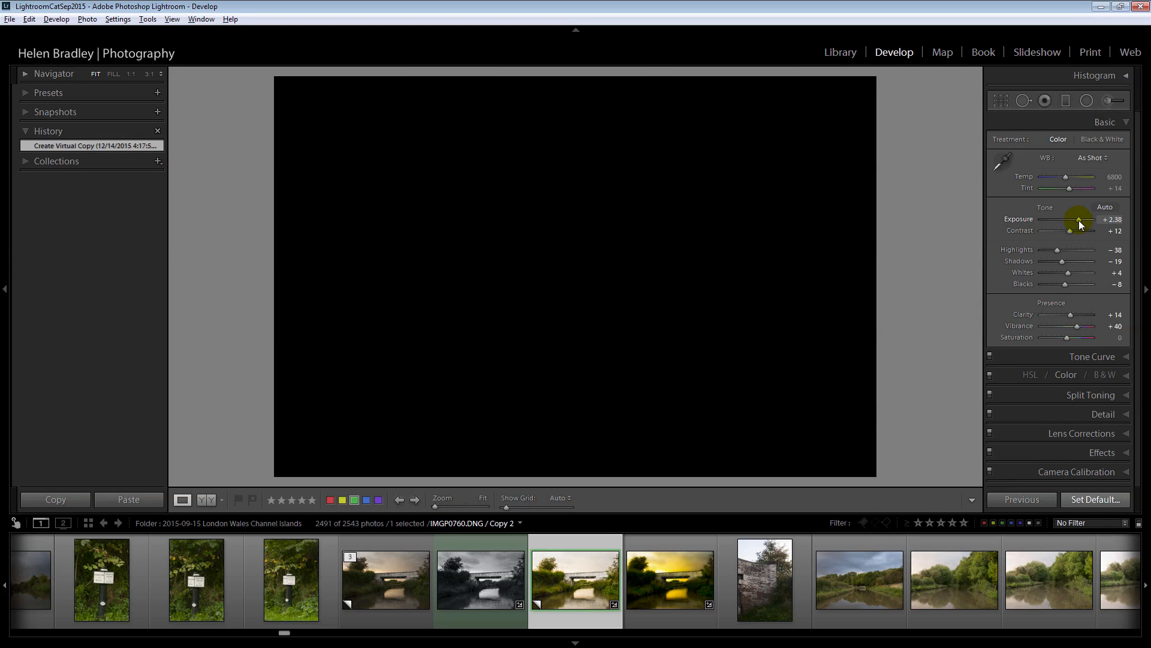
left_click_drag(1078, 221, 1094, 221)
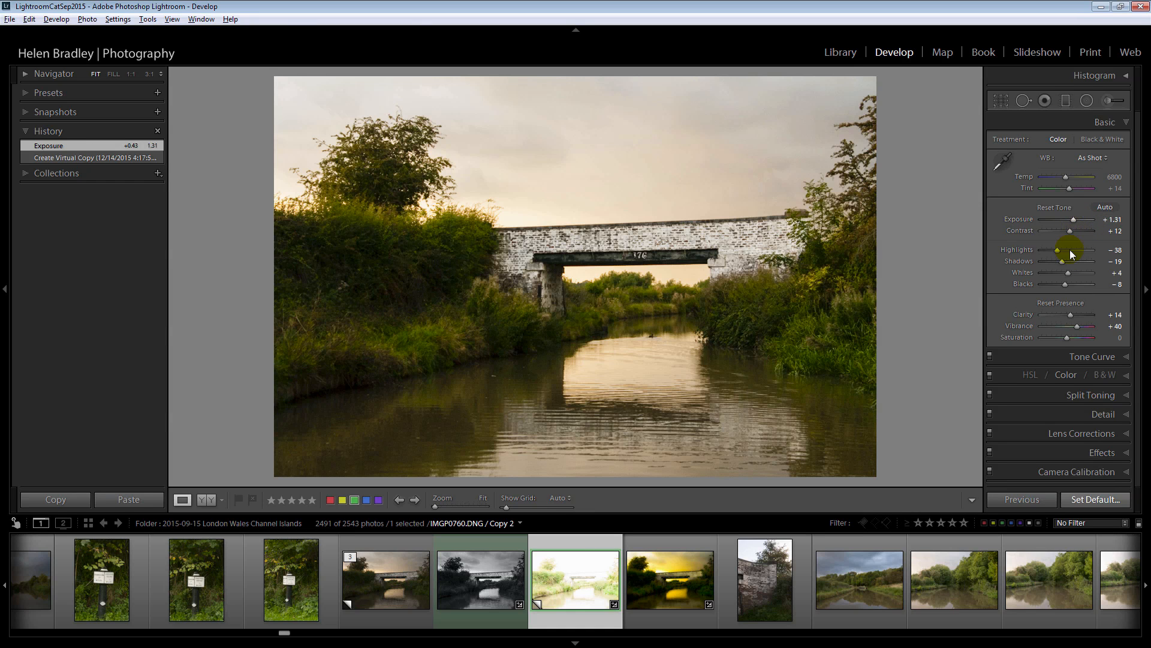
left_click_drag(1069, 272, 1097, 272)
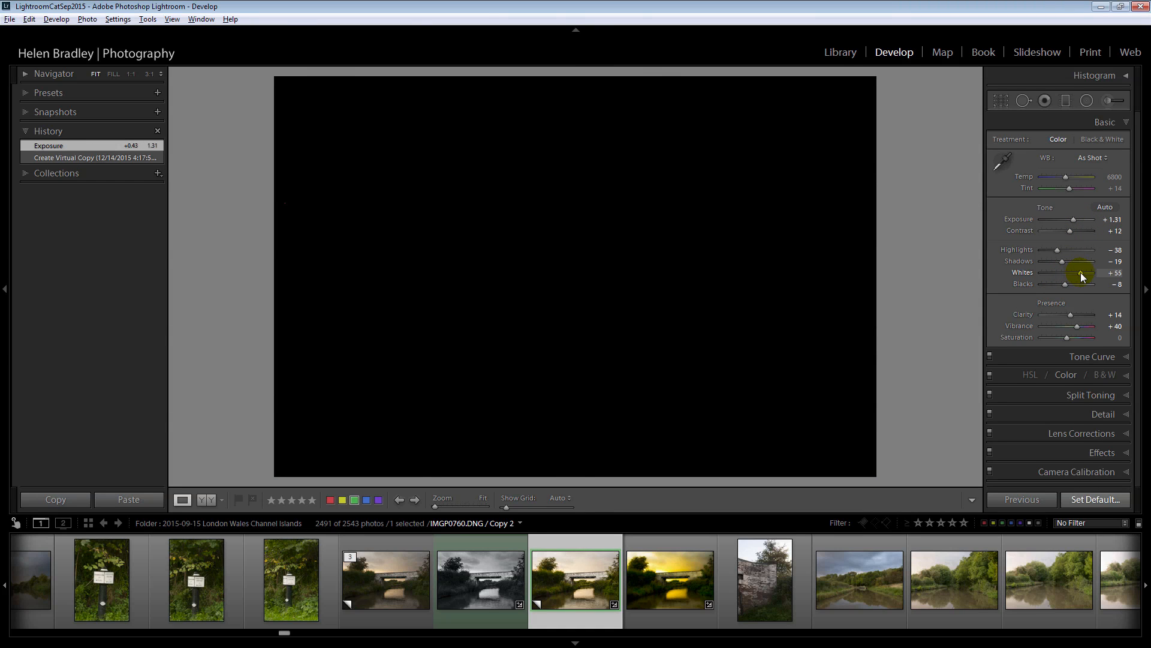
left_click_drag(1100, 272, 1065, 286)
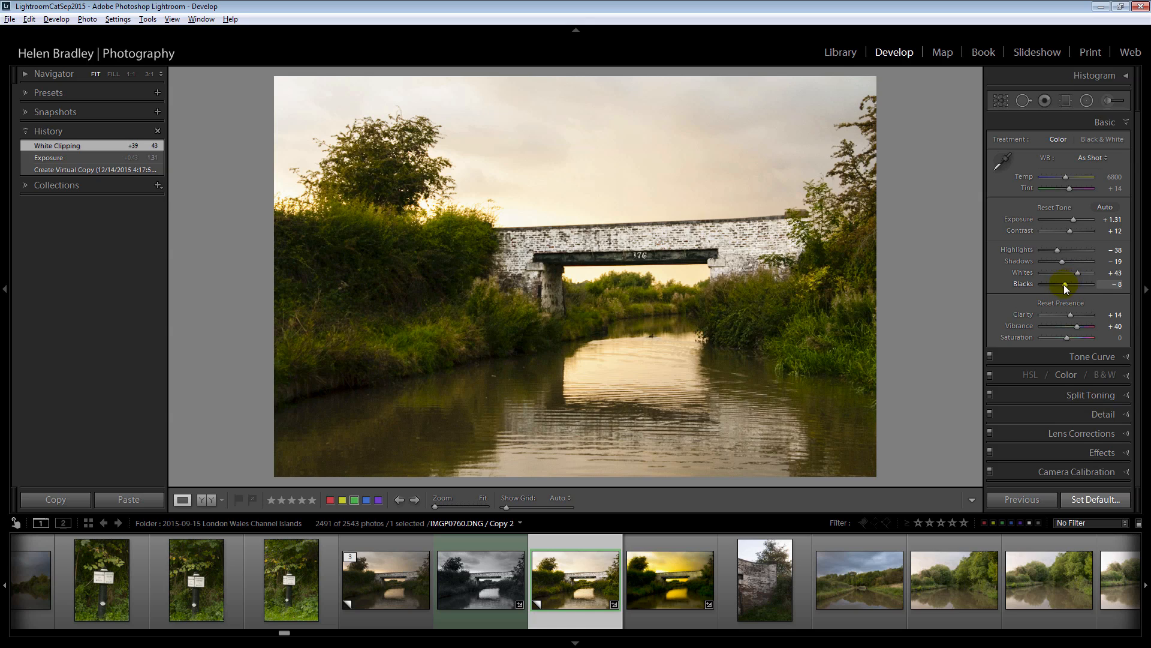
left_click_drag(1065, 284, 1058, 285)
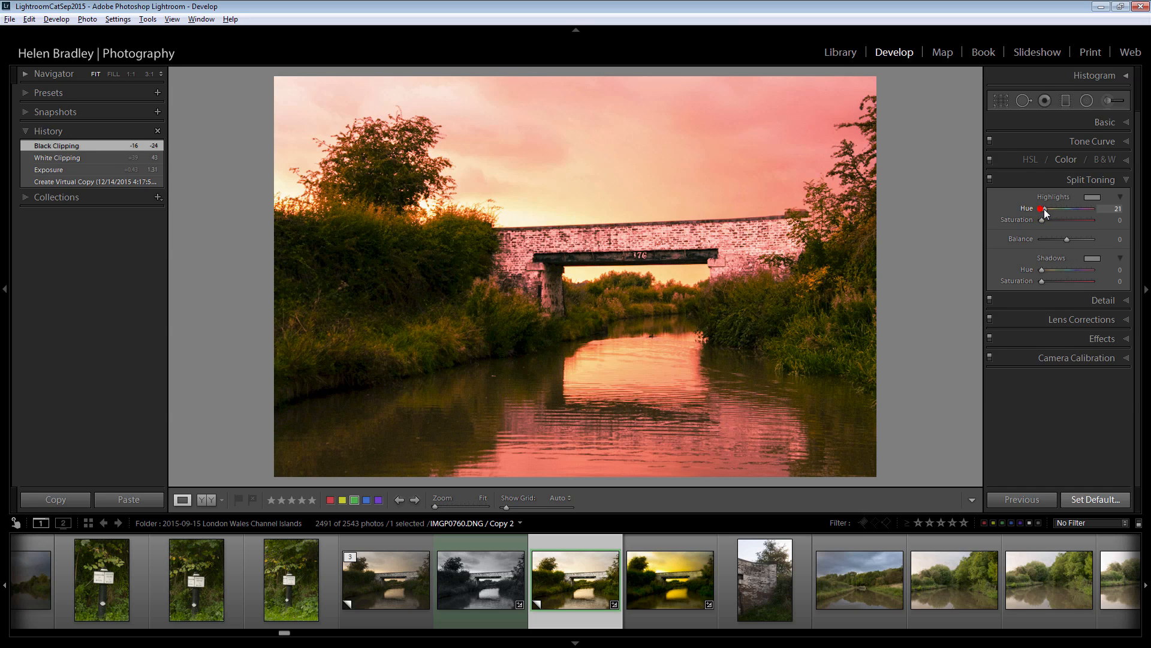
- With Alt full-saturation previews, set Highlights Hue to 13 and Shadows Hue to 73
left_click_drag(1044, 209, 1095, 209)
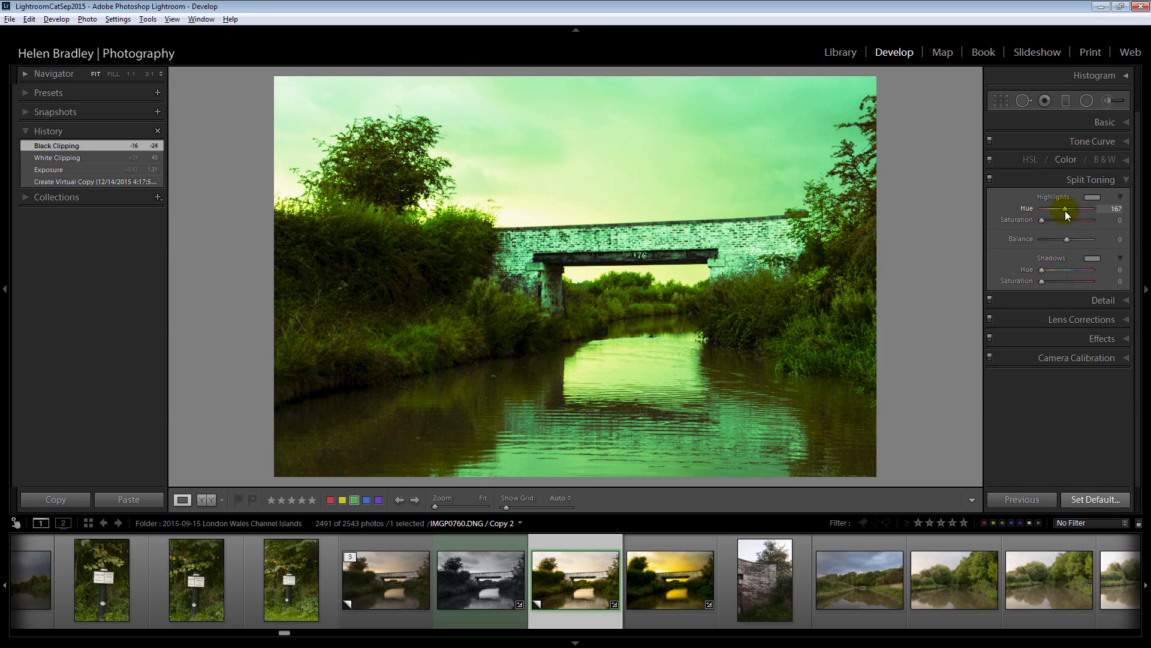
left_click_drag(1092, 208, 1044, 209)
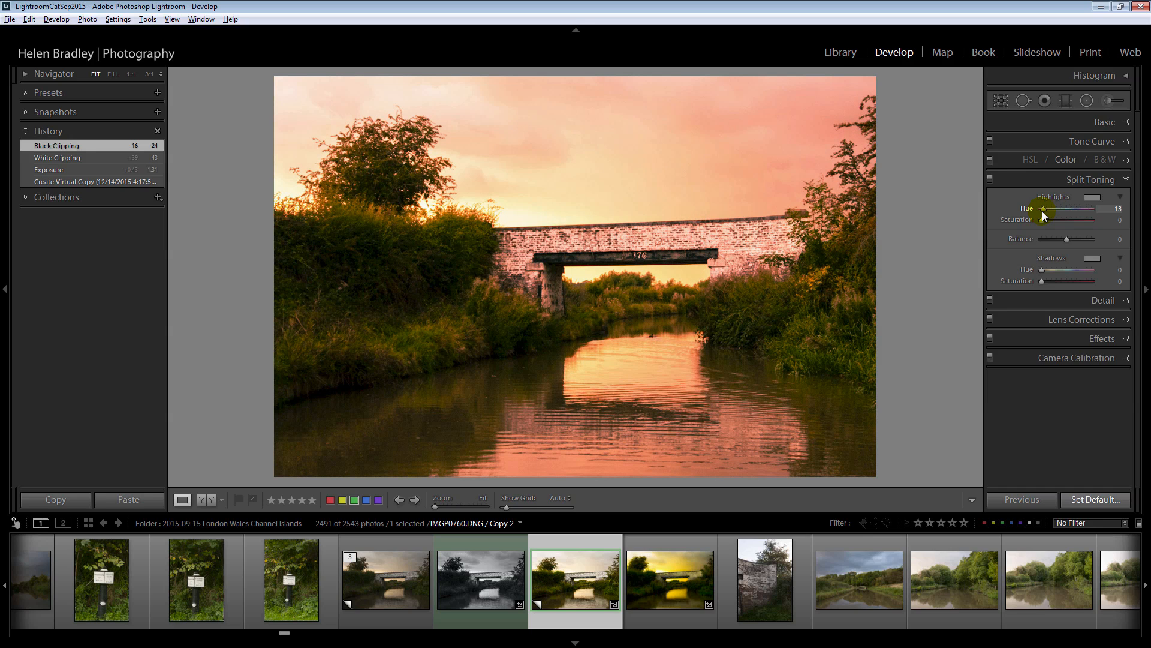
left_click_drag(1042, 270, 1056, 269)
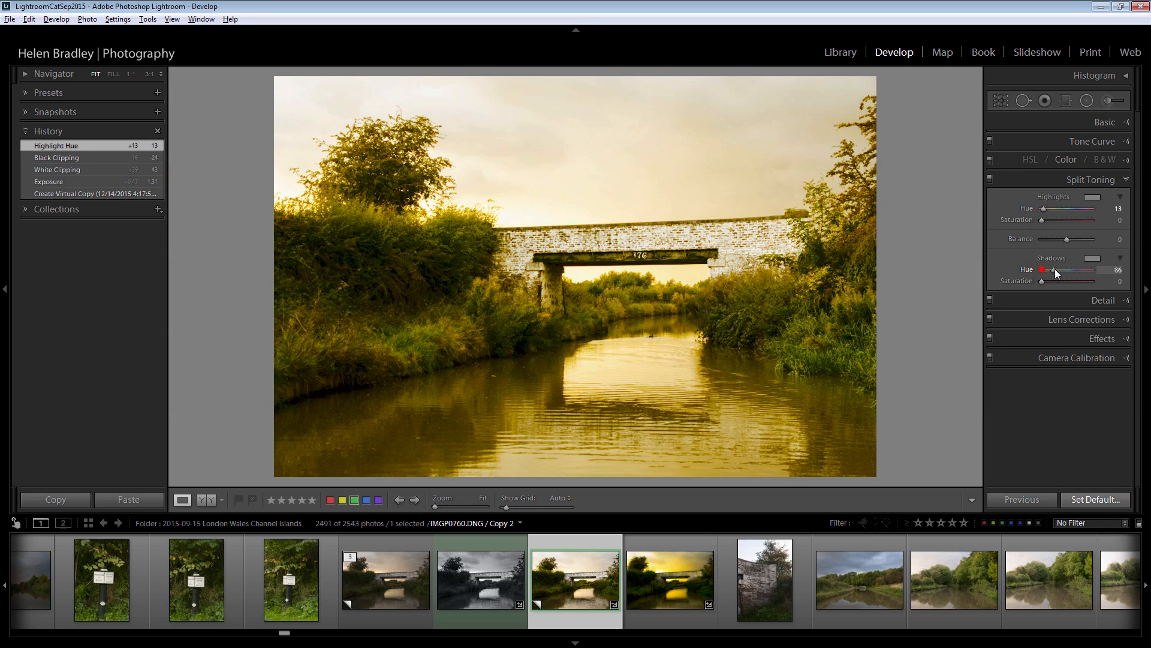
left_click_drag(1058, 270, 1080, 270)
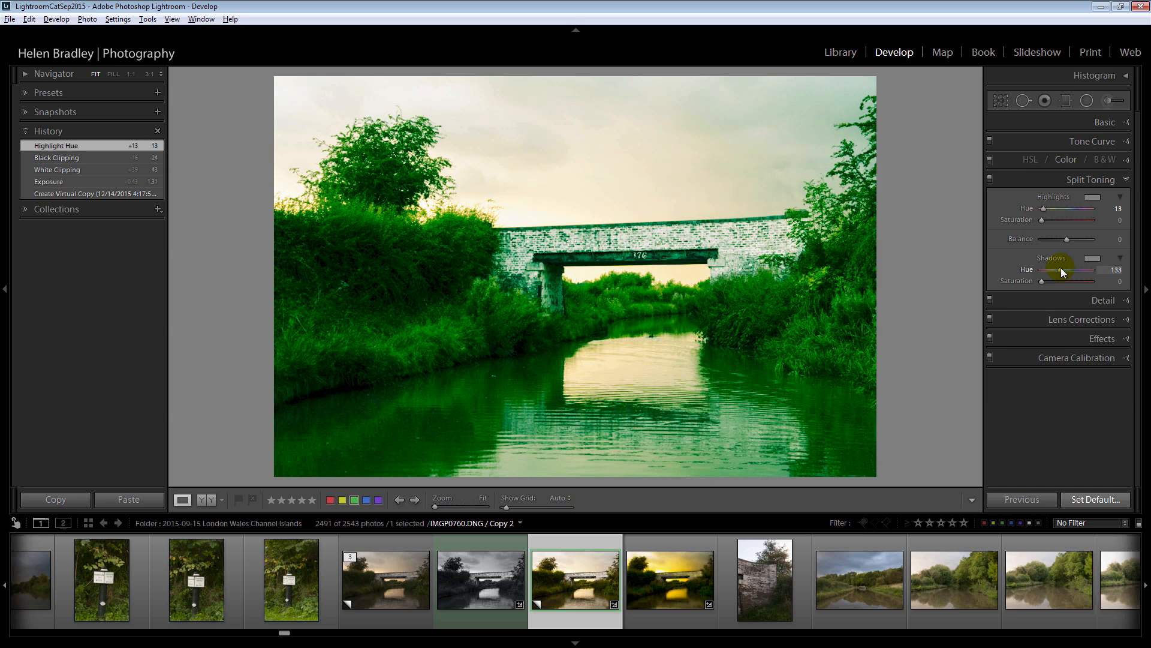
left_click_drag(1083, 270, 1054, 269)
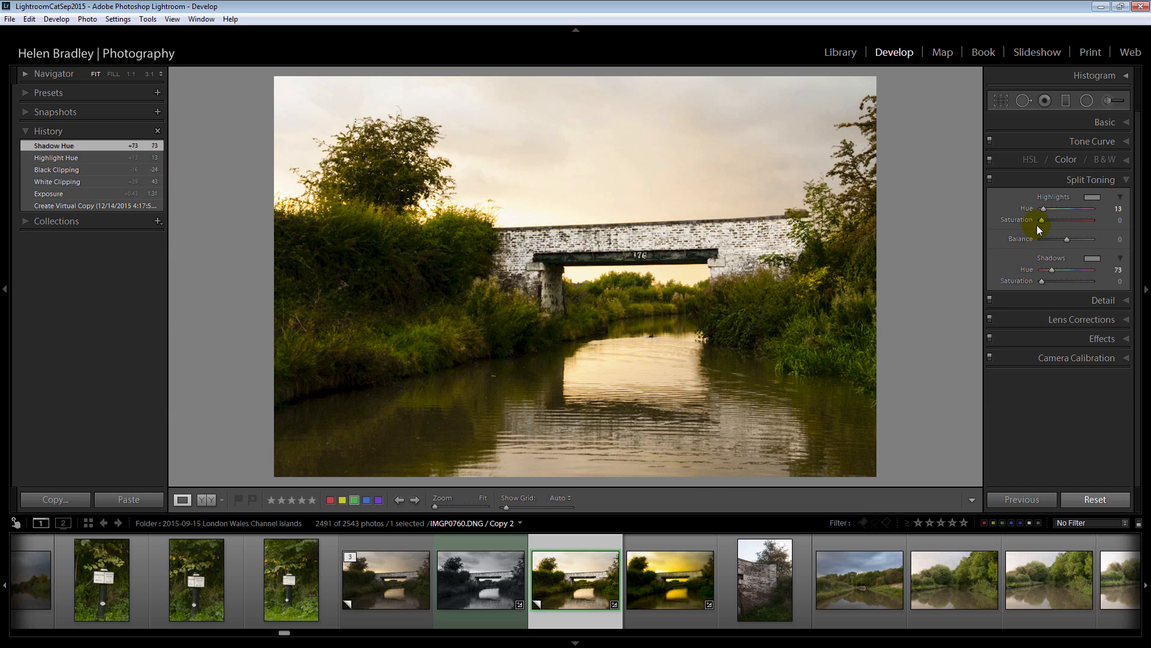
mouse_move(1065, 255)
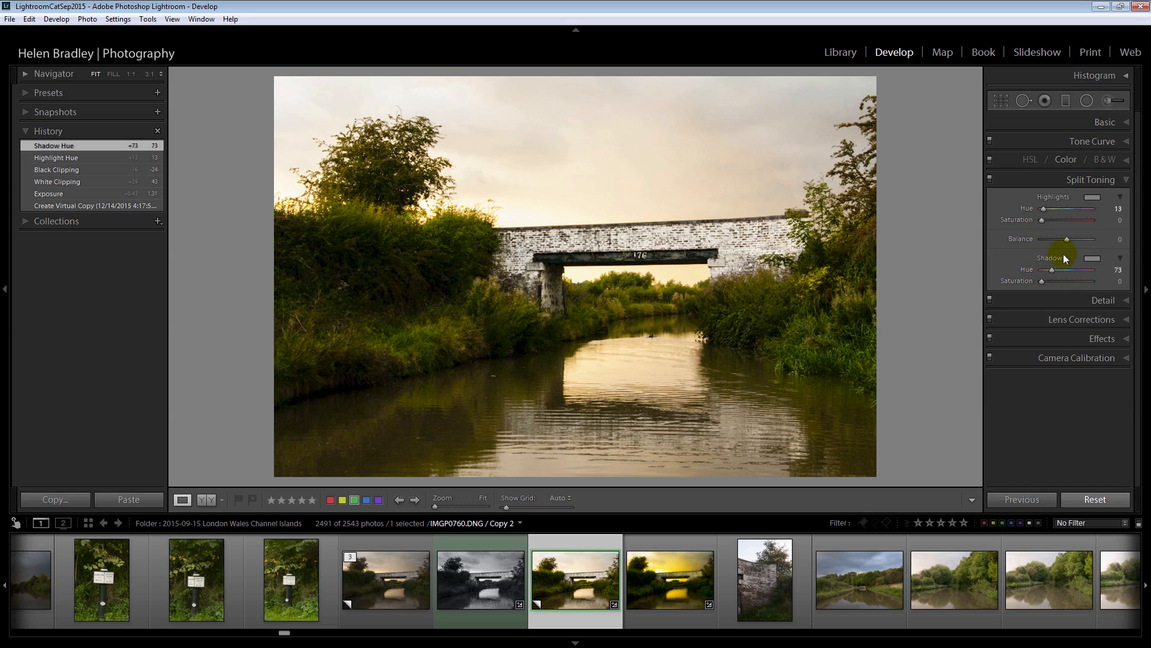
mouse_move(1050, 282)
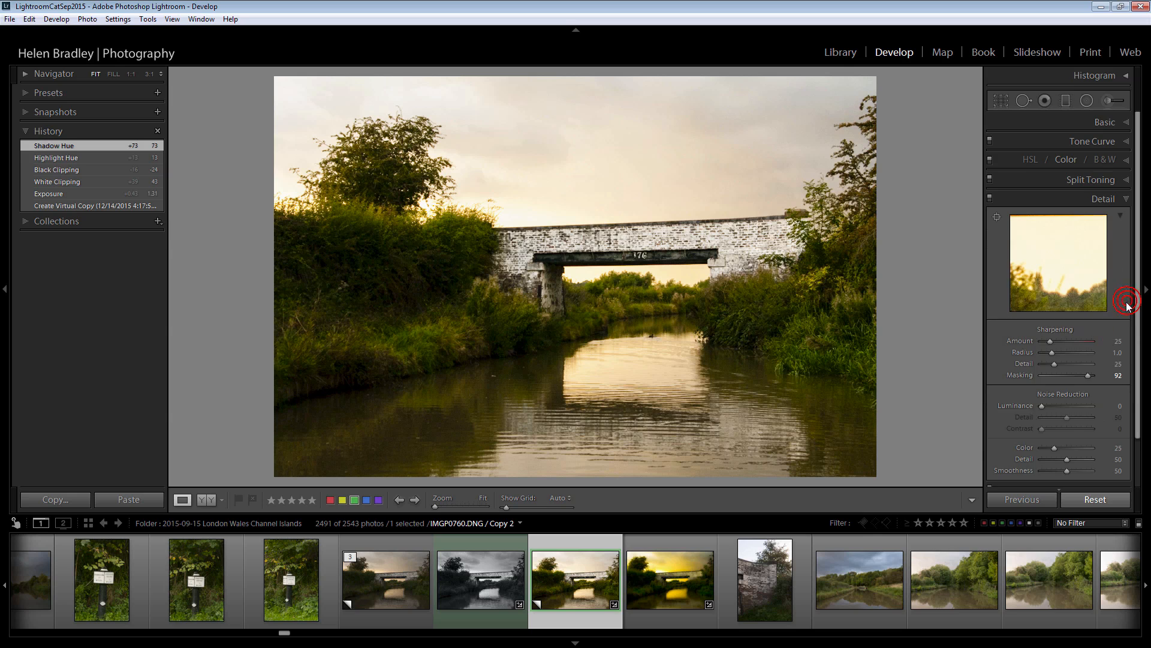
mouse_move(1098, 381)
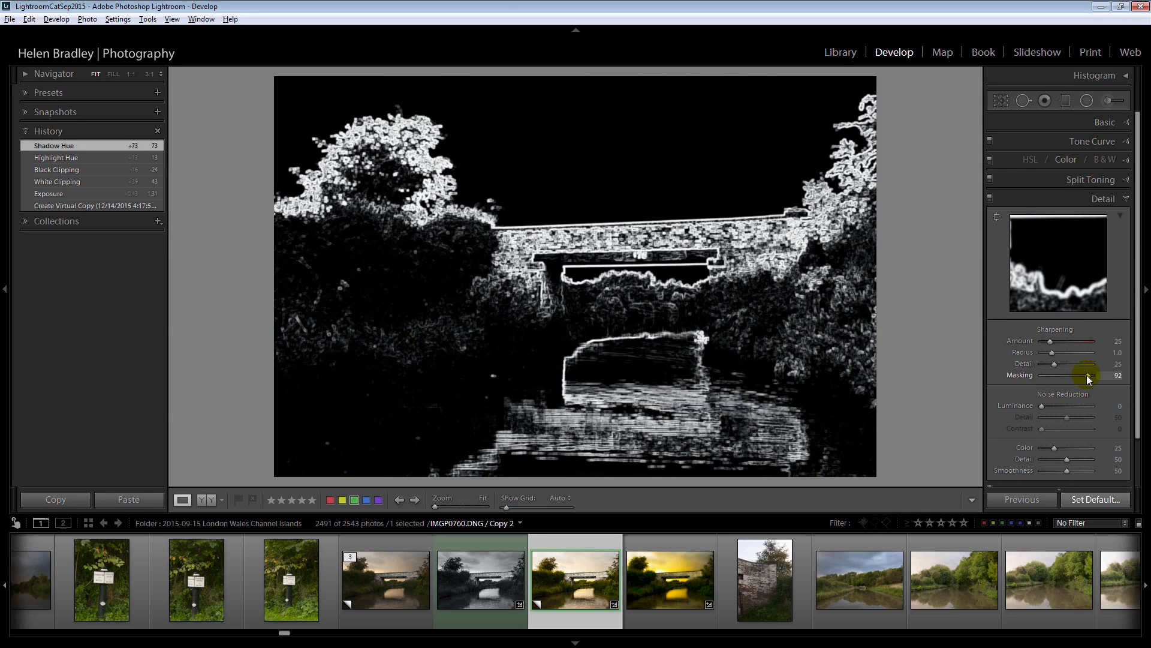
- Set sharpening masking to 96 and reduce the amount to 12 using Alt-drag previews
left_click_drag(1087, 374, 1068, 375)
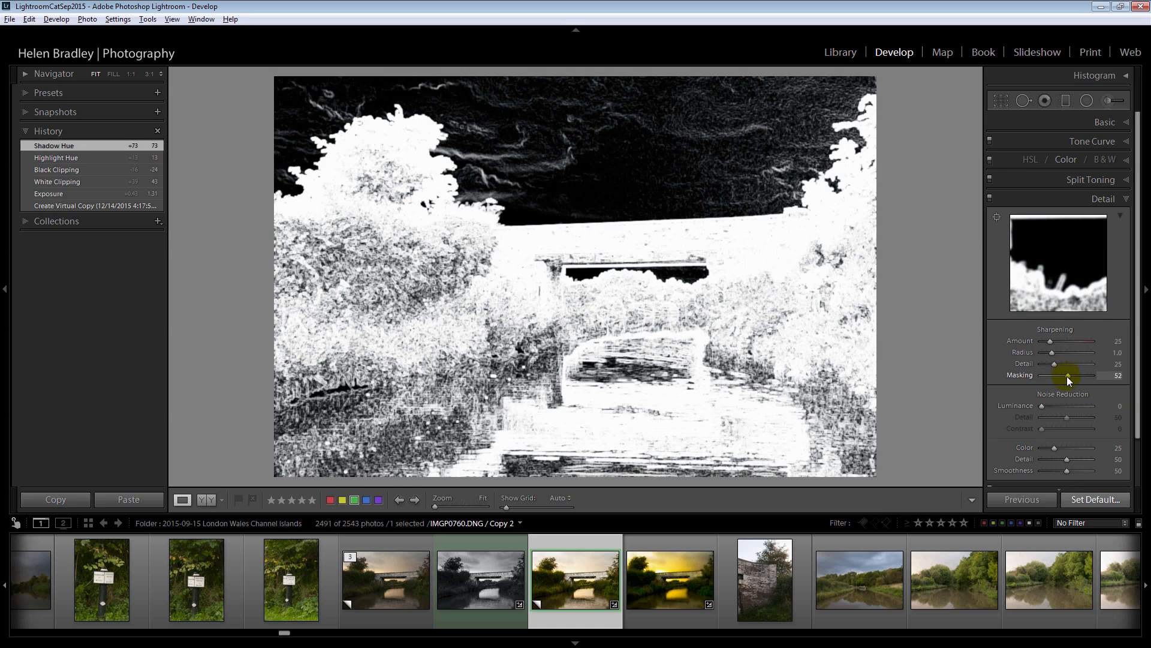
left_click_drag(1068, 376, 1090, 375)
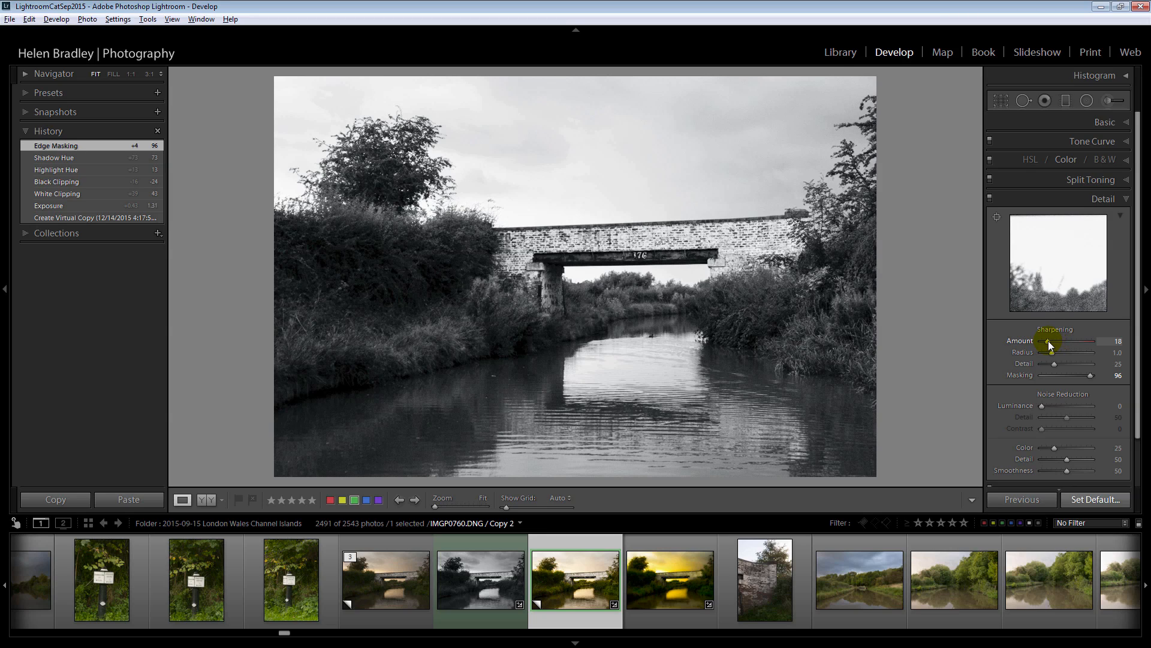
left_click_drag(1083, 342, 1073, 342)
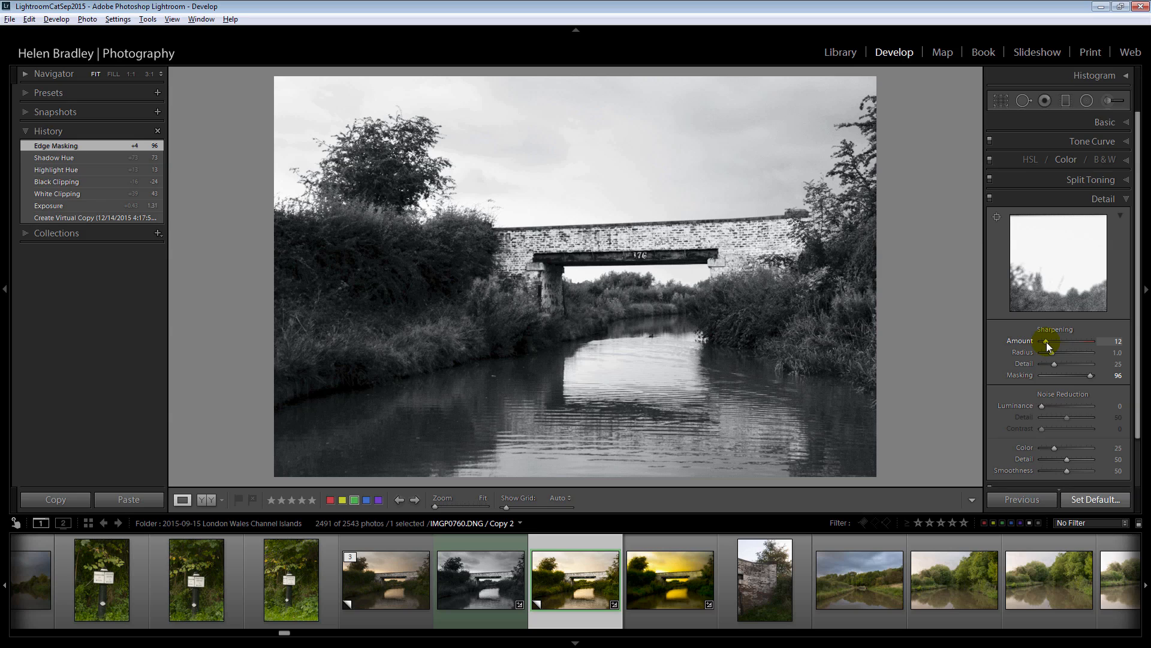
- Set sharpening radius to 0.9 and lower detail to 24
left_click_drag(1072, 352, 1079, 352)
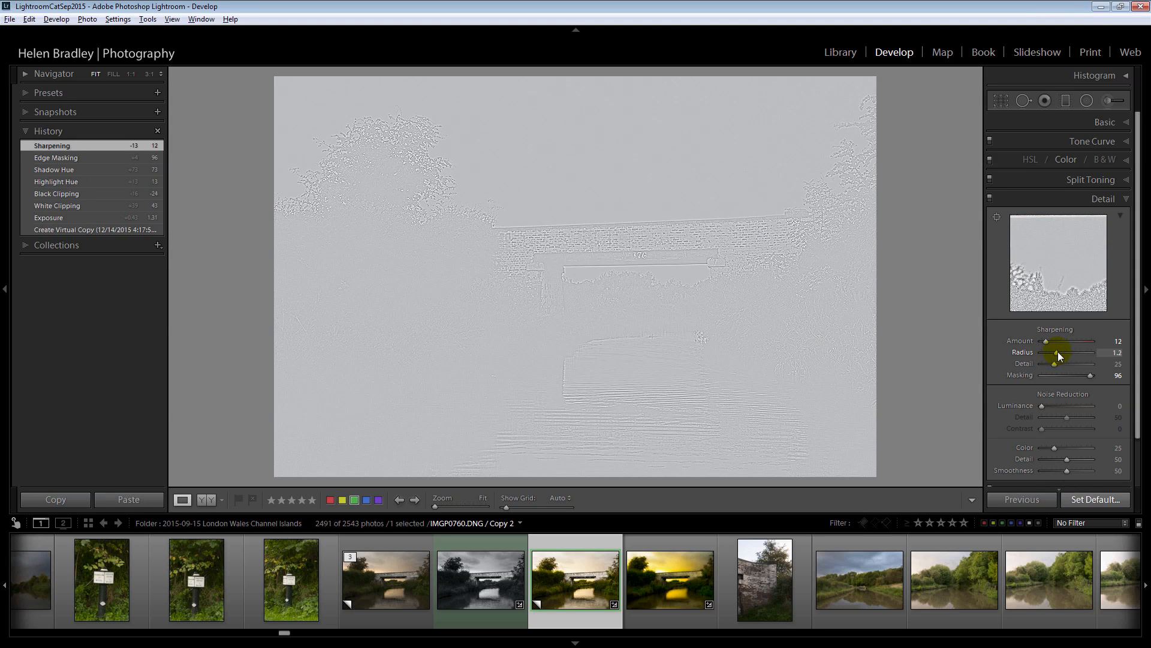
left_click_drag(1075, 362, 1056, 363)
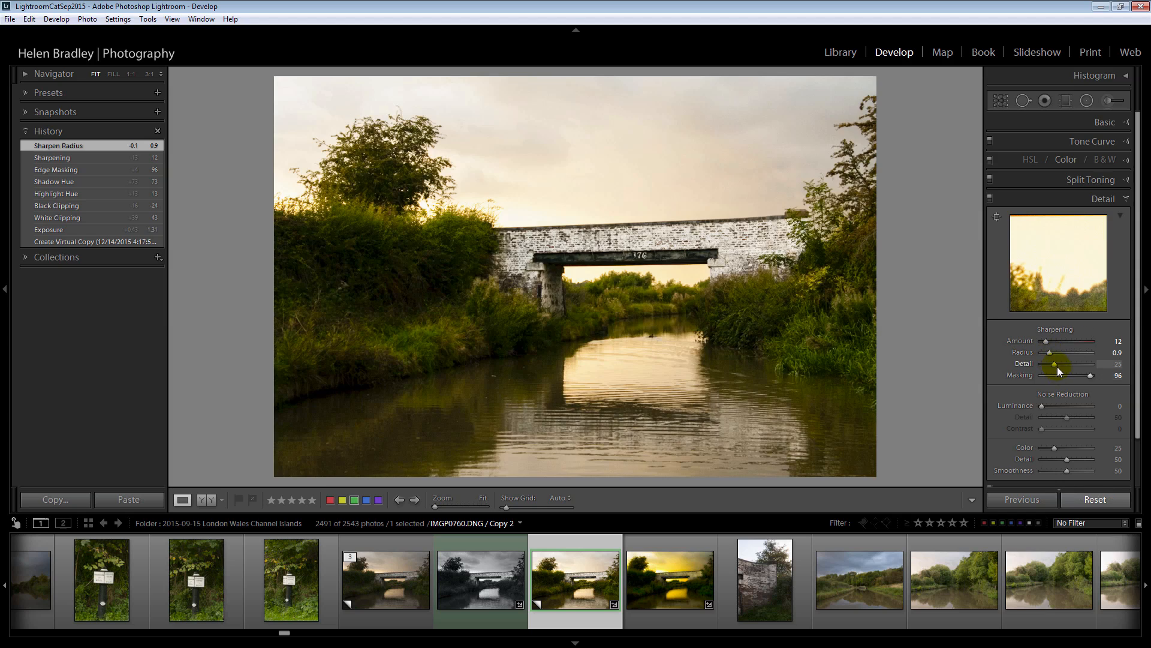
left_click_drag(1073, 363, 1054, 364)
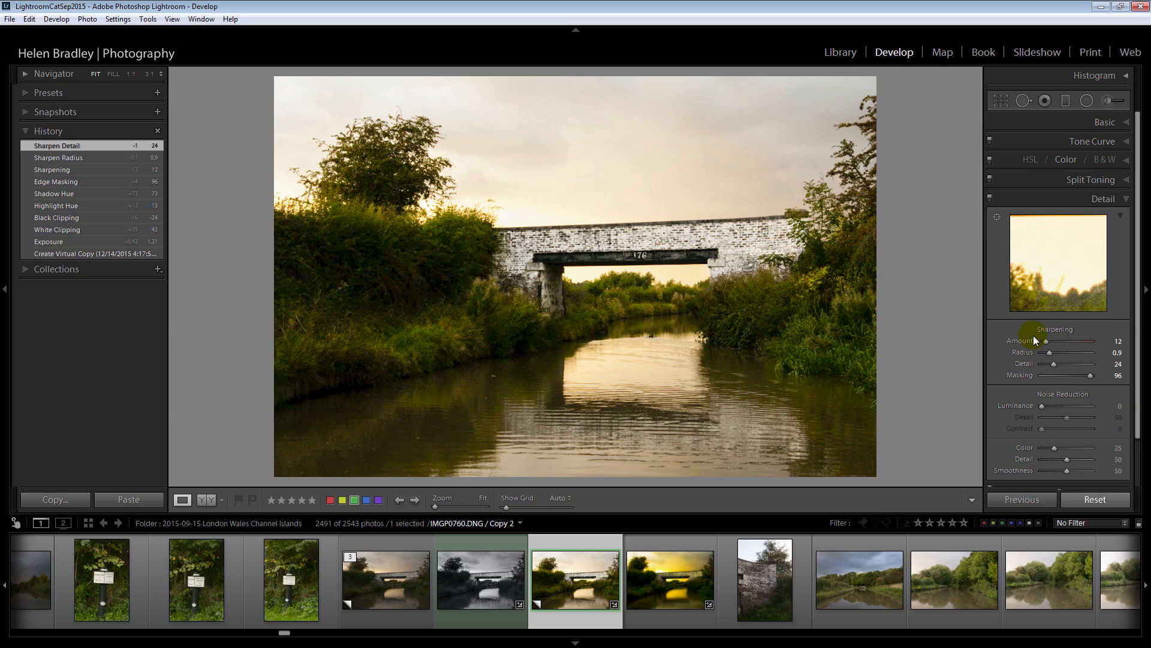
mouse_move(933, 346)
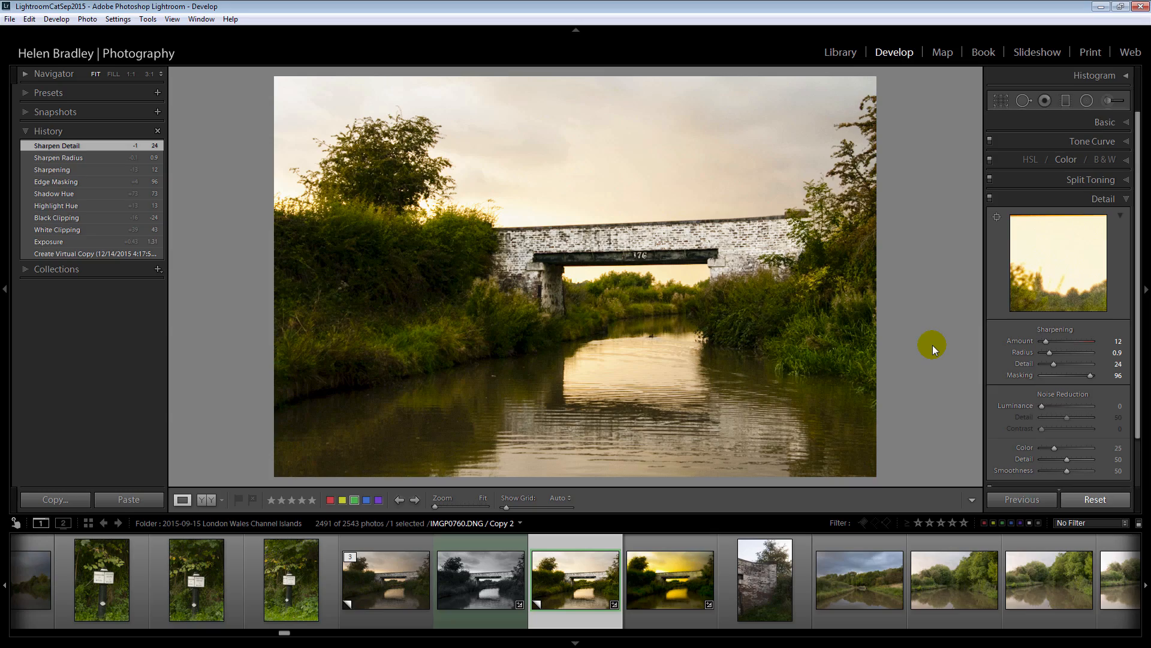
mouse_move(929, 353)
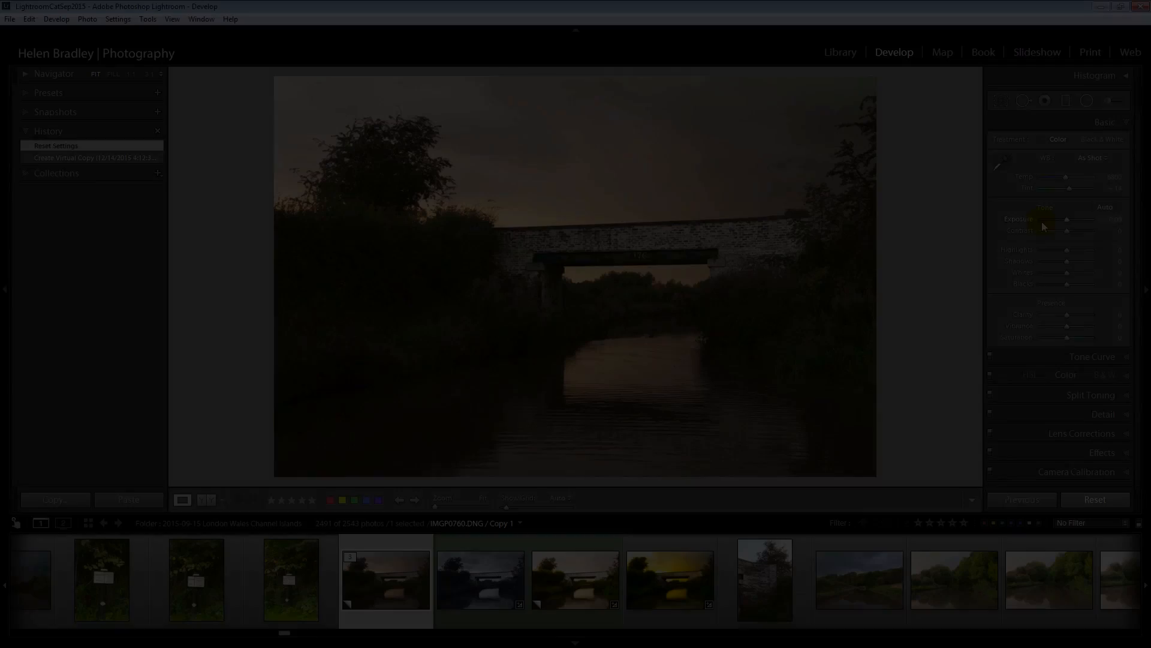
- Select the Copy 1 virtual copy of the bridge photo in the filmstrip
left_click(55, 145)
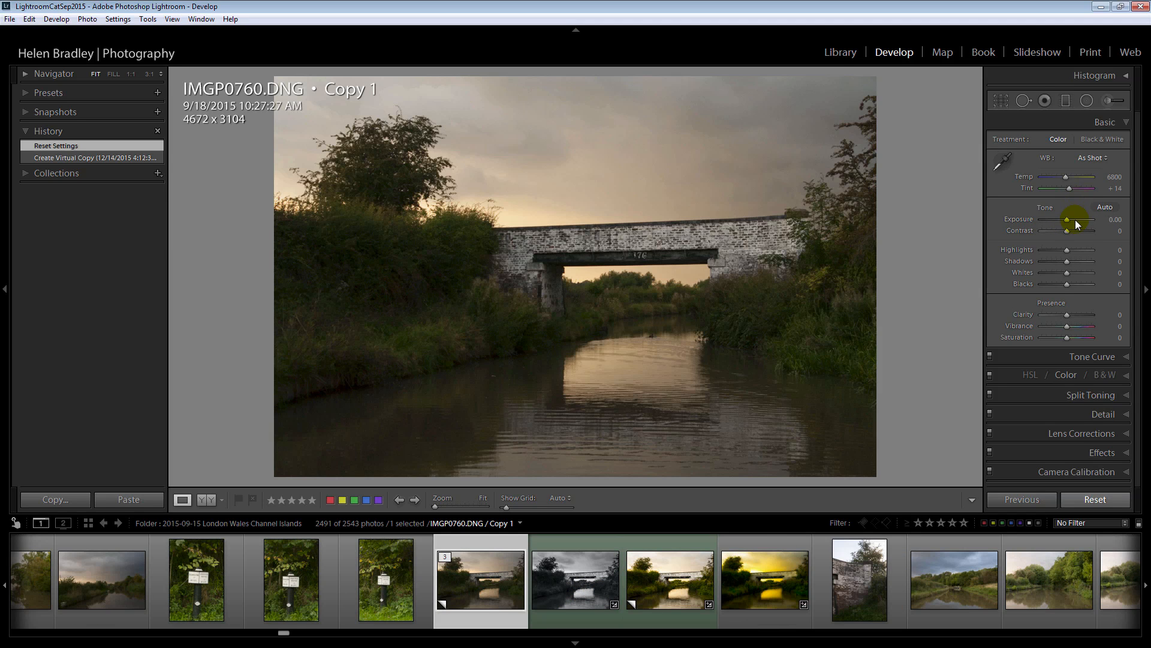
- Try exposure at +0.20 and +0.30, then darken the copy to -0.20
left_click_drag(1077, 218, 1066, 218)
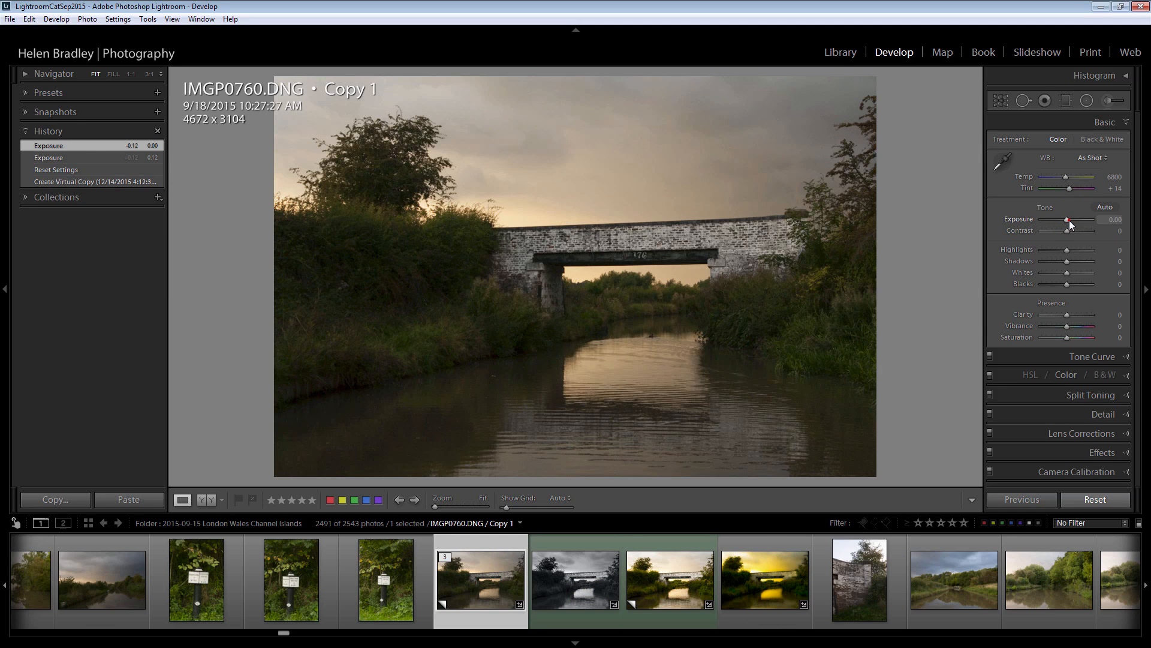
left_click_drag(1069, 220, 1074, 220)
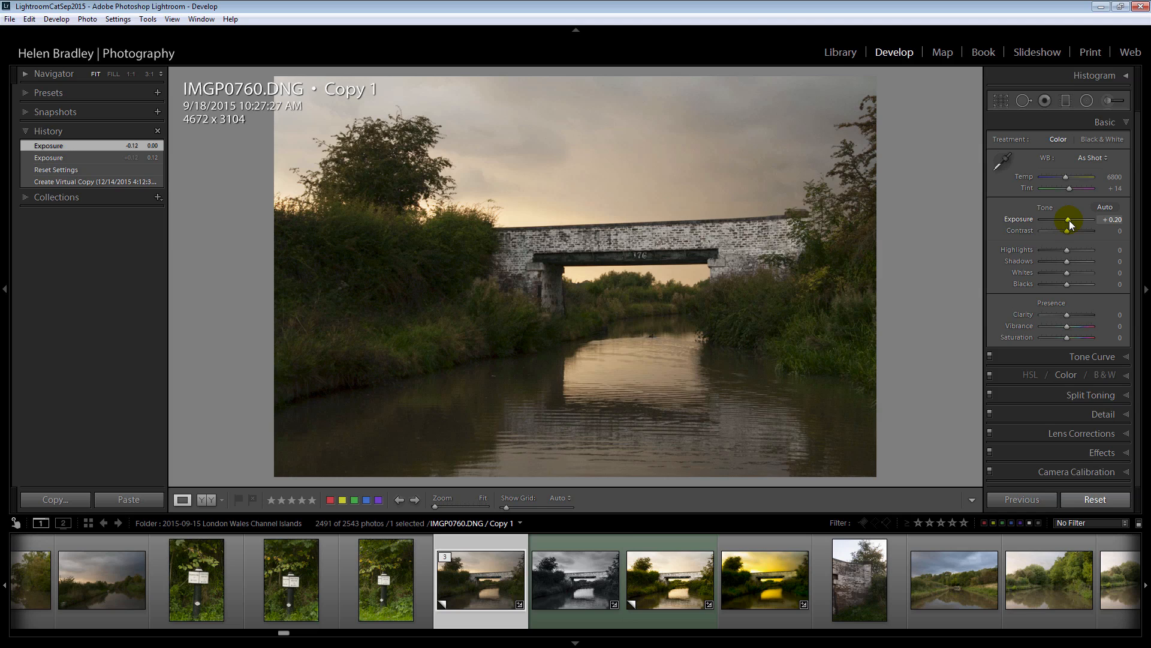
left_click_drag(1069, 224, 1072, 225)
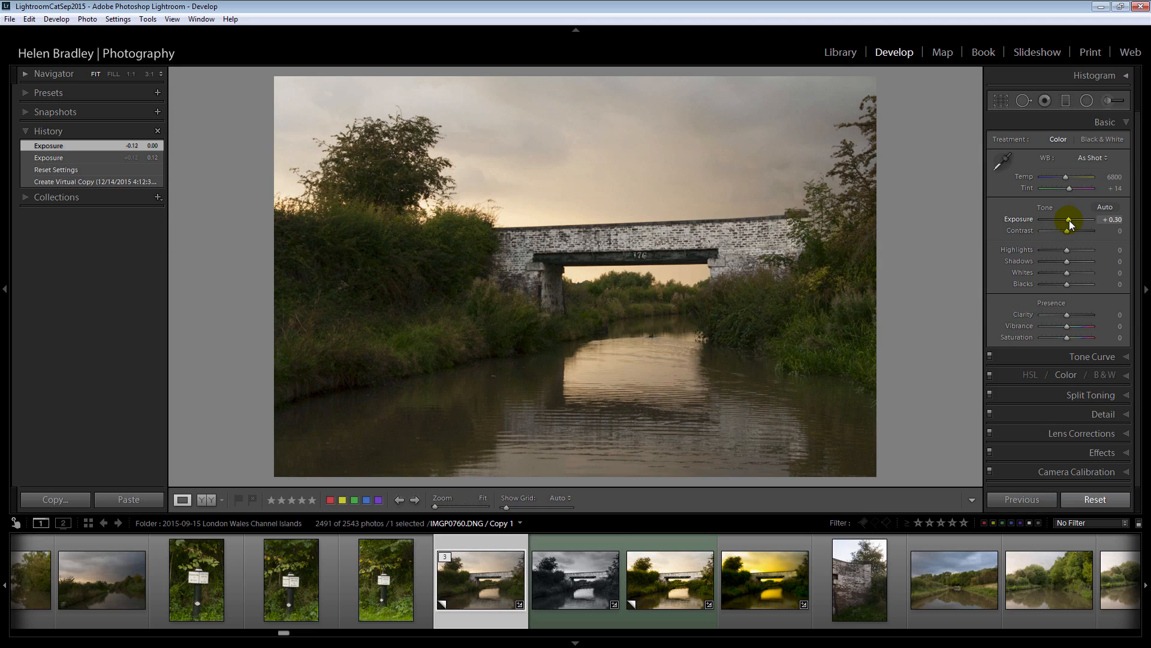
left_click_drag(1094, 226, 1068, 225)
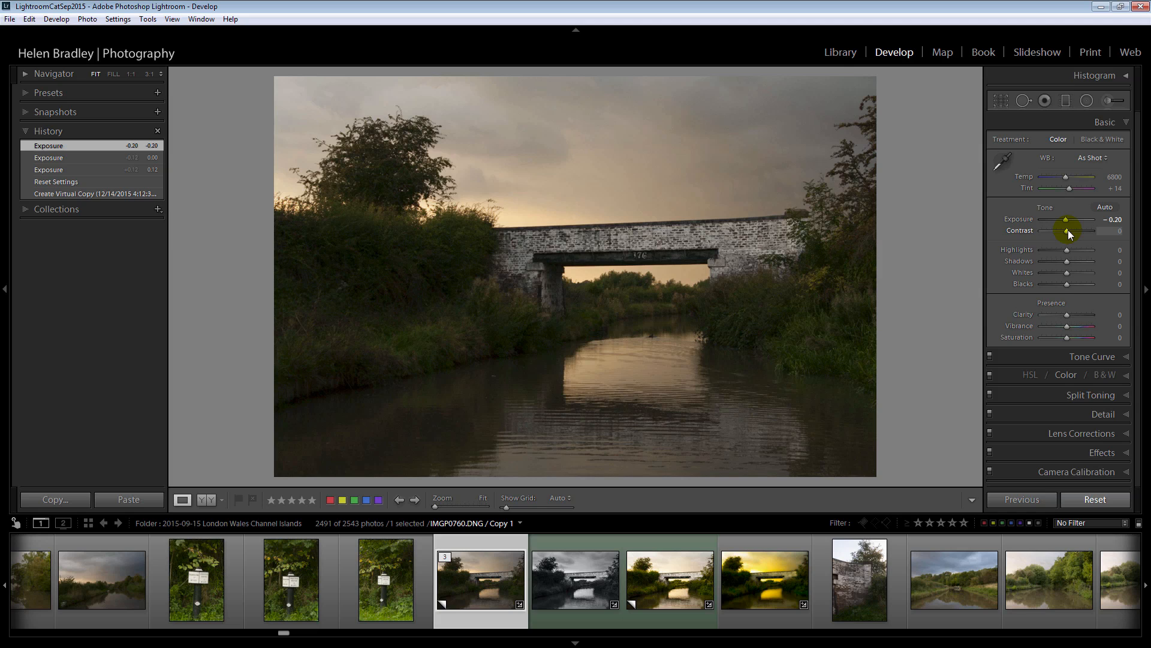
- Try contrast at +55 and +15, then soften it to -15
left_click_drag(1068, 230, 1080, 230)
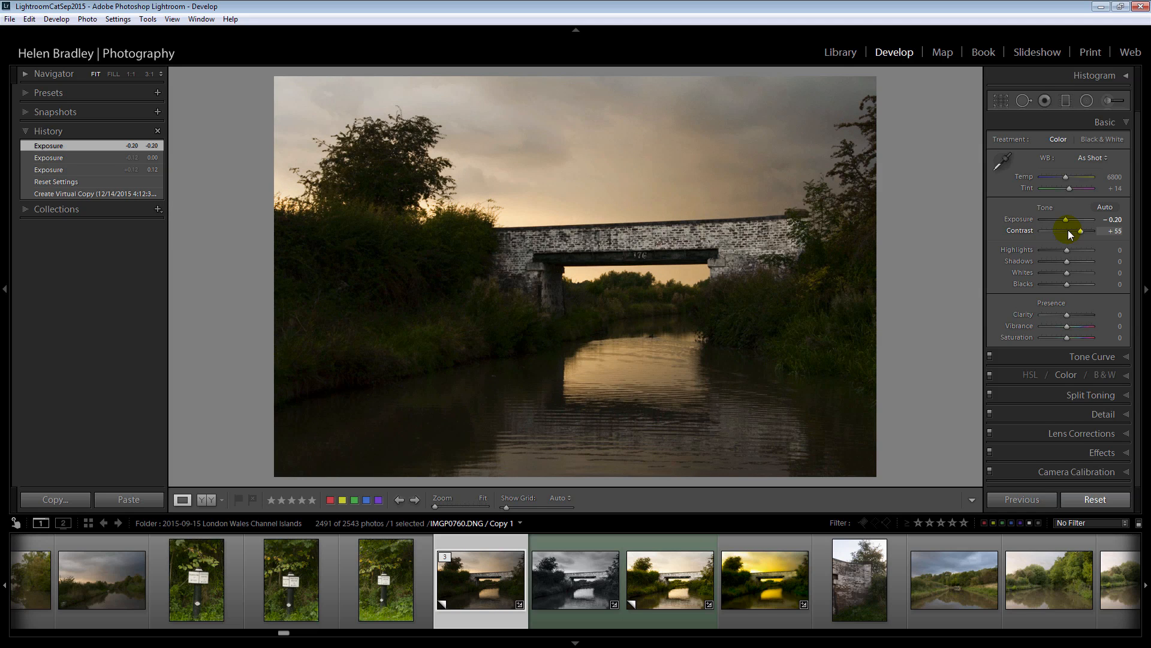
left_click_drag(1081, 230, 1068, 230)
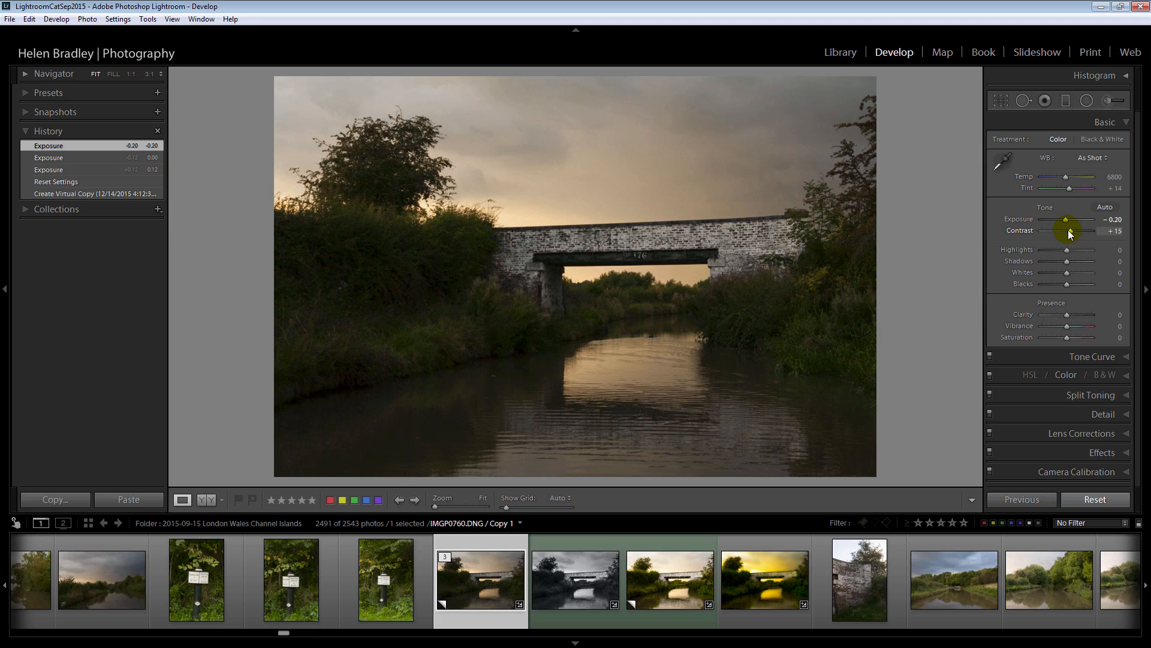
left_click_drag(1071, 230, 1061, 231)
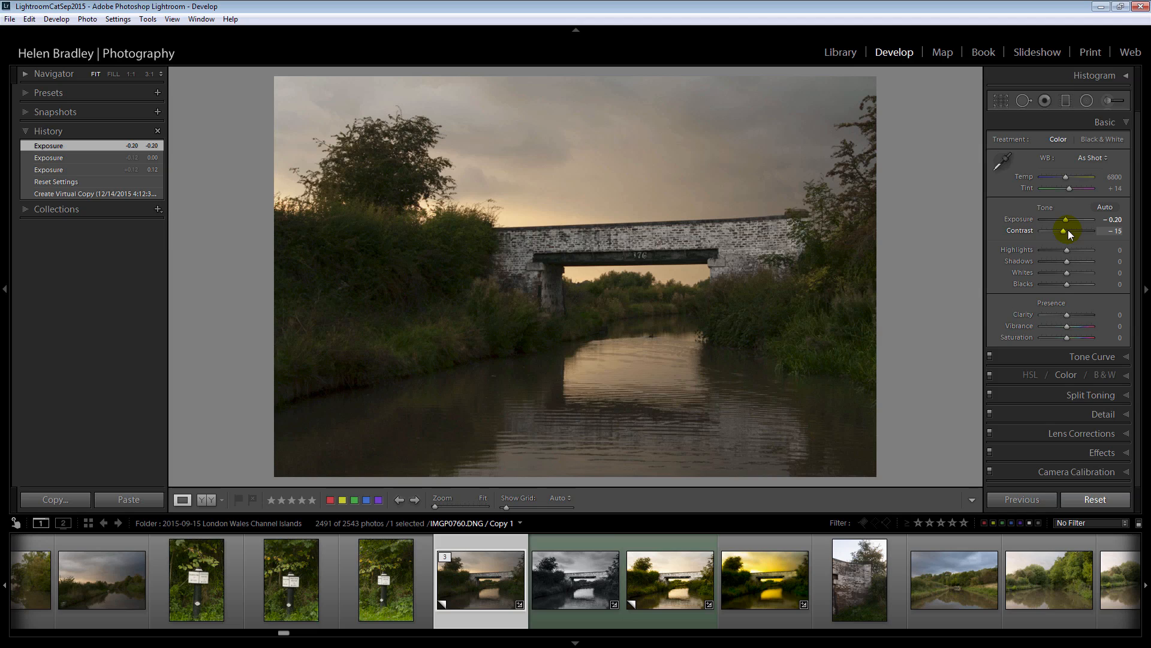
left_click_drag(1069, 230, 1068, 230)
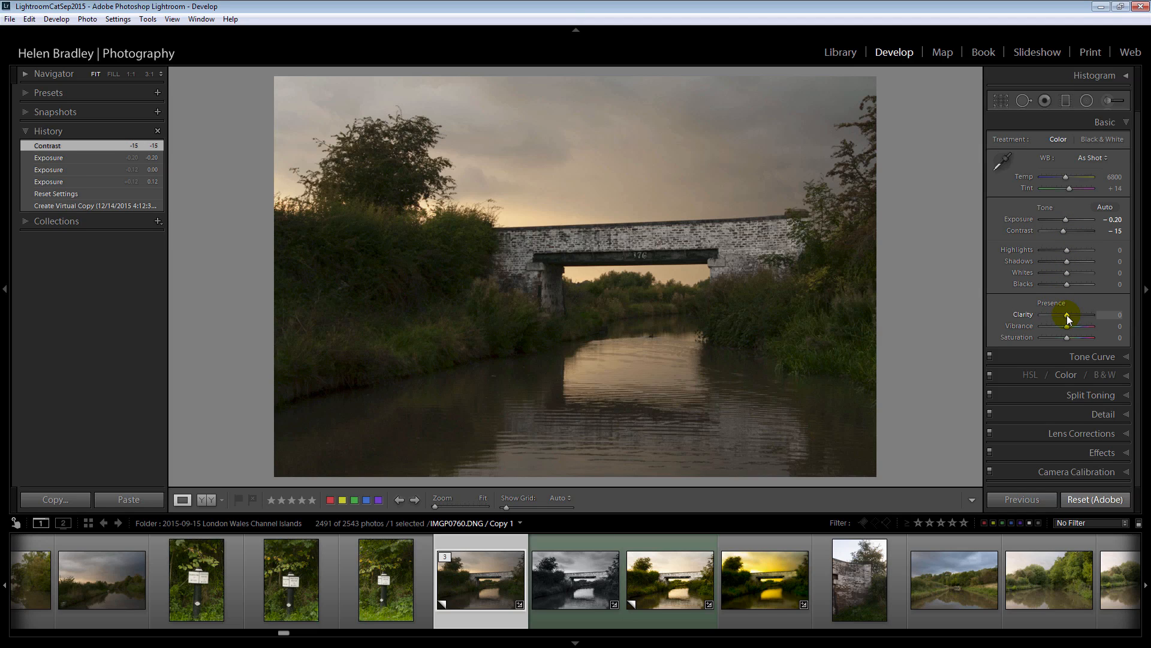
- Sweep clarity from +60 down to -100 and leave it around -20
left_click_drag(1067, 315, 1101, 314)
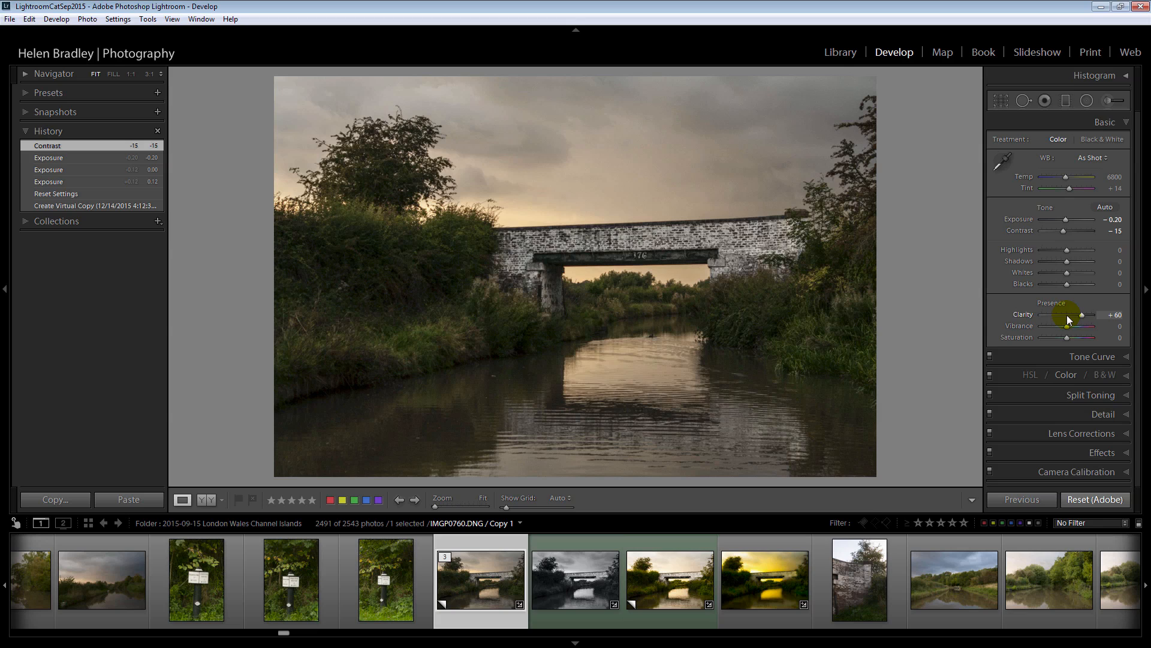
left_click_drag(1101, 315, 1055, 314)
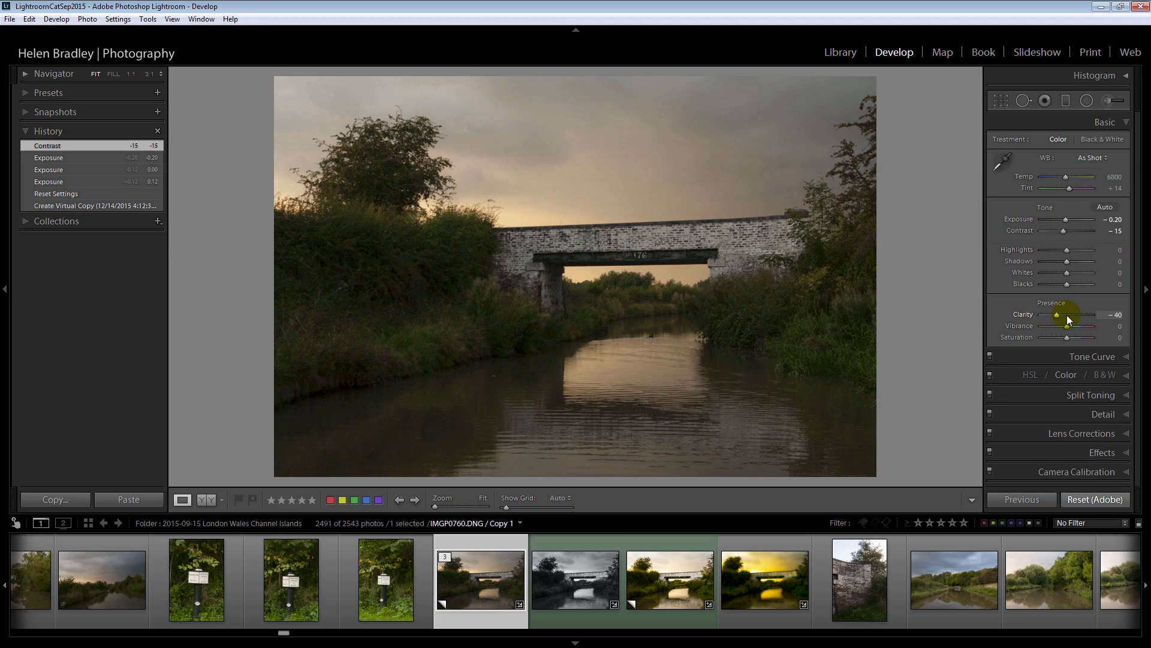
left_click_drag(1056, 314, 1051, 314)
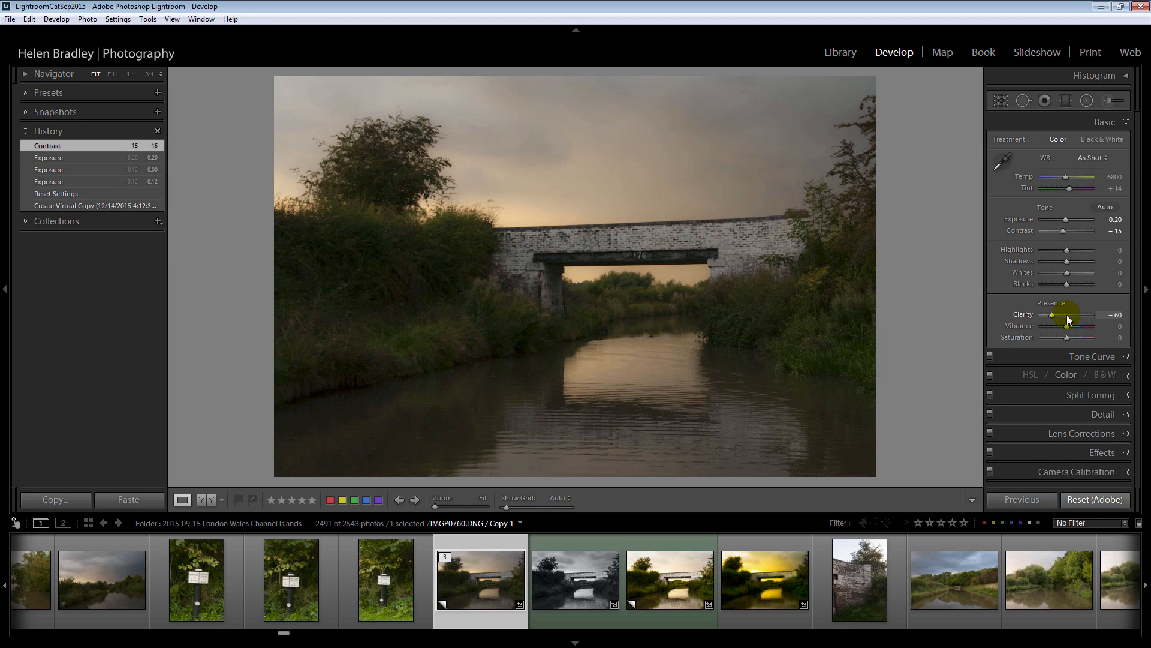
left_click_drag(1063, 315, 1041, 314)
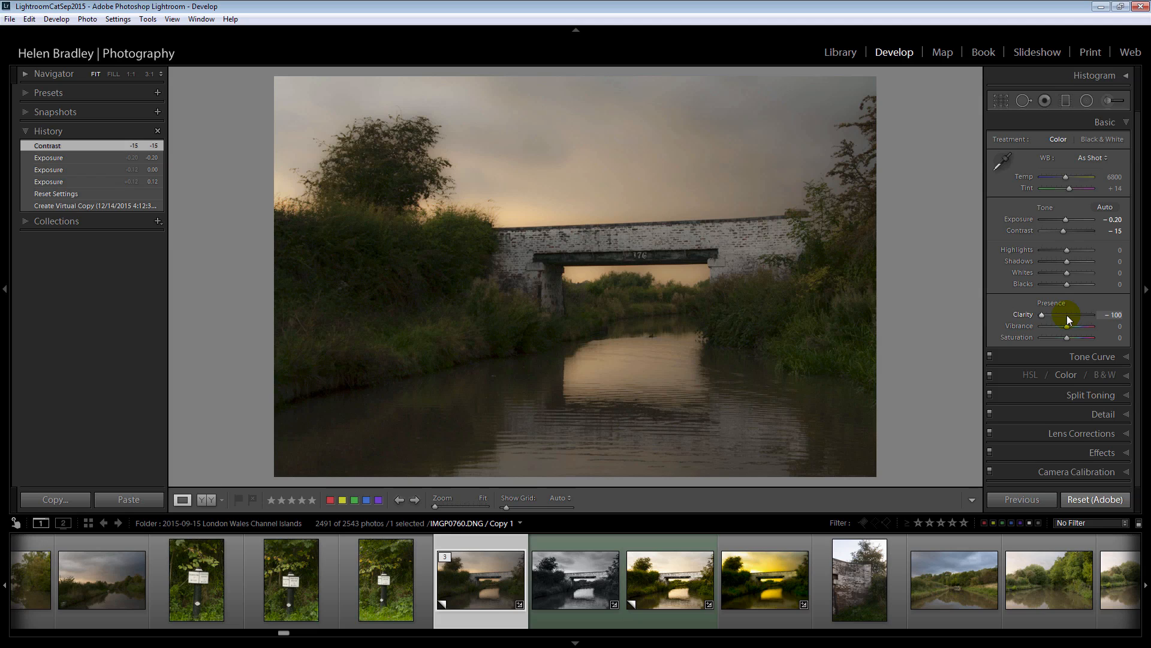
left_click_drag(1068, 315, 1081, 315)
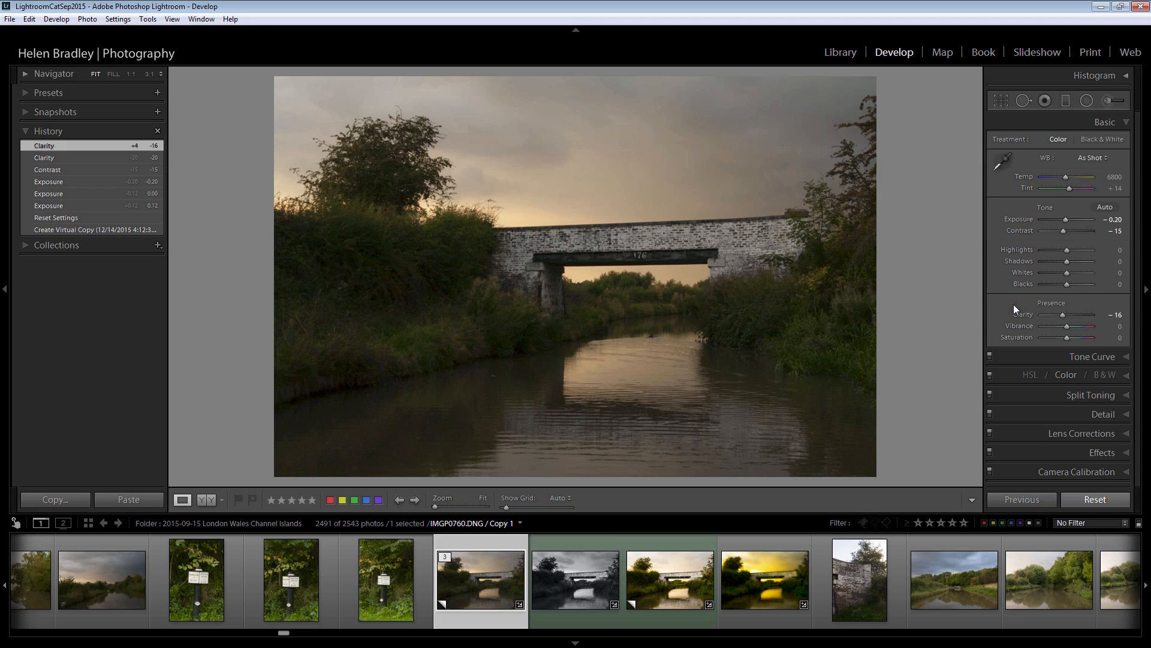
- Swing clarity between -40 and +40, then step it down through +25, +7 and -18
left_click_drag(1072, 313, 1055, 316)
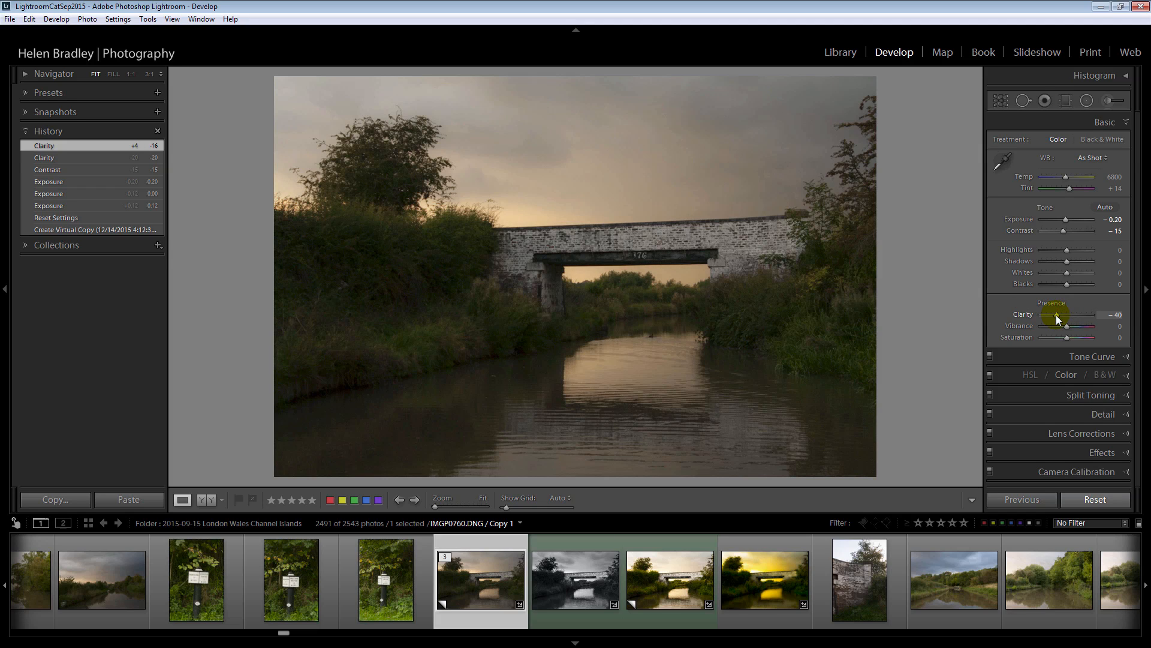
left_click_drag(1056, 316, 1088, 316)
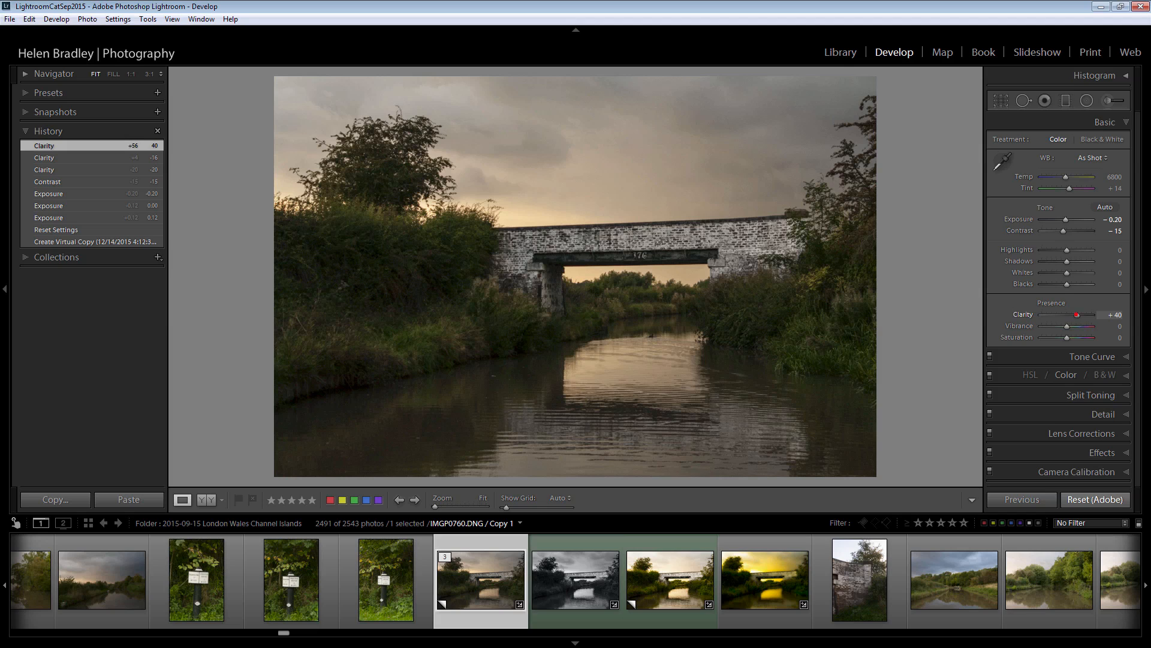
left_click_drag(1077, 314, 1066, 314)
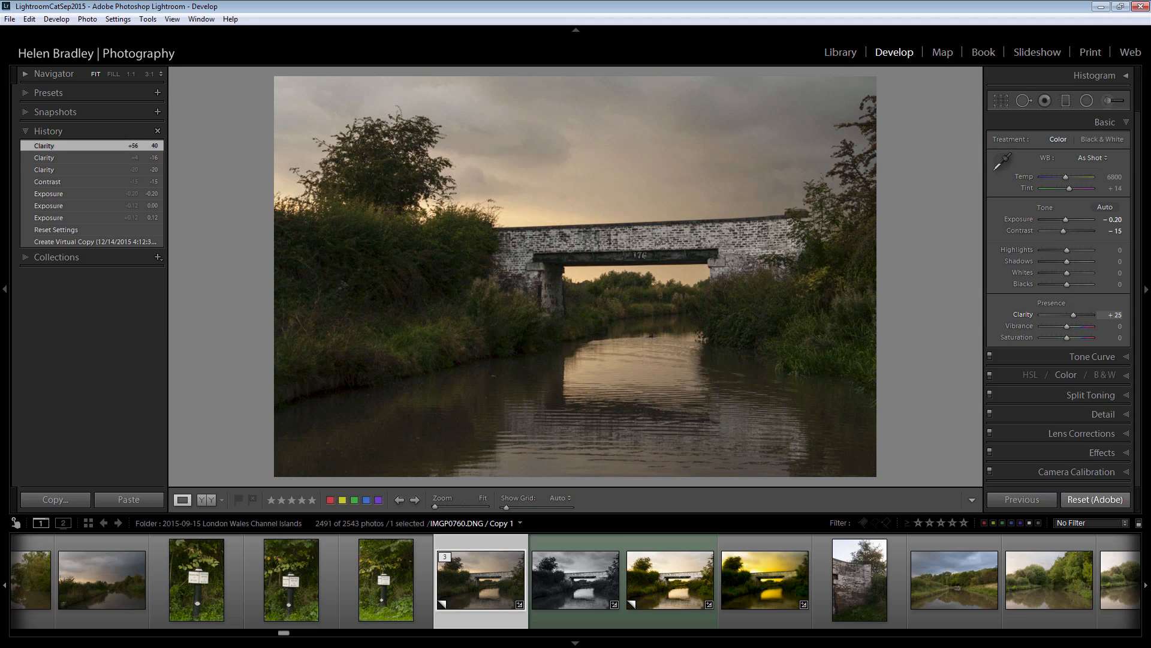
left_click_drag(1087, 315, 1069, 315)
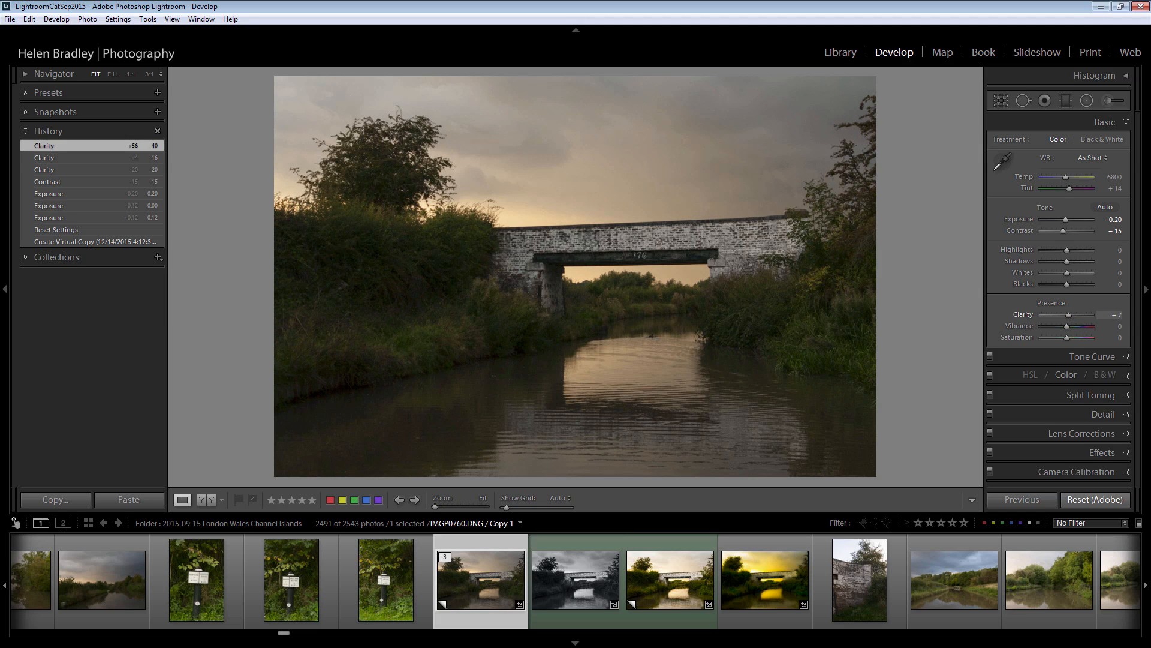
left_click_drag(1083, 314, 1064, 315)
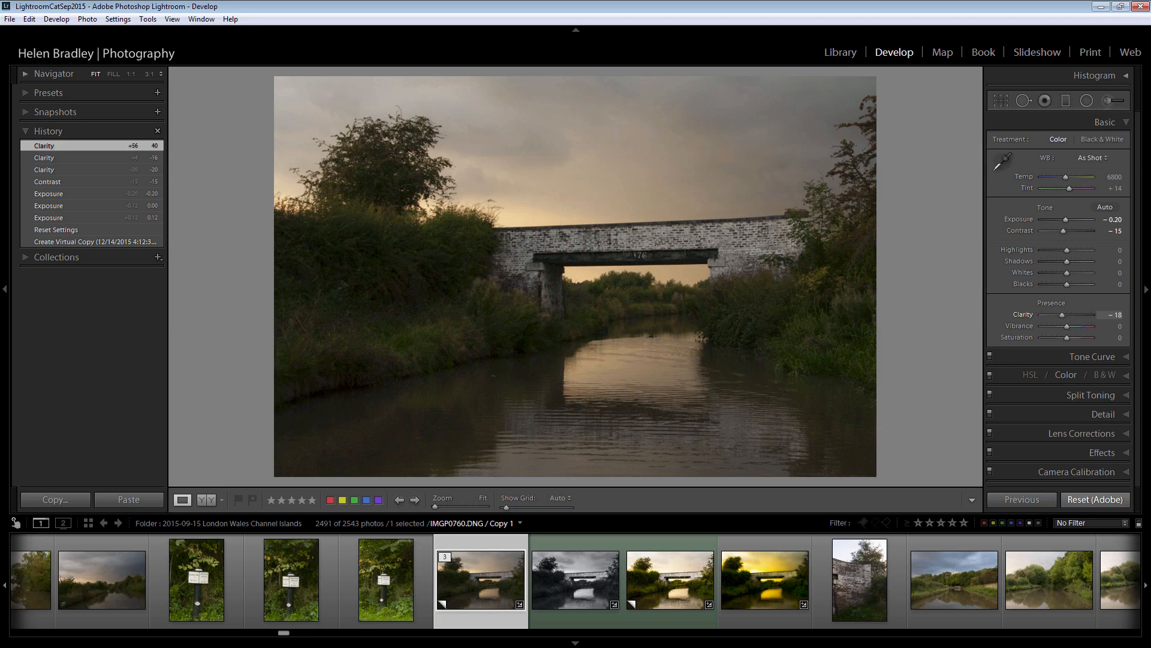
- Dip clarity to -68 with Shift-drag fine control, then raise it to settle at +30
left_click_drag(1062, 313, 1051, 313)
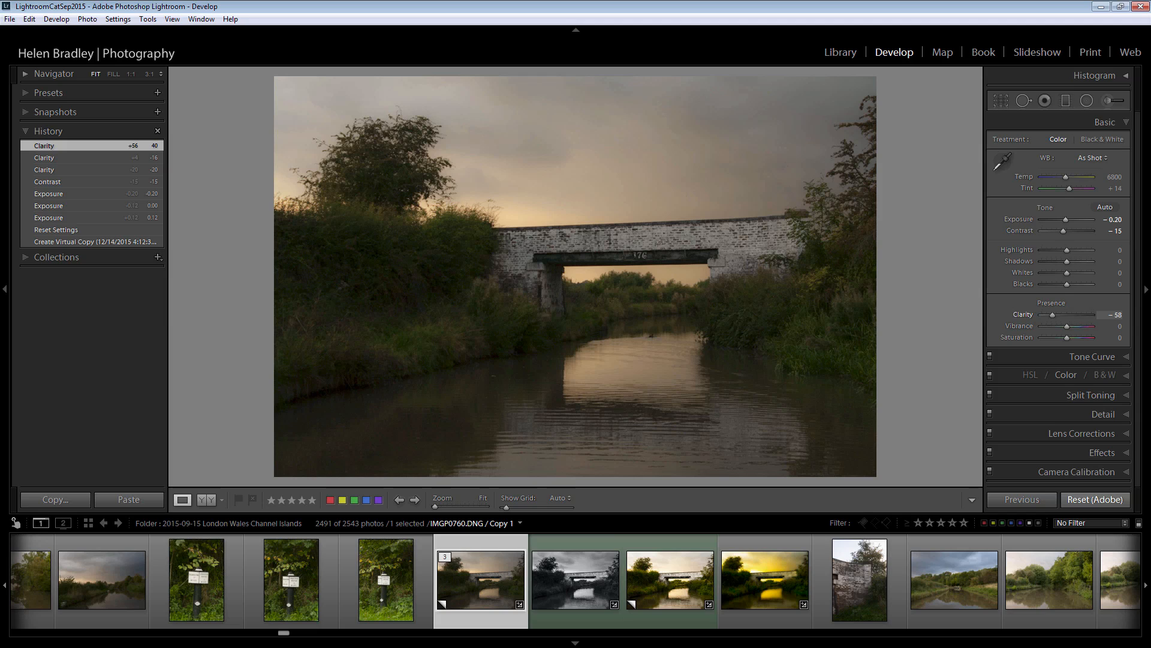
left_click_drag(1083, 315, 1076, 315)
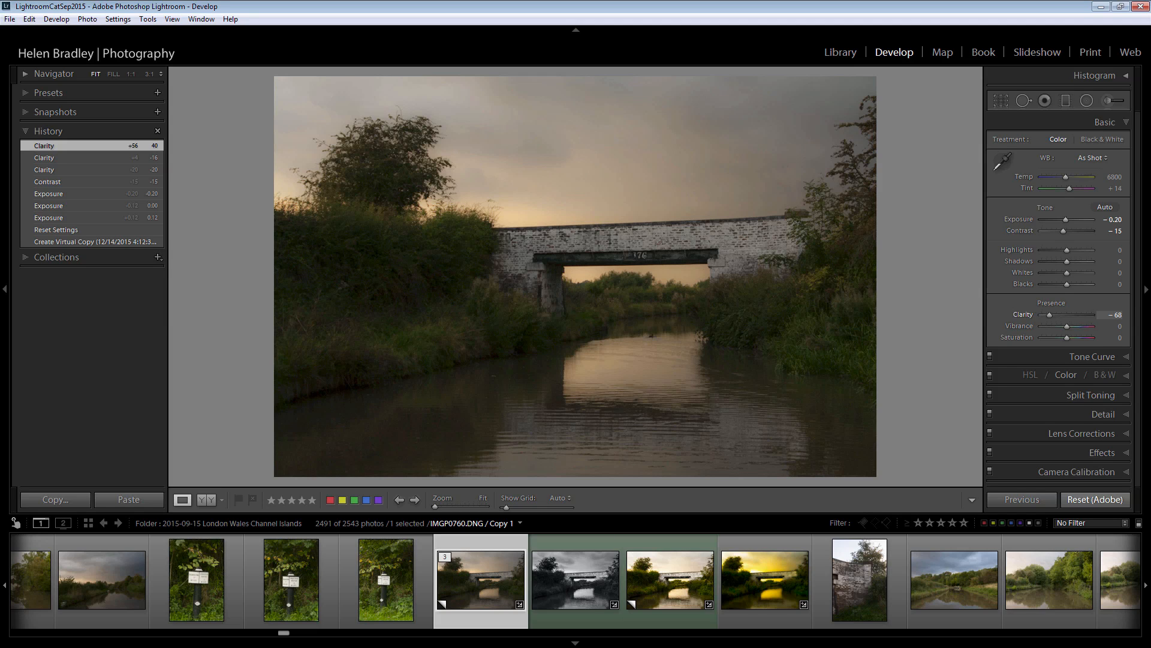
left_click_drag(1067, 313, 1073, 313)
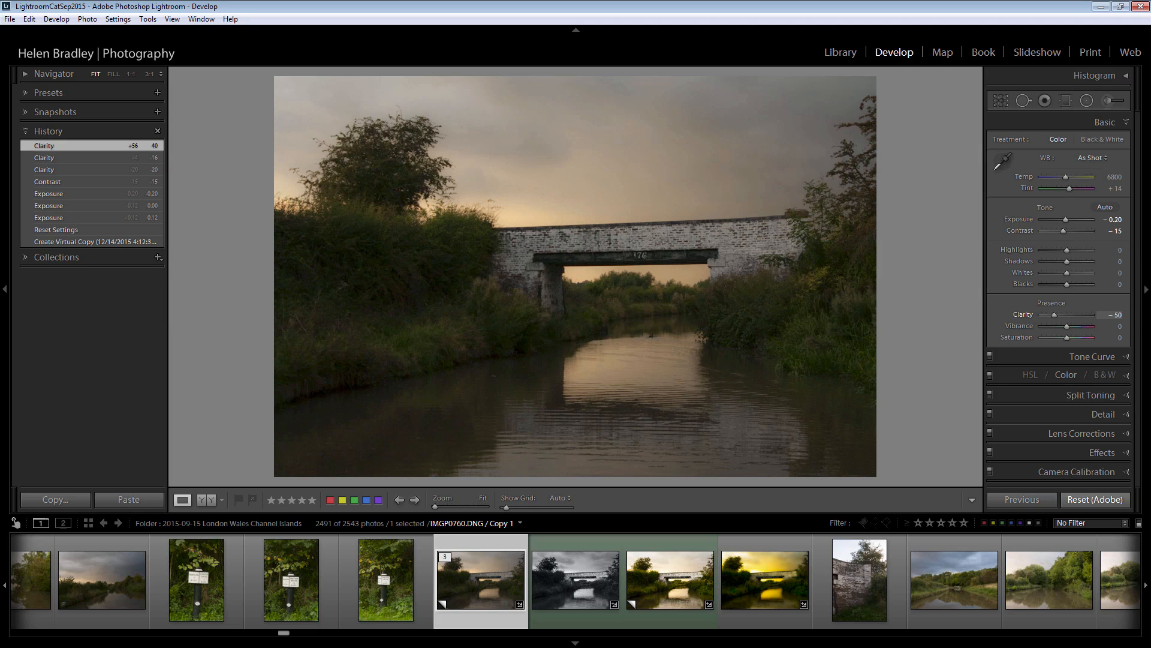
left_click_drag(1066, 314, 1094, 314)
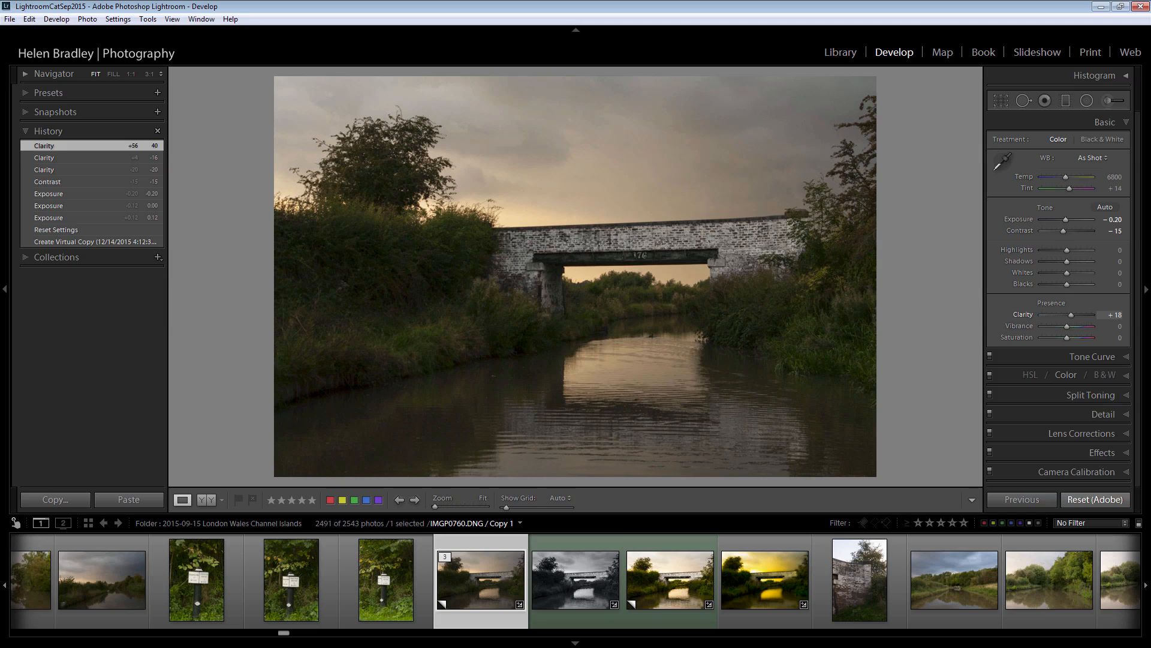
left_click_drag(1092, 313, 1100, 313)
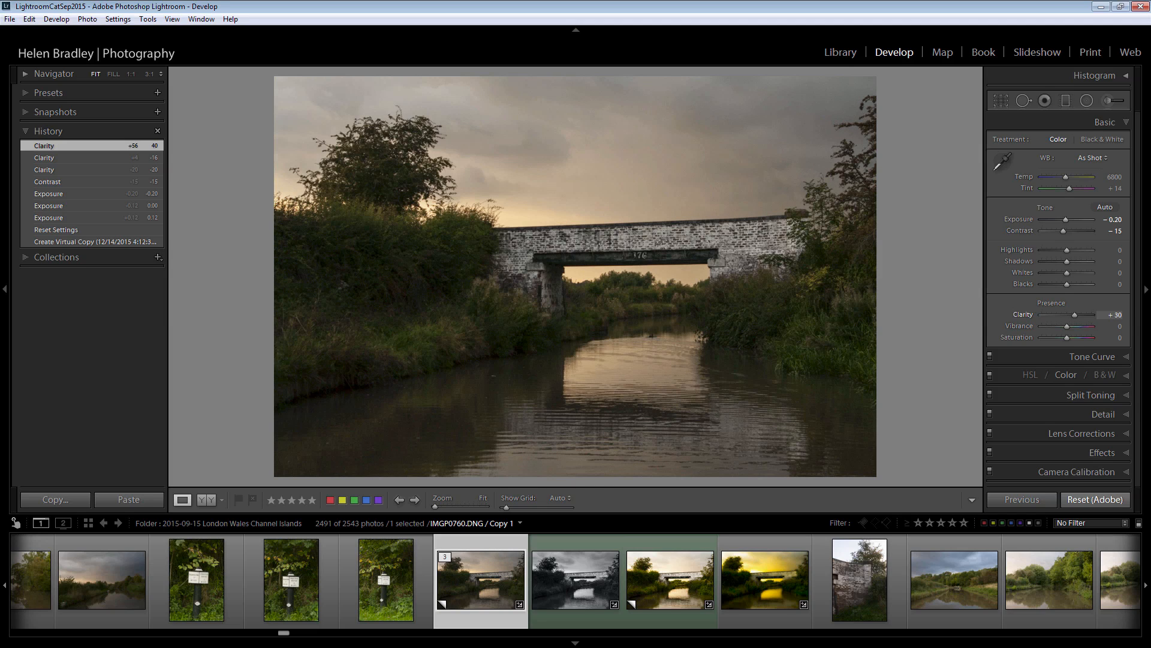
left_click_drag(1090, 314, 1067, 314)
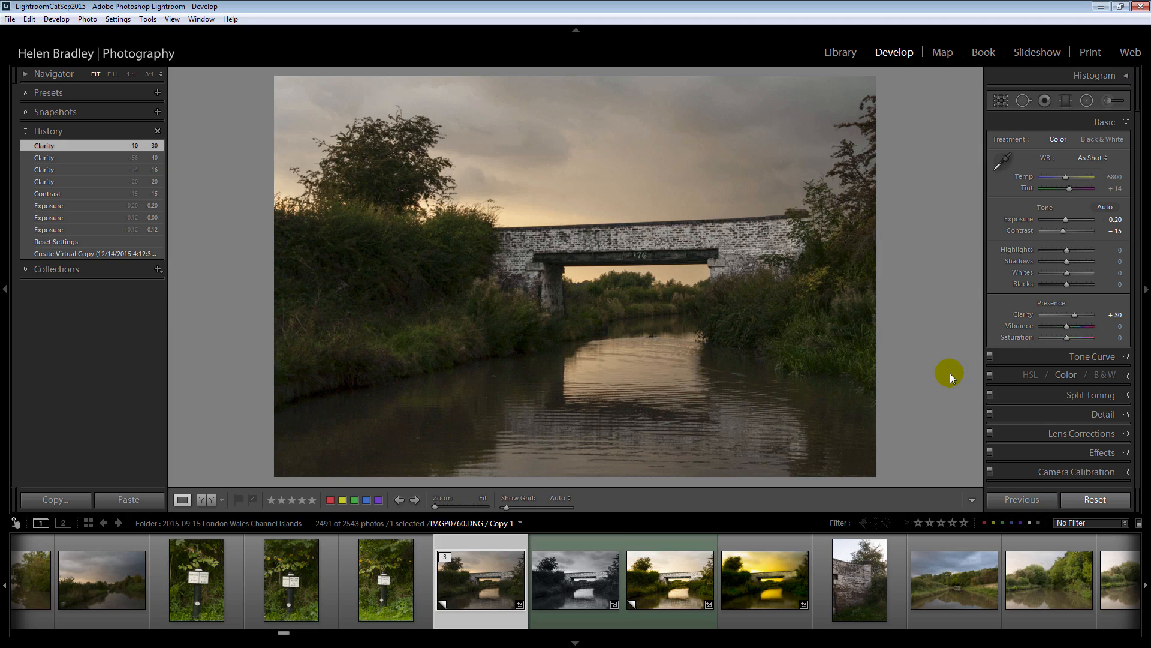
mouse_move(1024, 314)
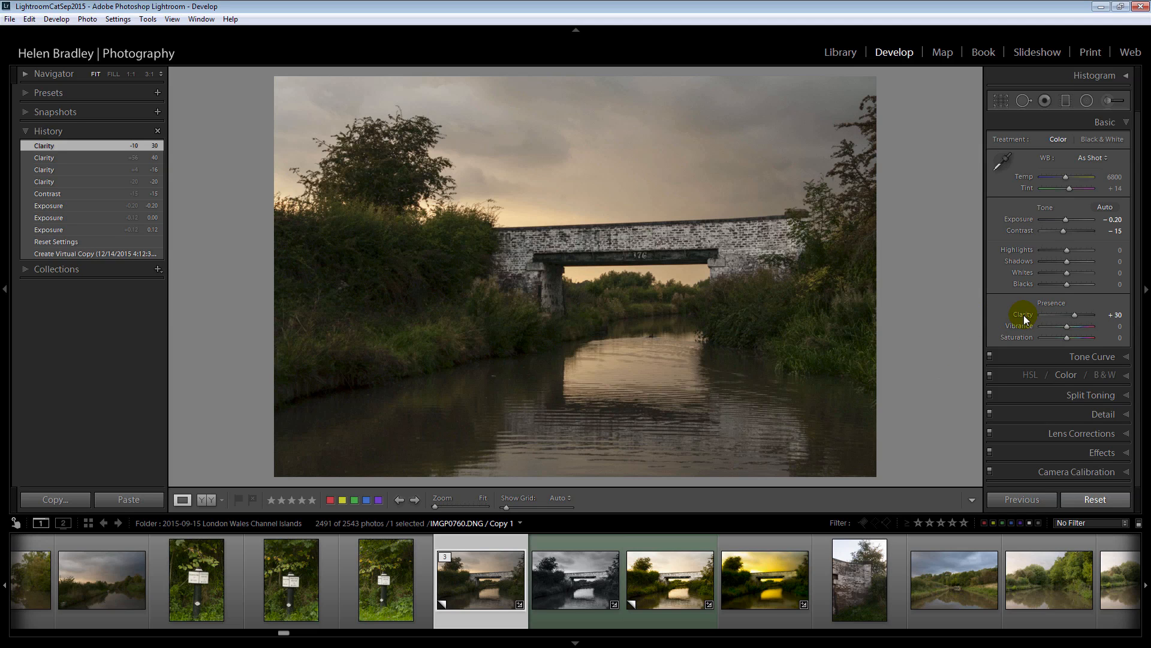